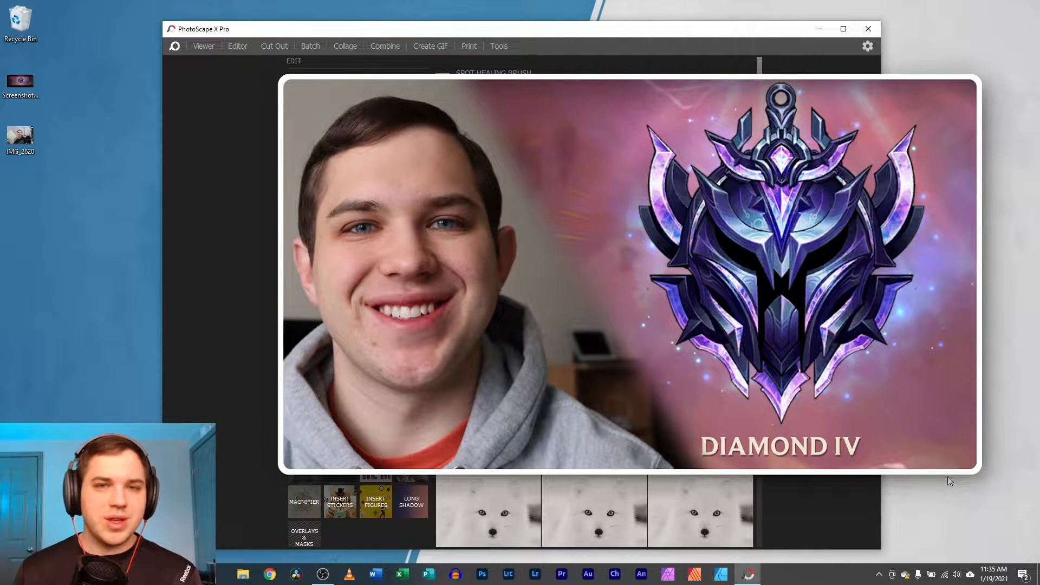
Switch to the Editor workspace, showing the empty 'Drop your photo here' area
left_click(237, 45)
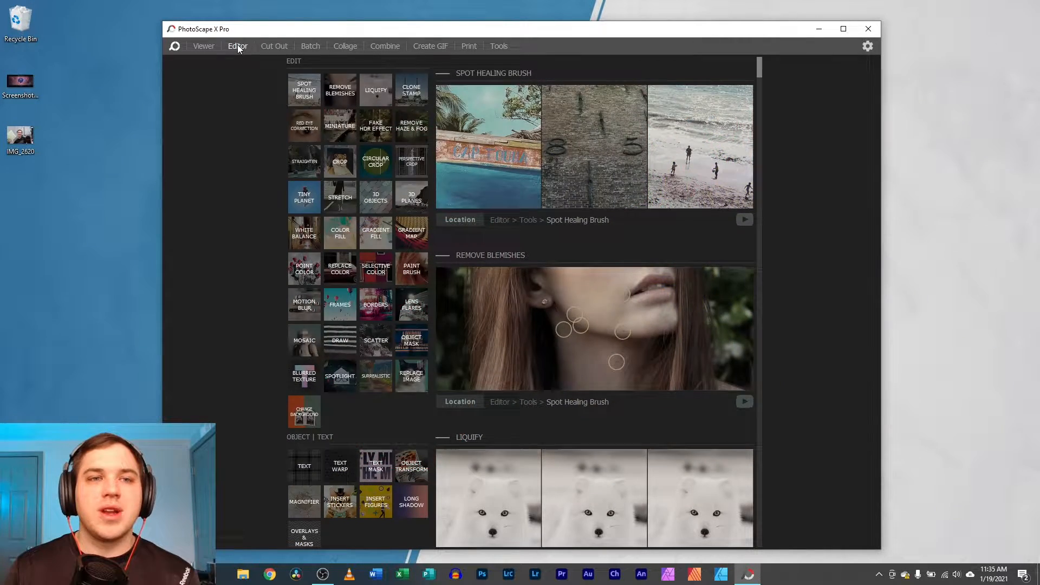
left_click(237, 46)
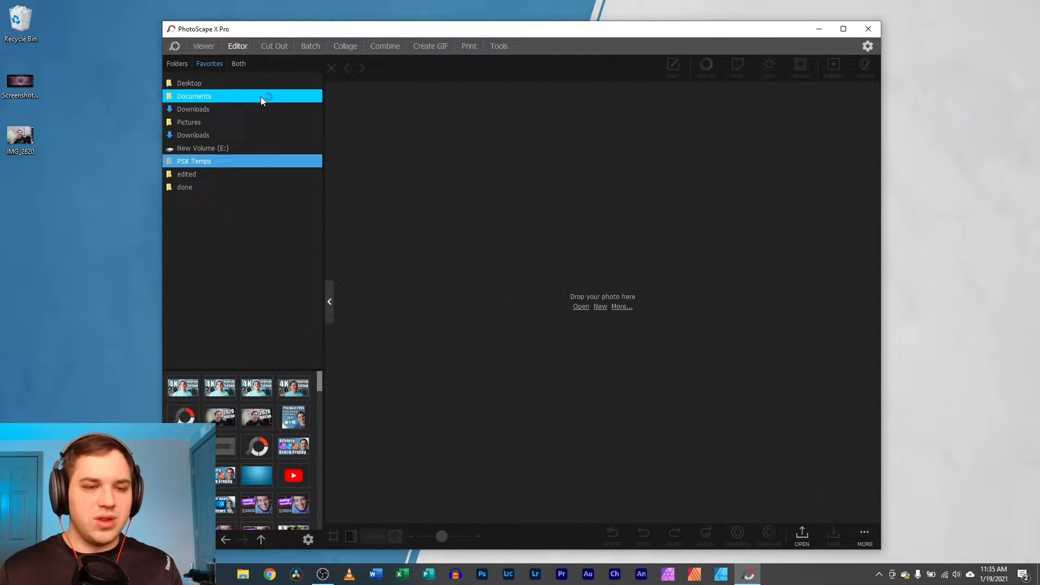
Create a new blank canvas from the 1280 x 720 size preset
left_click(189, 122)
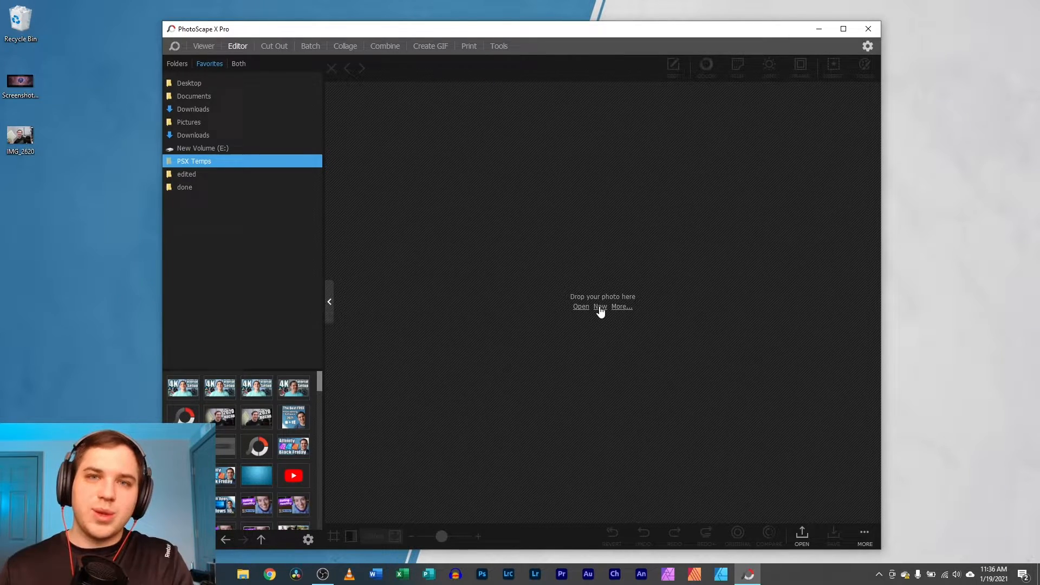
mouse_move(651, 266)
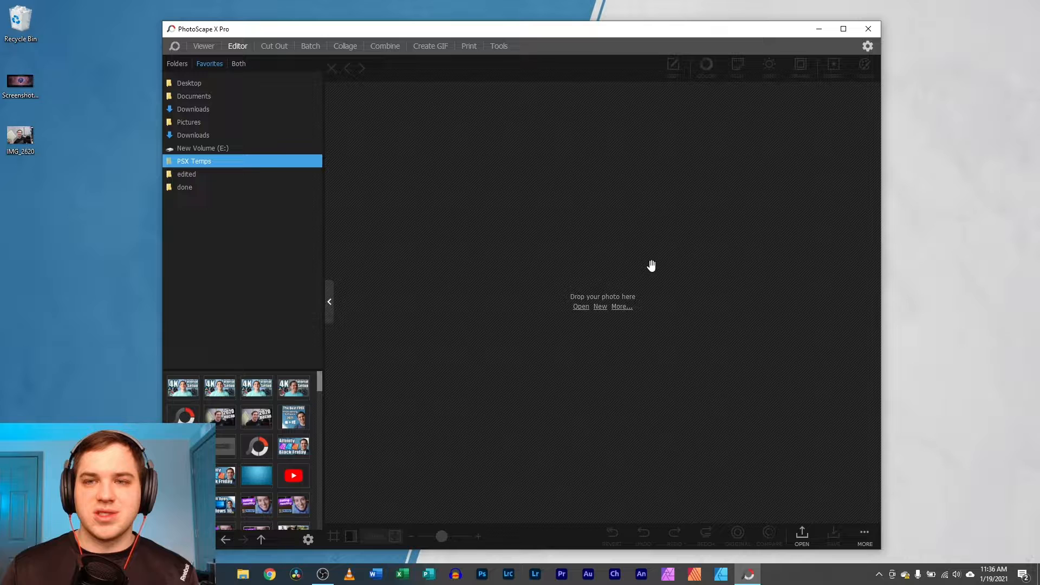
mouse_move(653, 254)
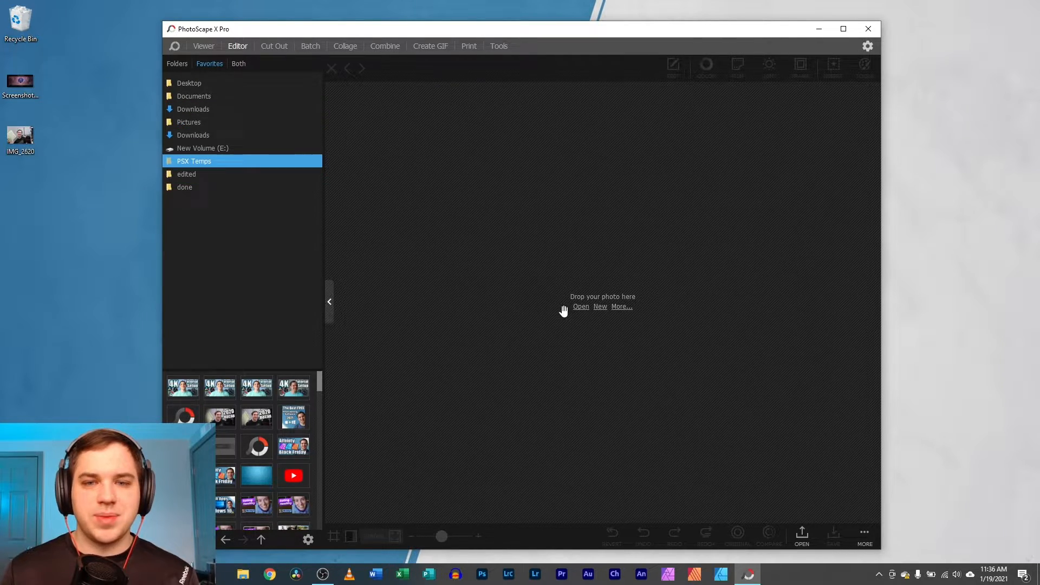
left_click(599, 305)
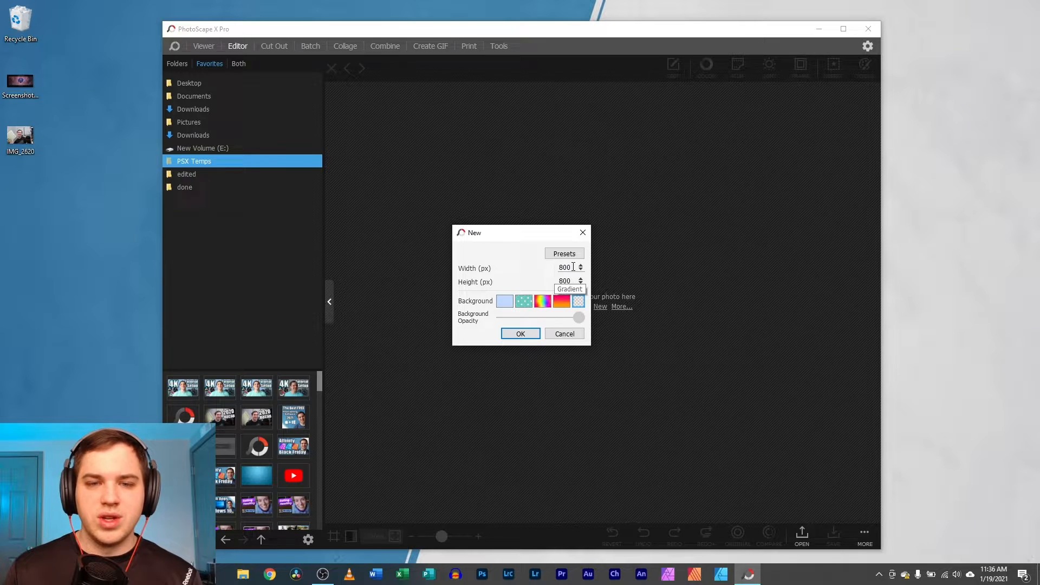
left_click(563, 254)
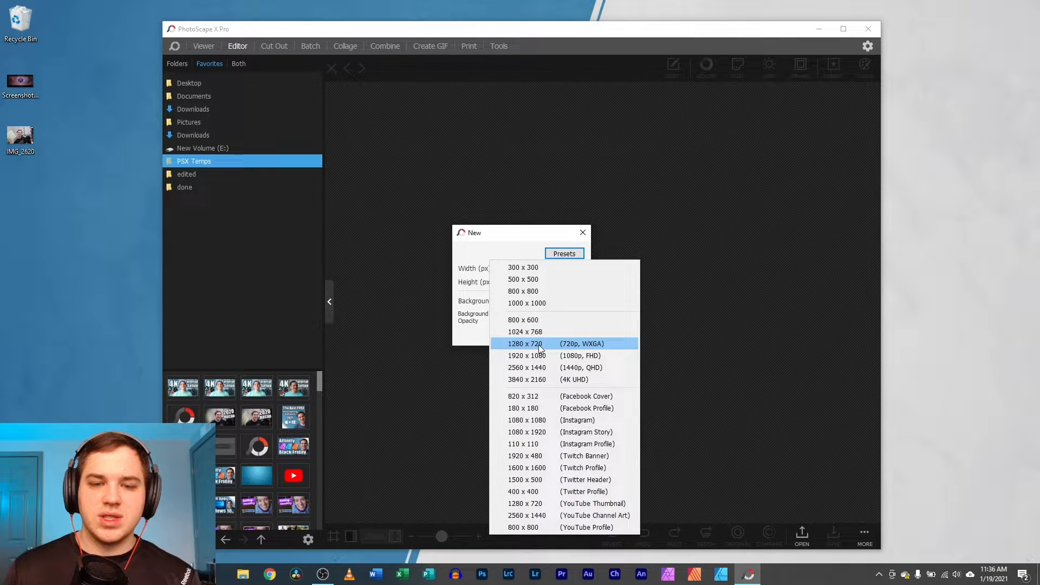
left_click(524, 343)
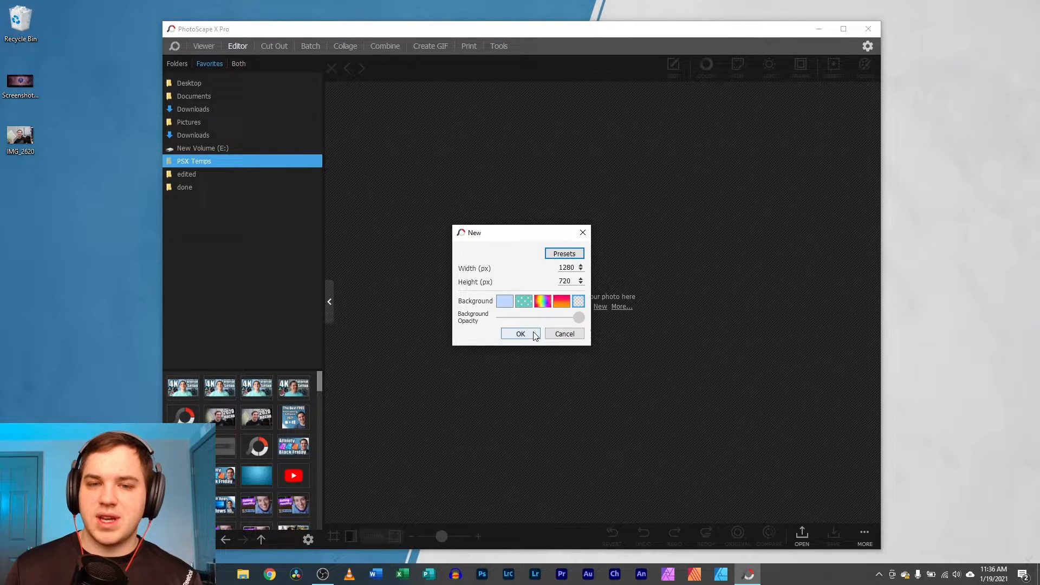
left_click(520, 333)
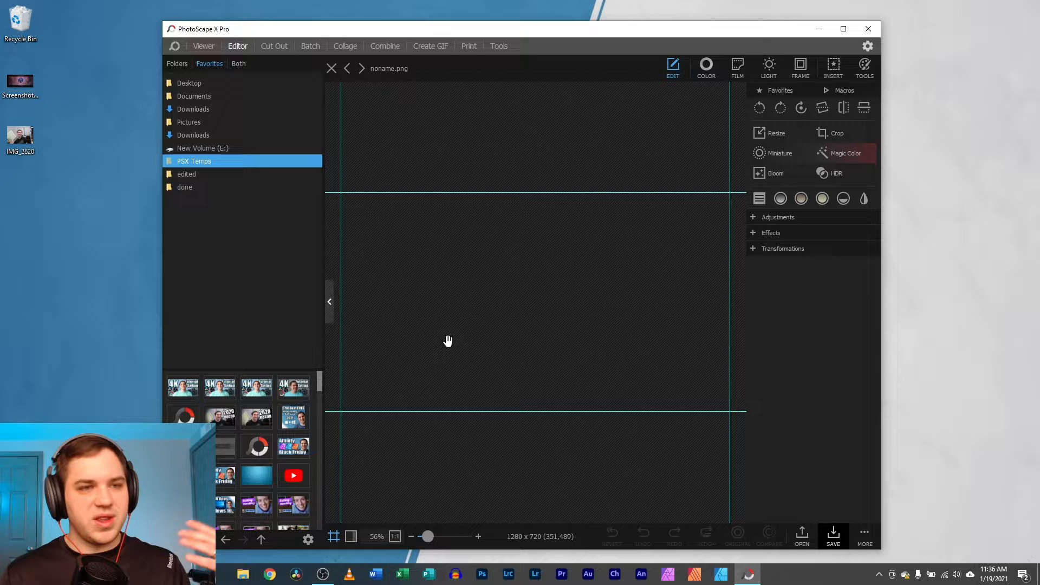
Maximize the editor window to fill the screen
left_click(203, 148)
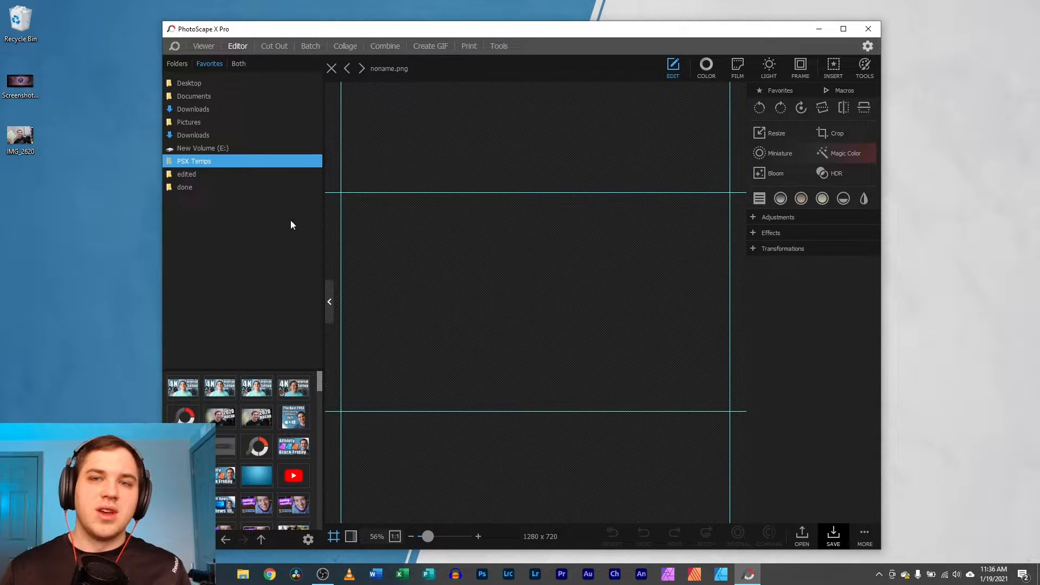
left_click(193, 108)
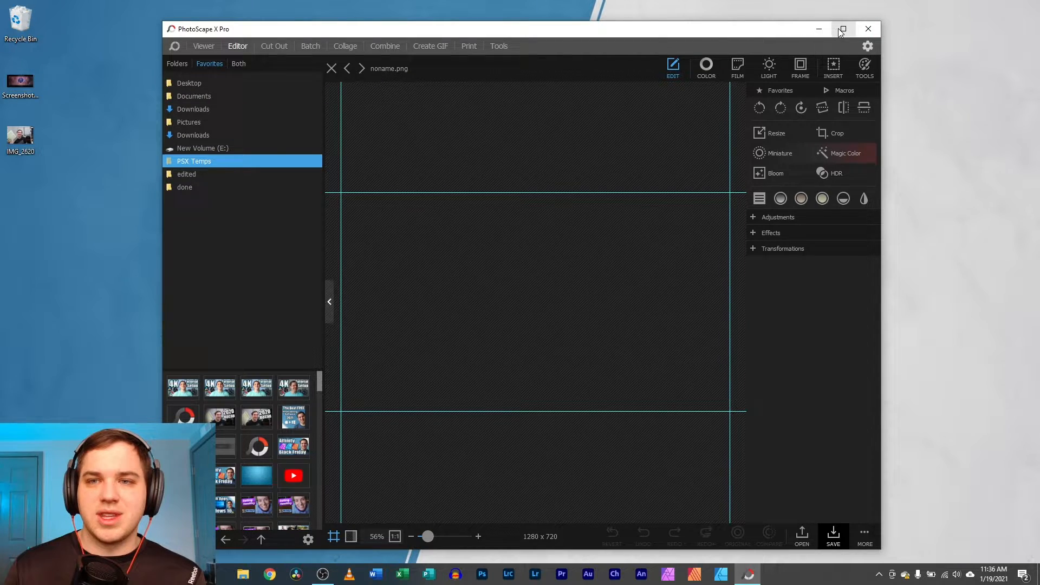
left_click(841, 28)
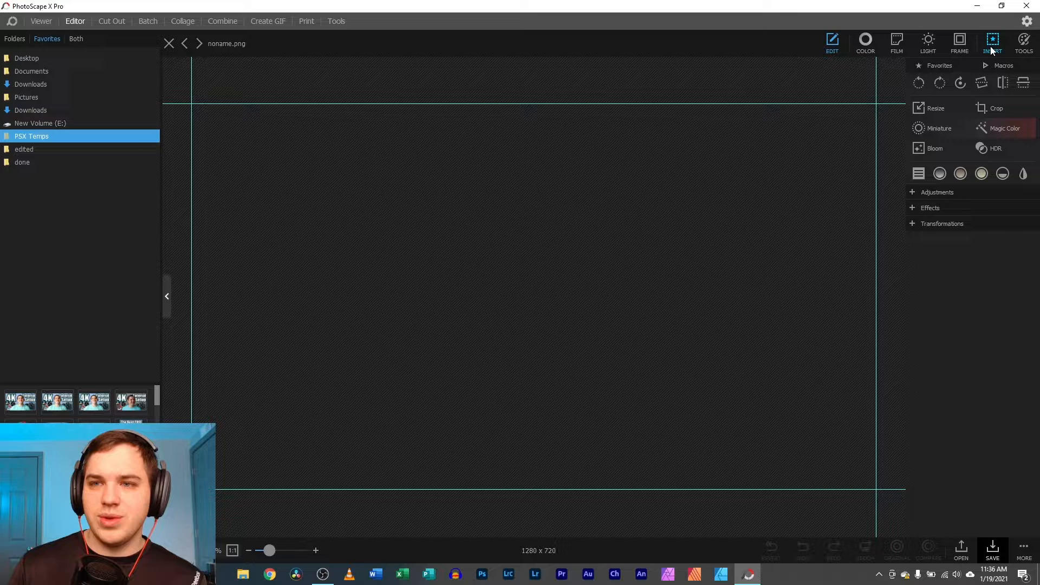
Start inserting an image from file and browse to the Desktop folder
left_click(992, 43)
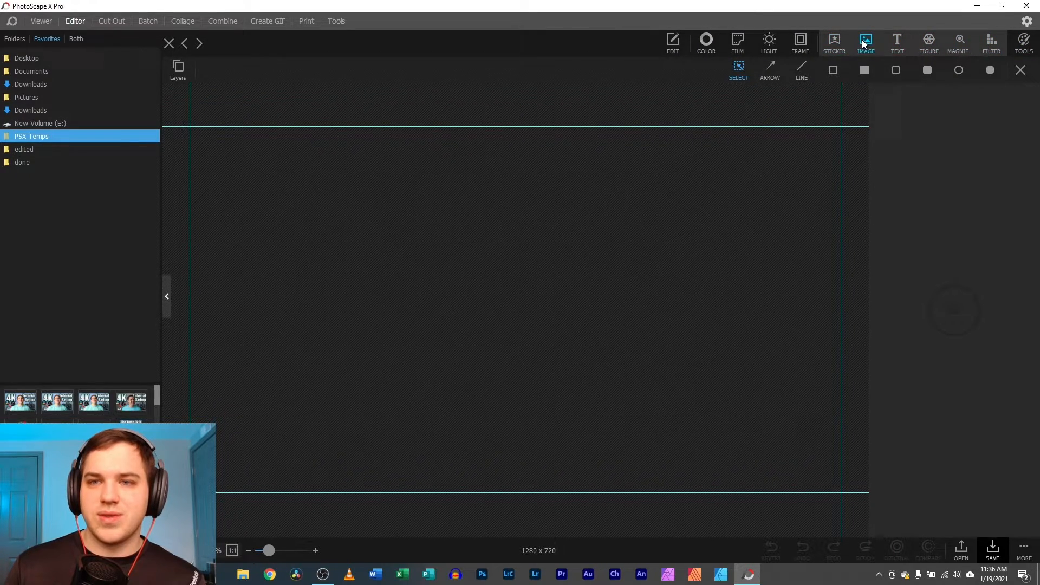
left_click(866, 43)
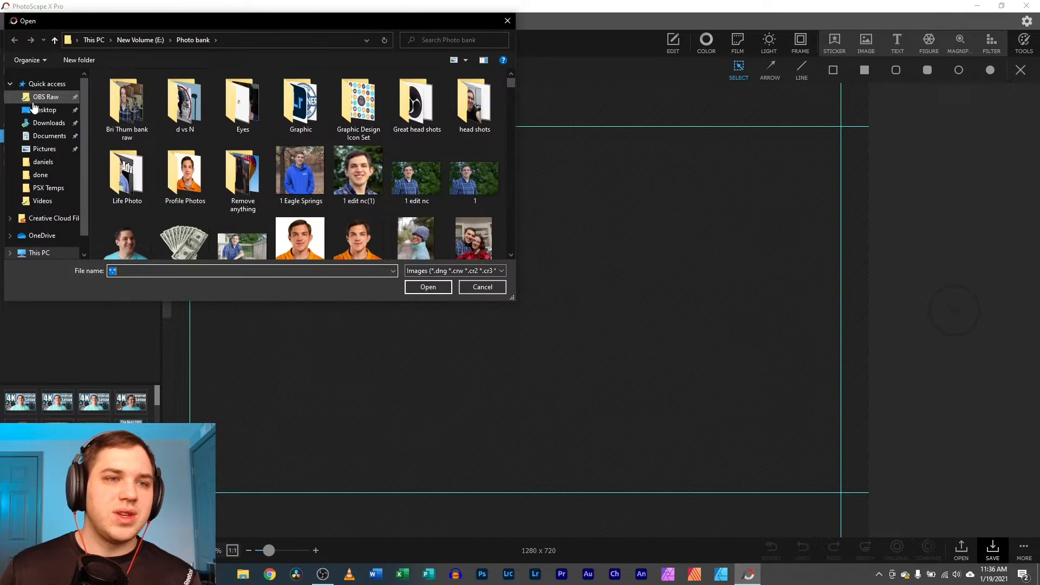
left_click(44, 110)
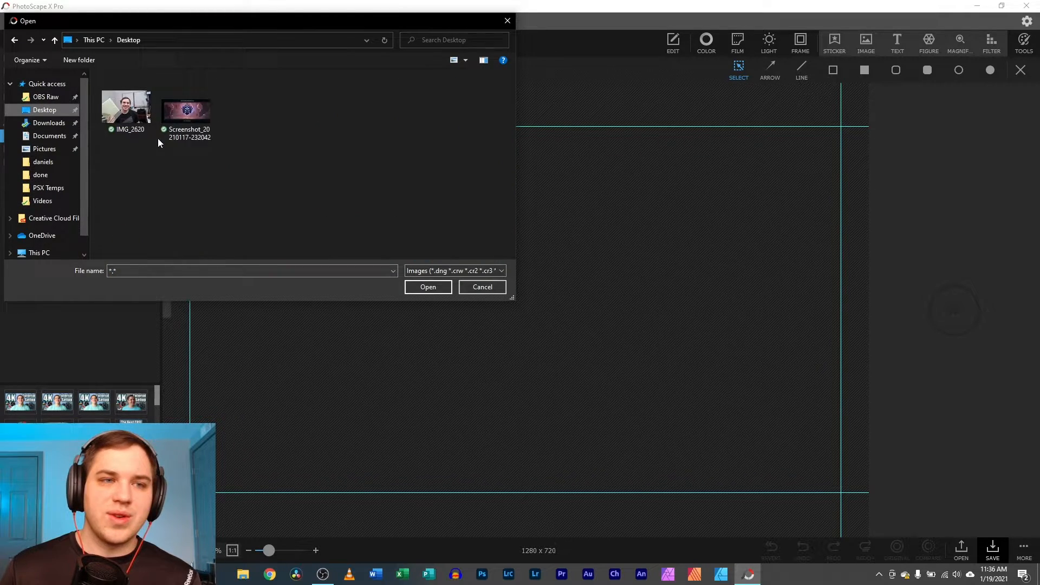
mouse_move(186, 109)
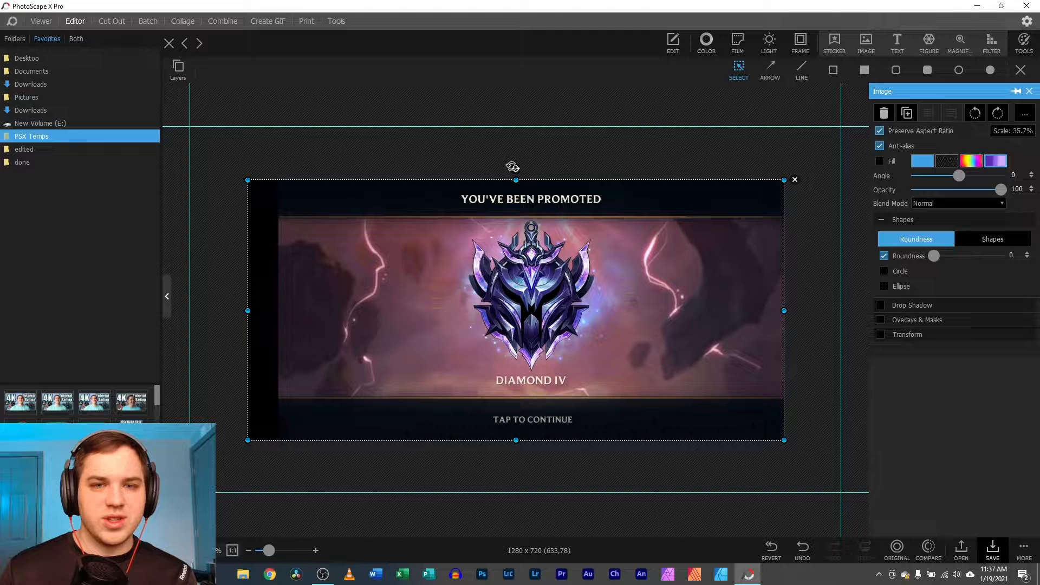
Enlarge the Diamond IV banner to about 64% and tilt it to −8 degrees
left_click_drag(512, 167, 506, 169)
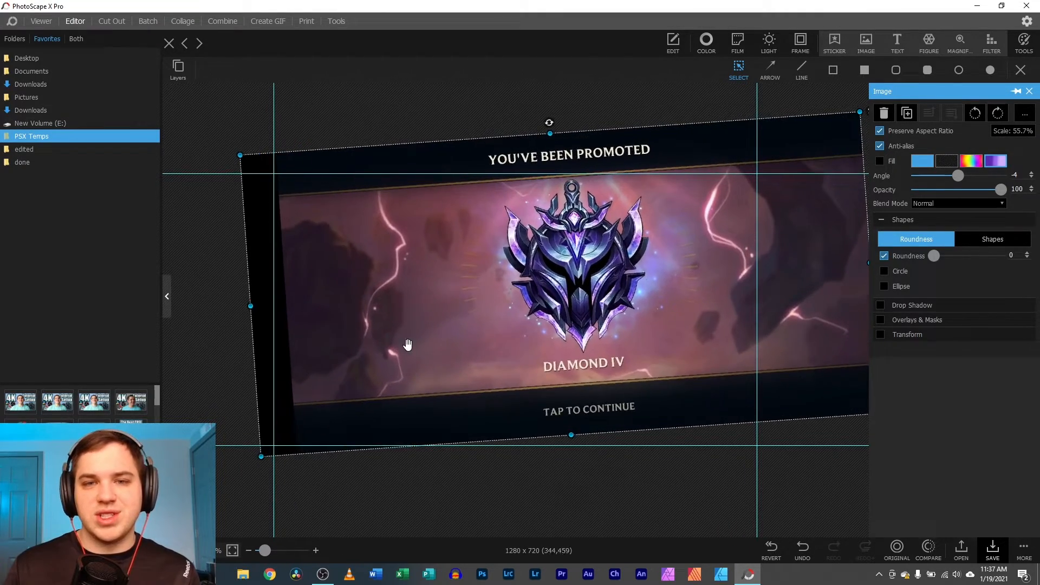
left_click_drag(409, 345, 440, 392)
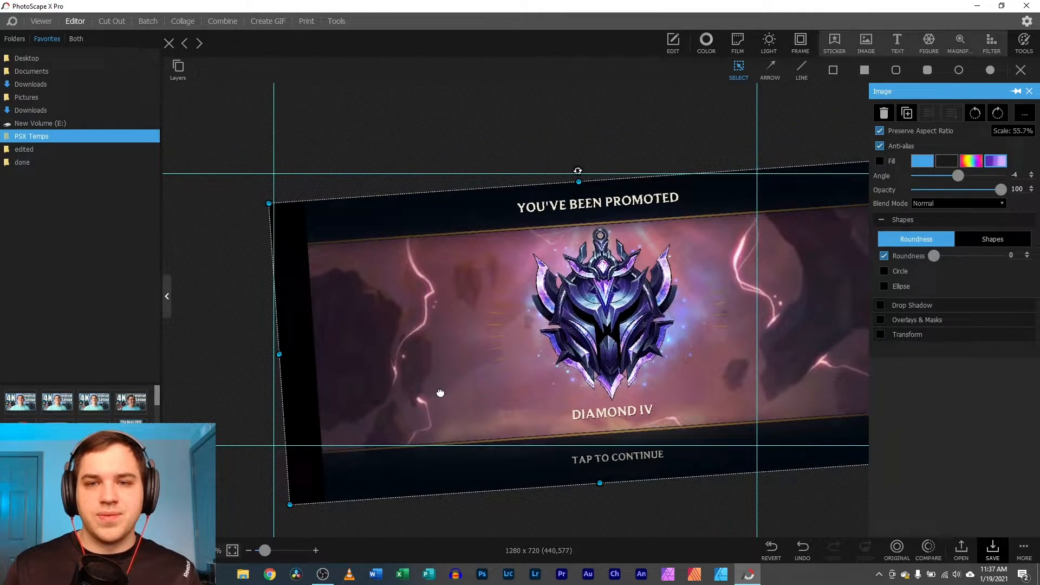
left_click_drag(578, 170, 588, 168)
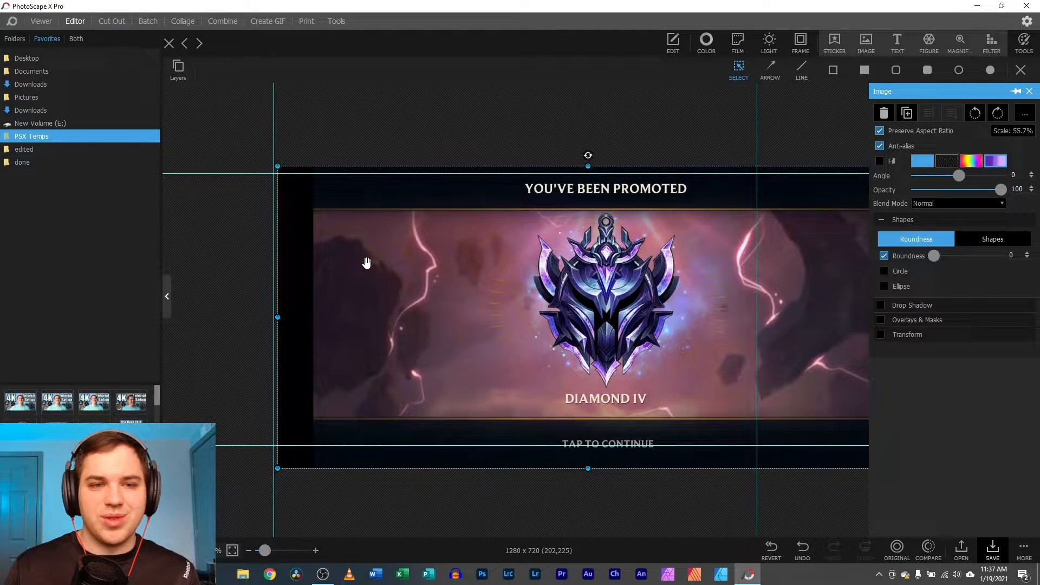
left_click_drag(587, 155, 566, 157)
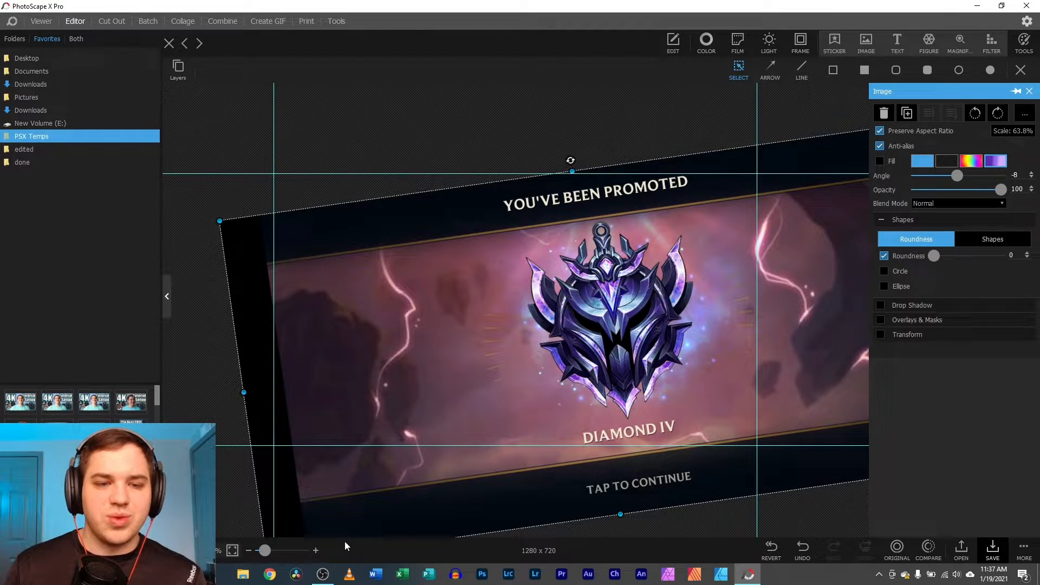
left_click(879, 161)
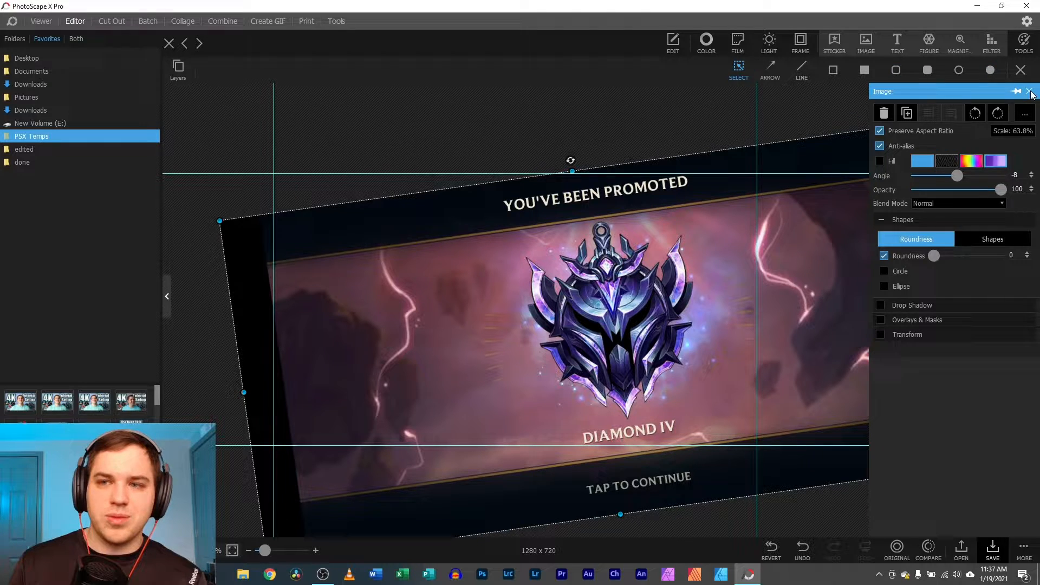
left_click(1024, 42)
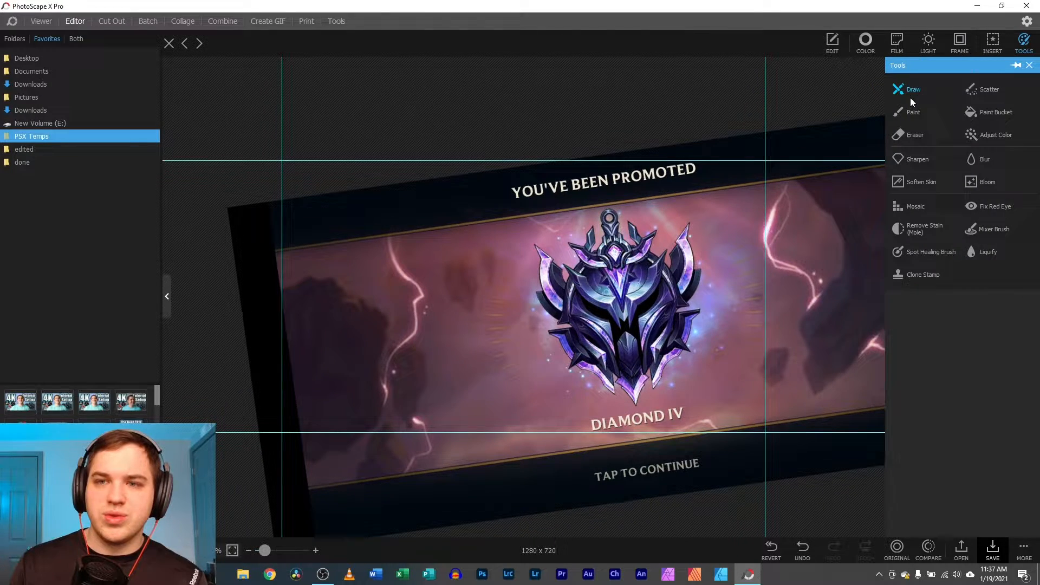
left_click(913, 89)
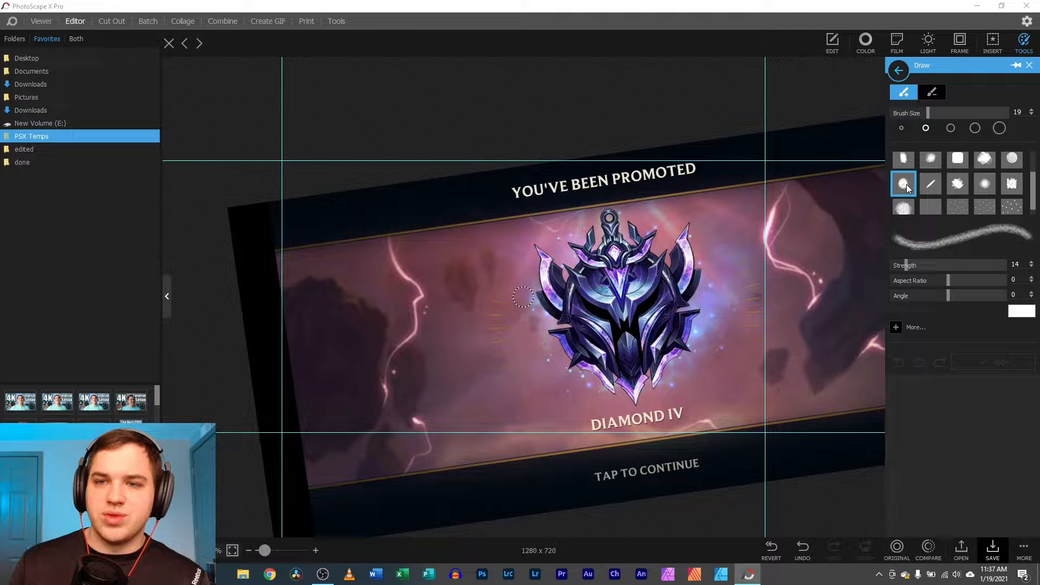
left_click(957, 159)
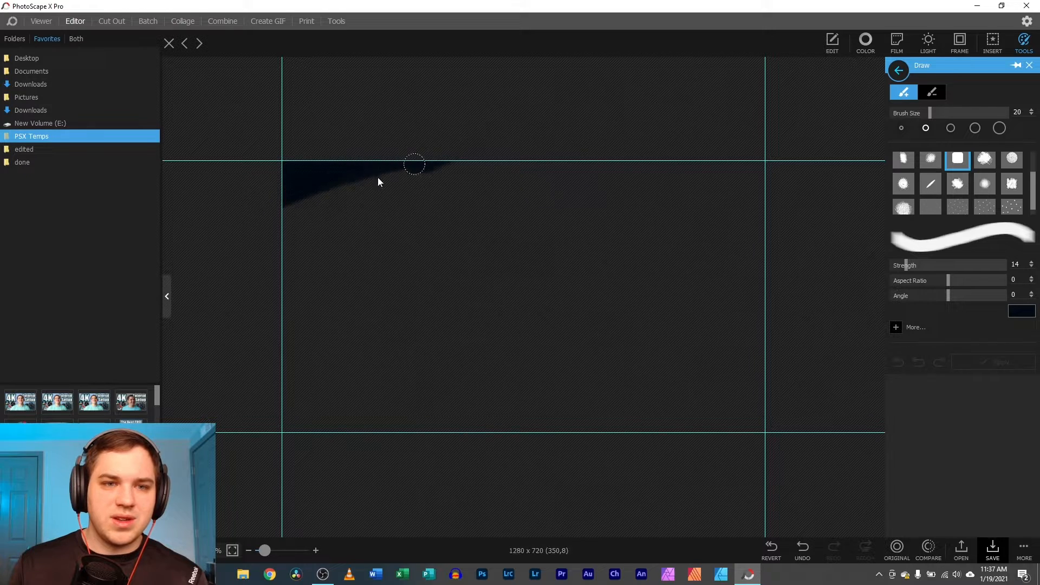
left_click_drag(415, 164, 303, 260)
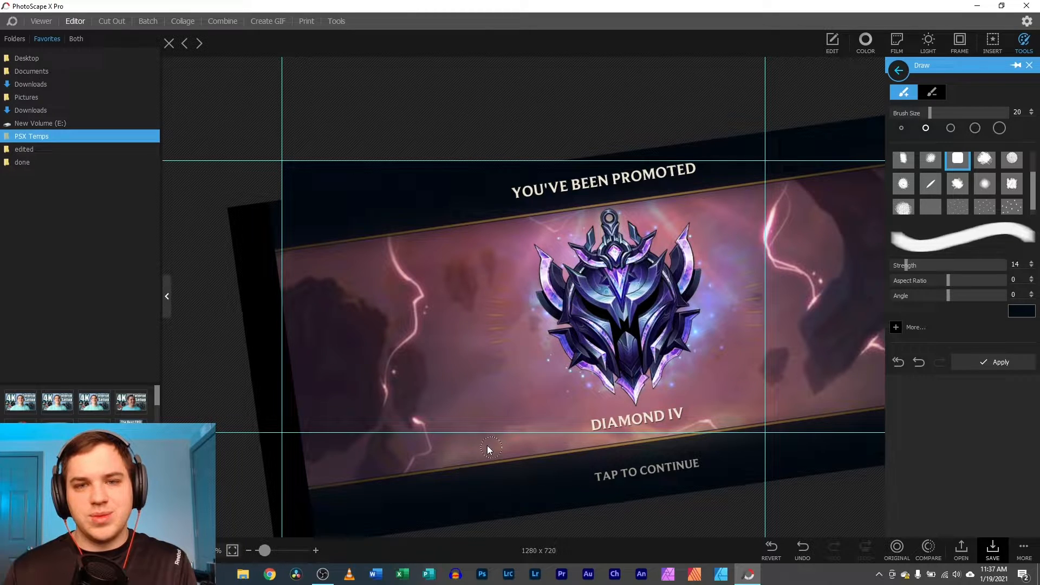
mouse_move(256, 428)
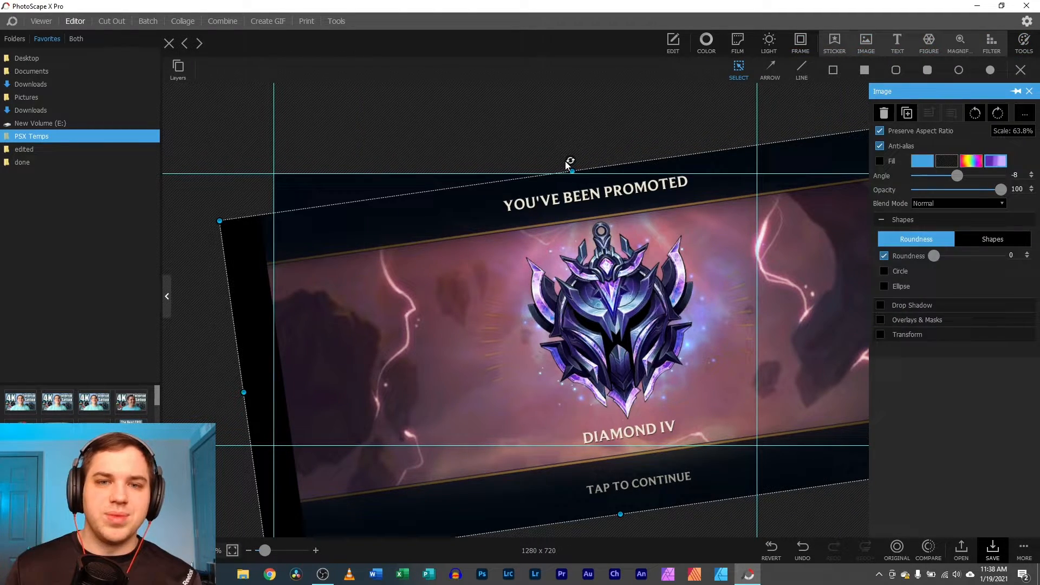
Re-tilt the banner the other way to about 5 degrees at roughly 61% scale
left_click_drag(569, 164, 627, 157)
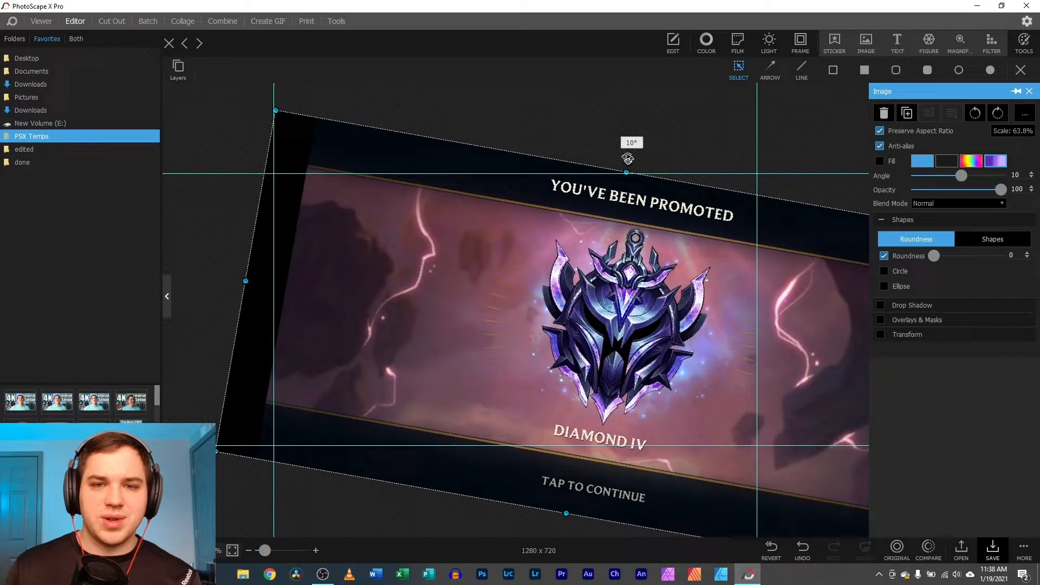
left_click_drag(627, 158, 628, 153)
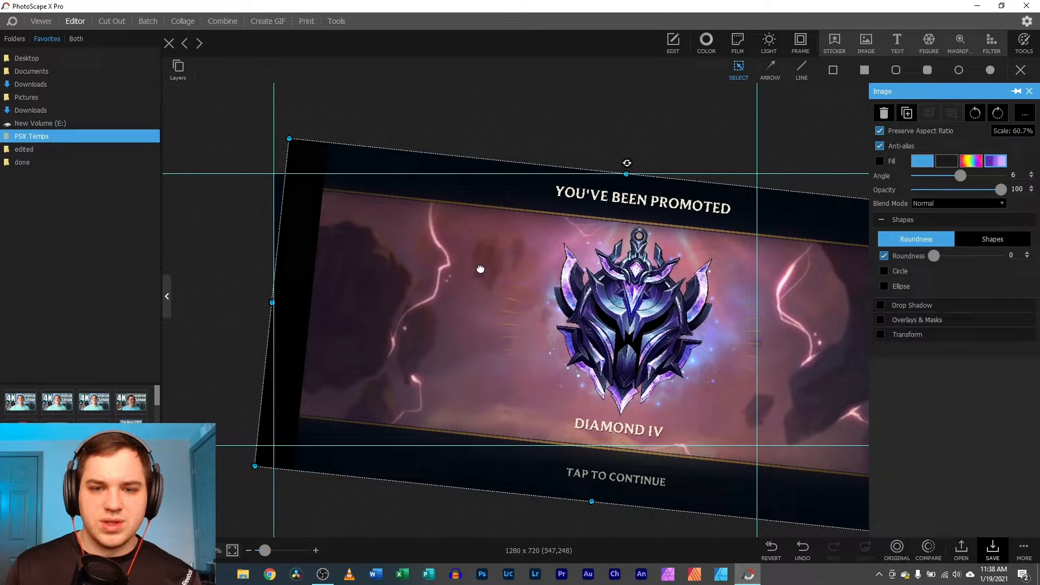
left_click_drag(481, 269, 483, 265)
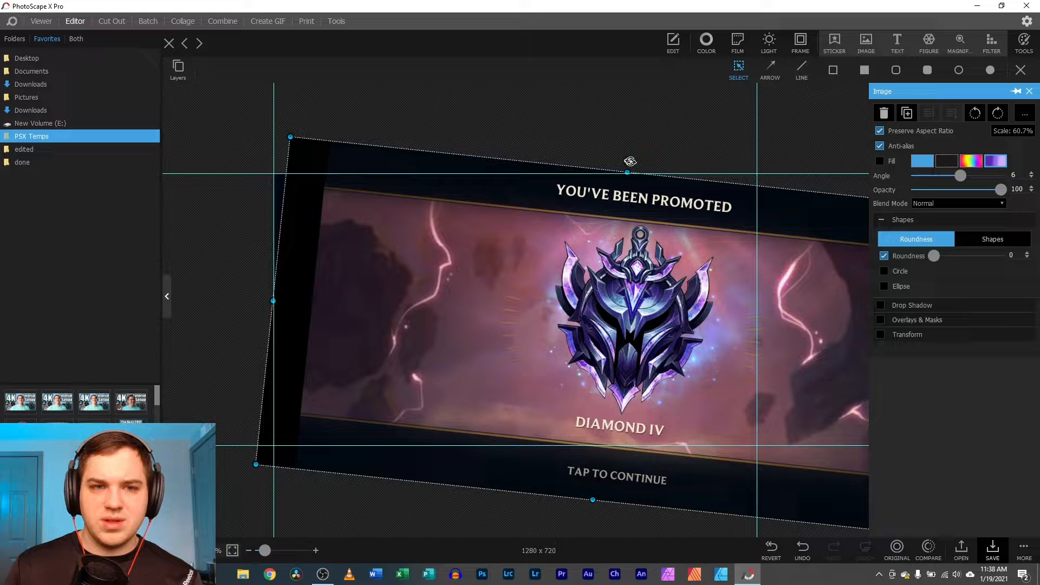
left_click_drag(631, 162, 599, 164)
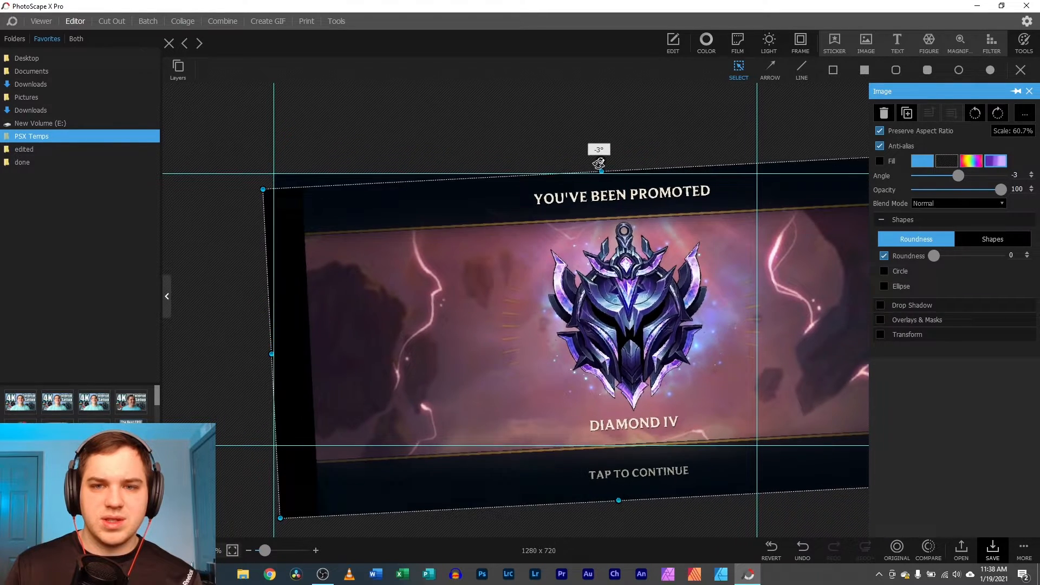
left_click_drag(598, 164, 624, 164)
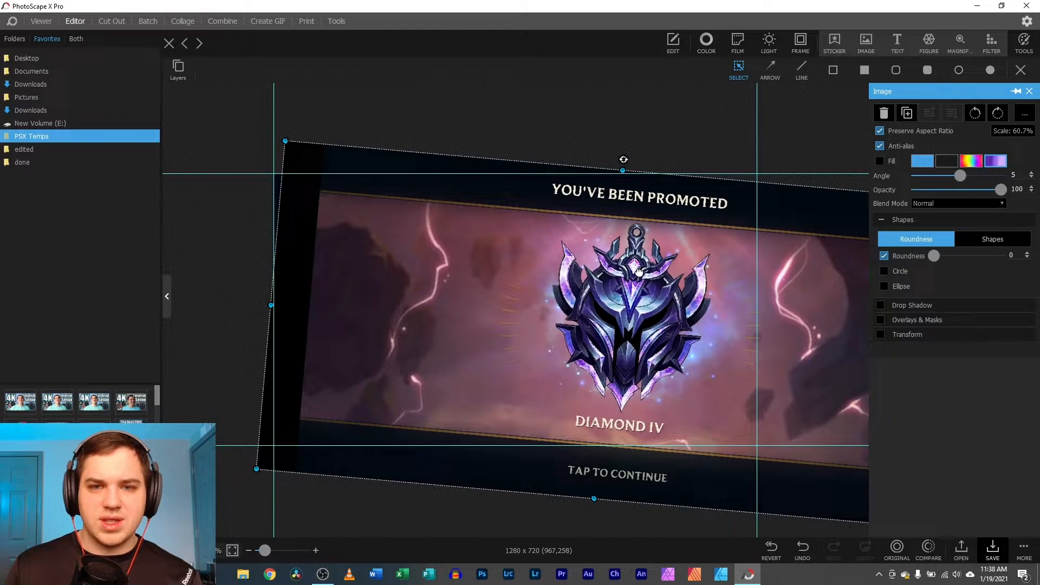
left_click(1024, 42)
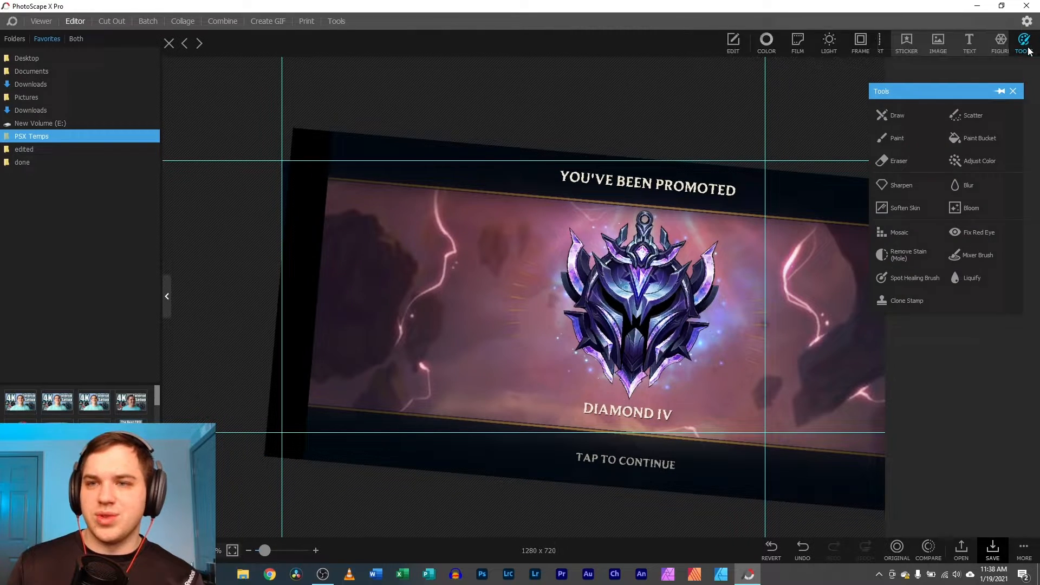
left_click(897, 115)
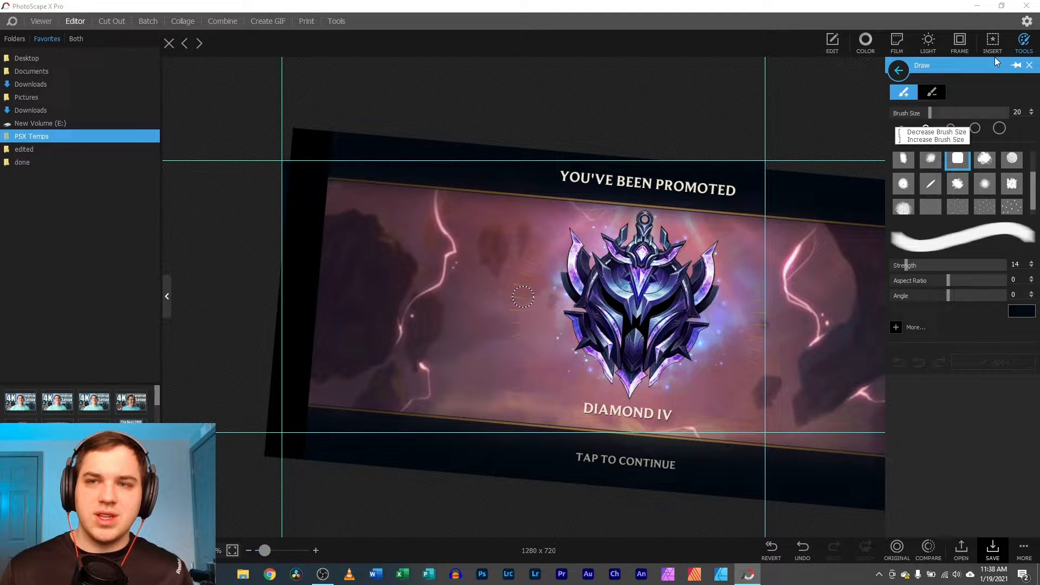
left_click(896, 43)
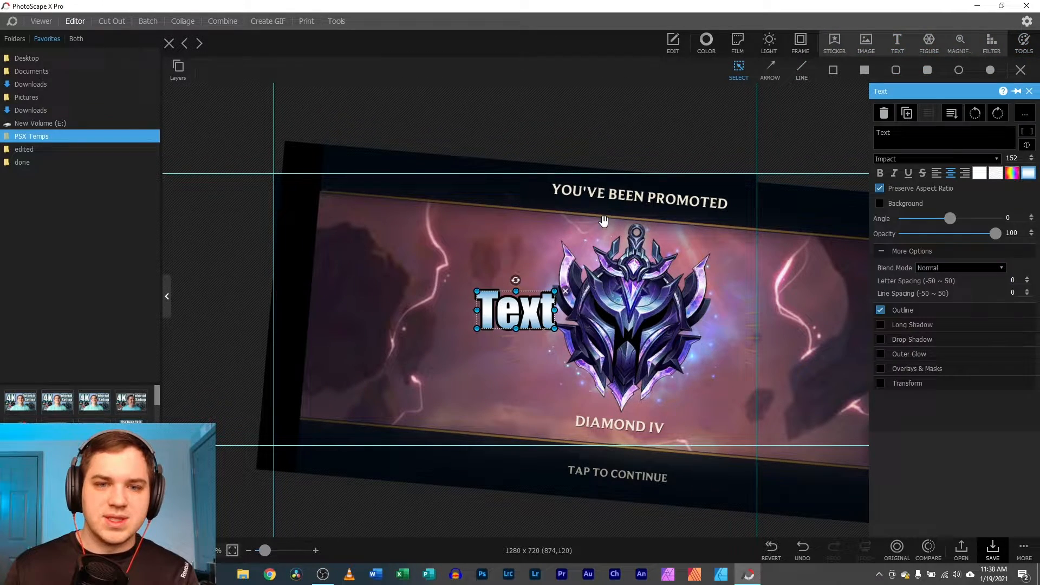
left_click(865, 43)
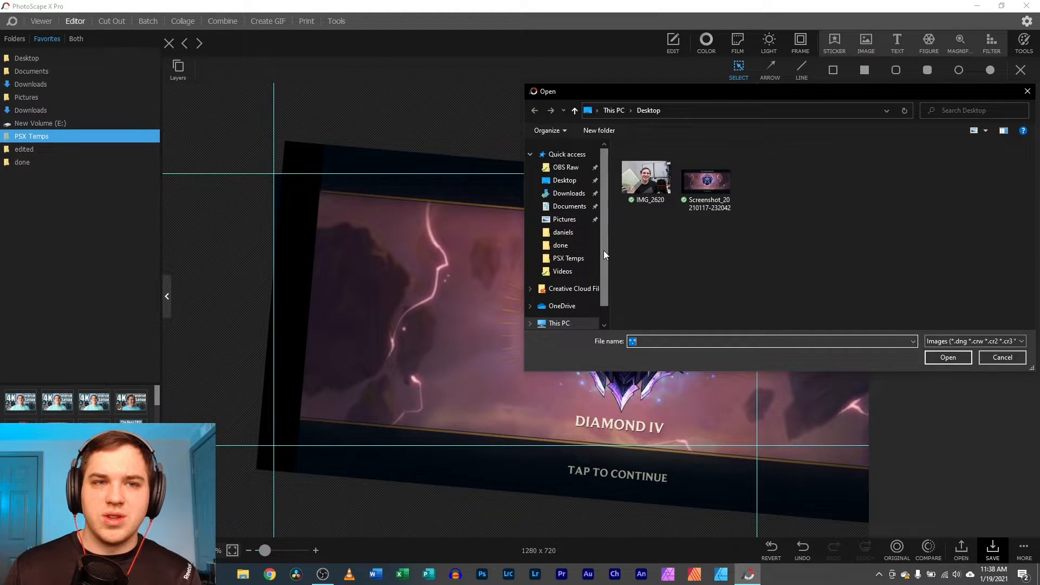
scroll("down", 3)
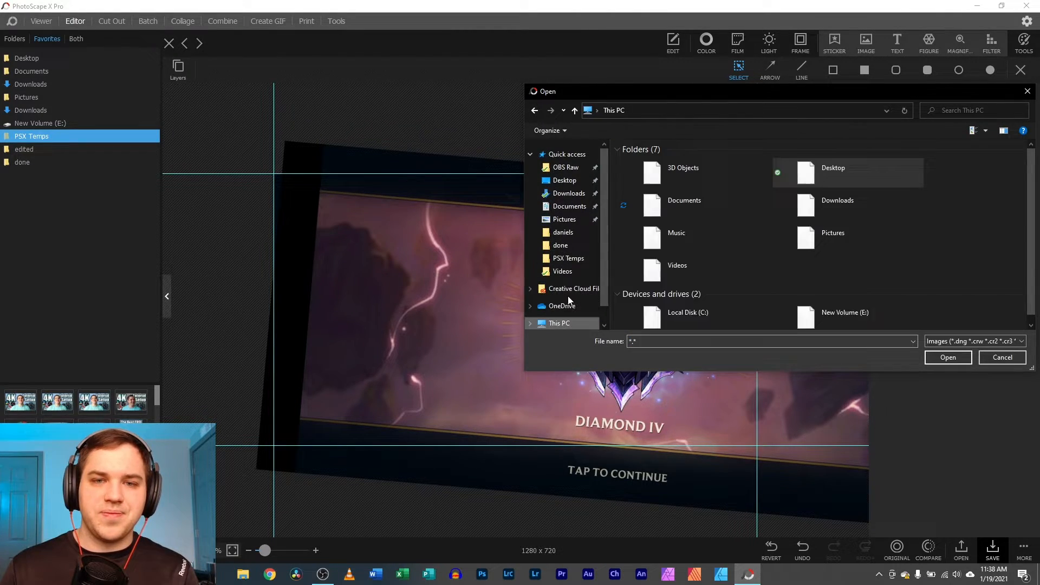
double_click(843, 312)
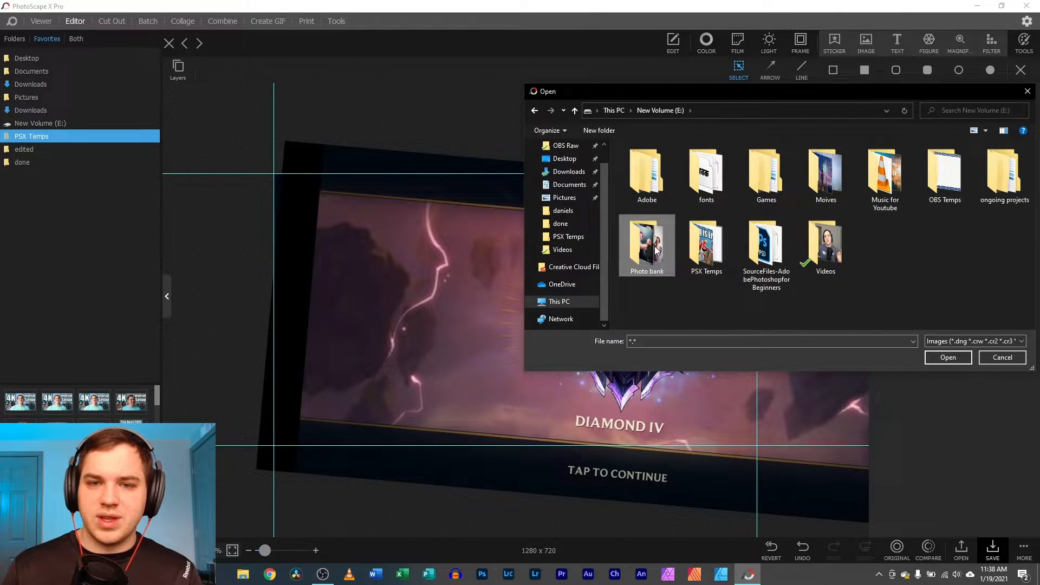
double_click(645, 242)
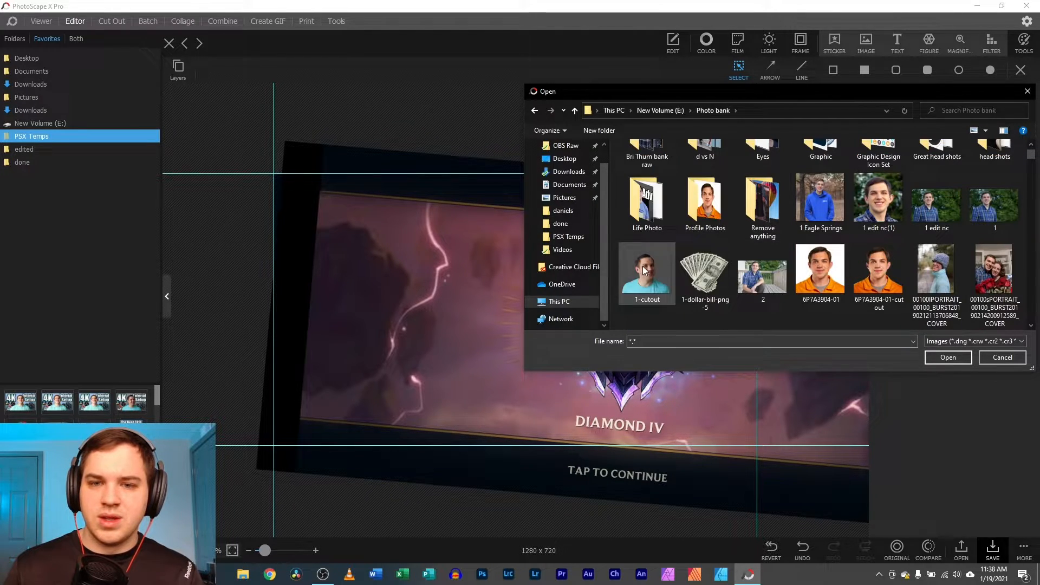
mouse_move(878, 270)
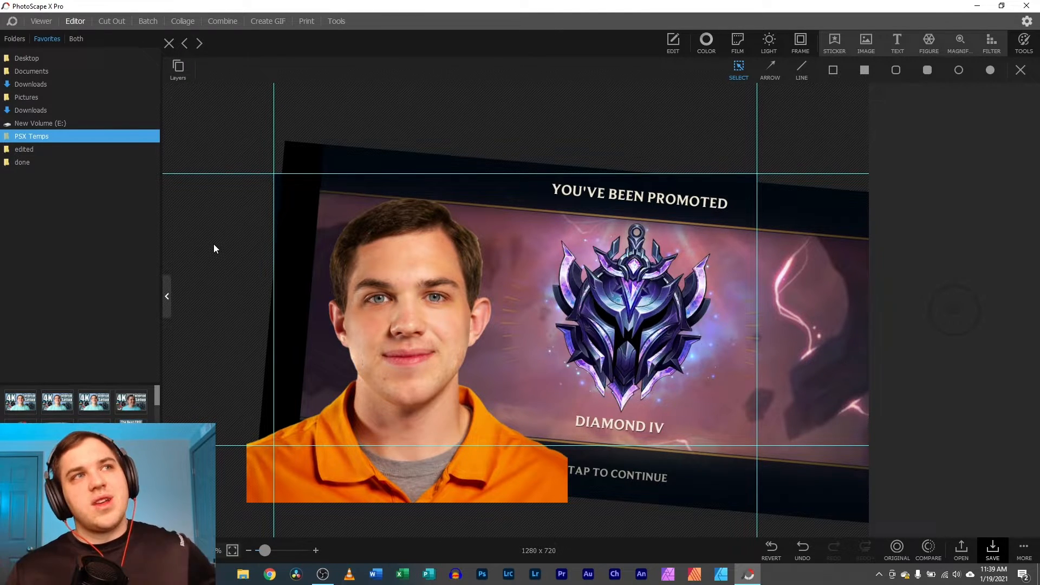
mouse_move(391, 313)
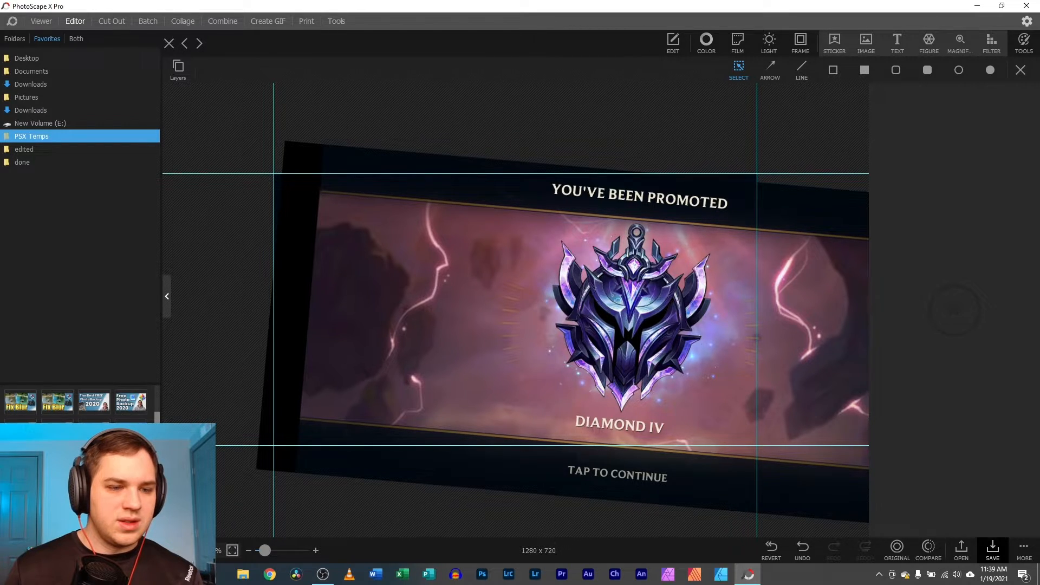
Insert the smiling man's photo from the Photo bank folder over the banner
left_click(169, 44)
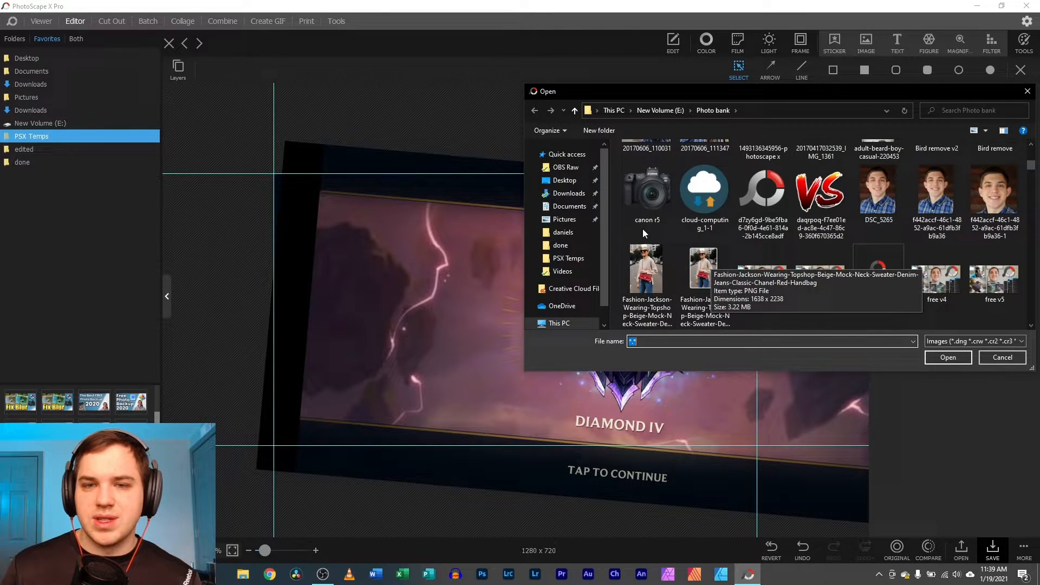
left_click(1000, 358)
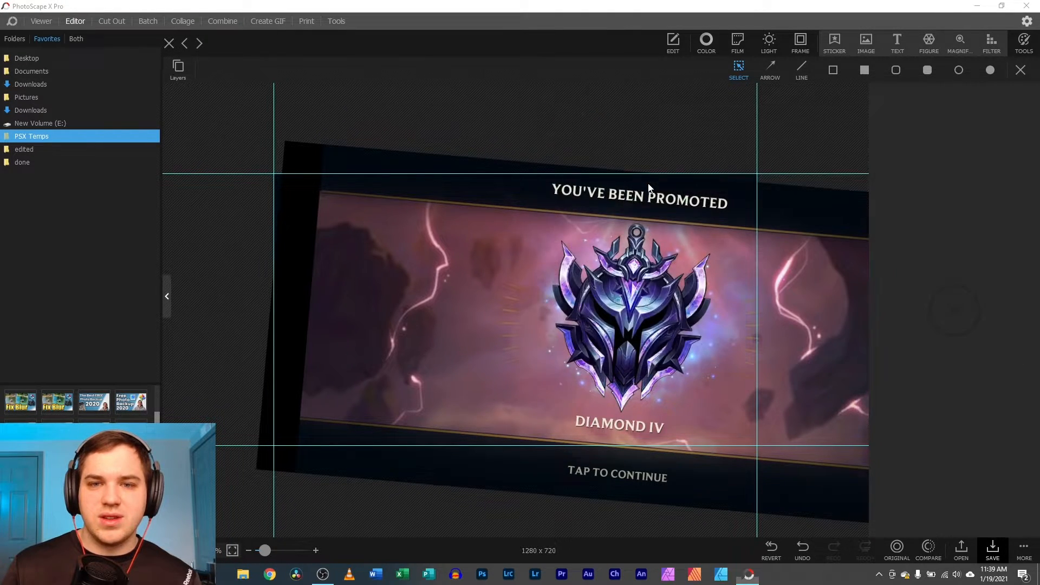
left_click(865, 42)
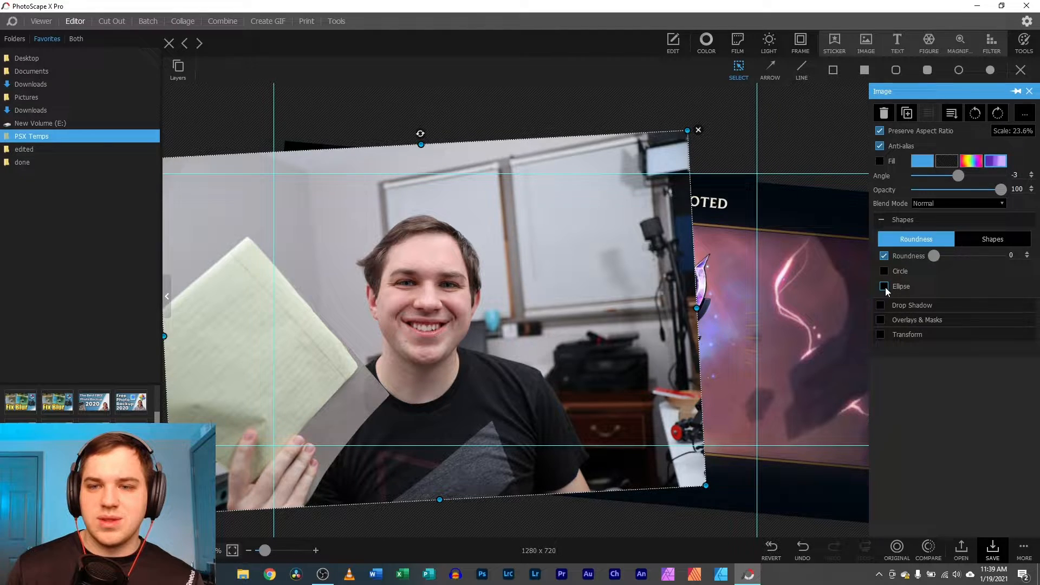
Crop the man's photo into a circle via the Shapes section
left_click(884, 286)
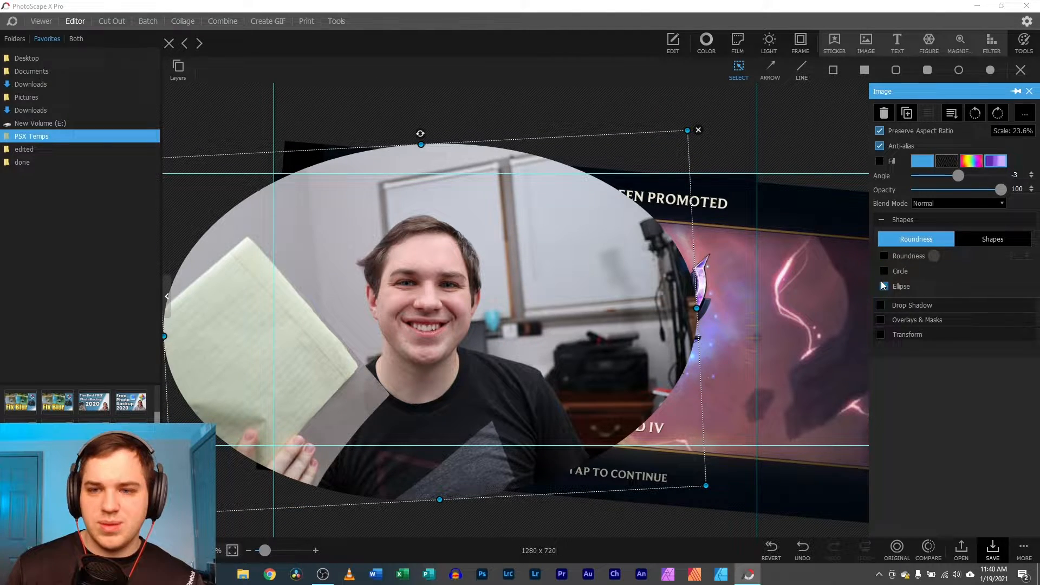
left_click(884, 271)
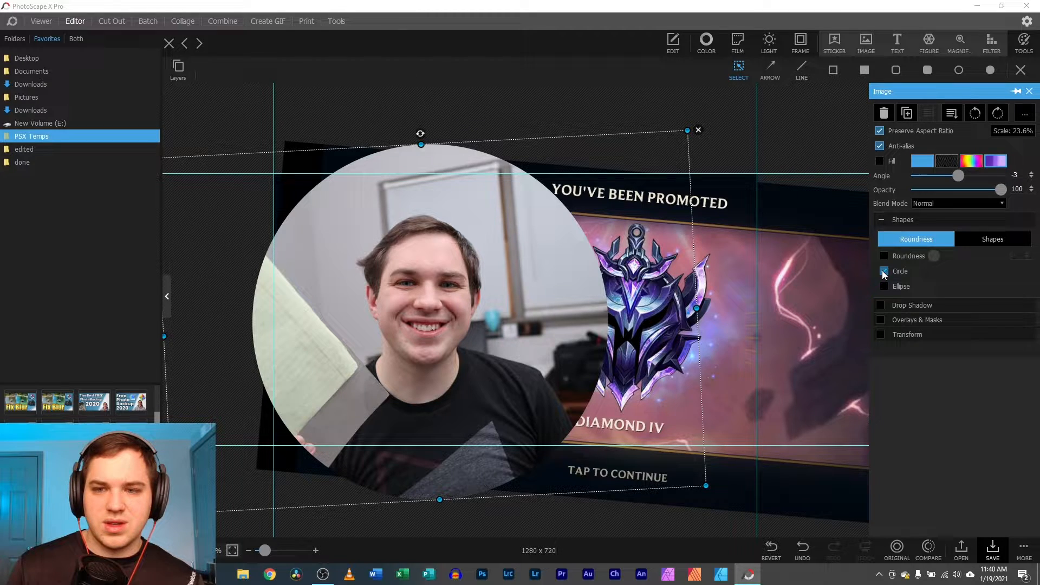
left_click(918, 320)
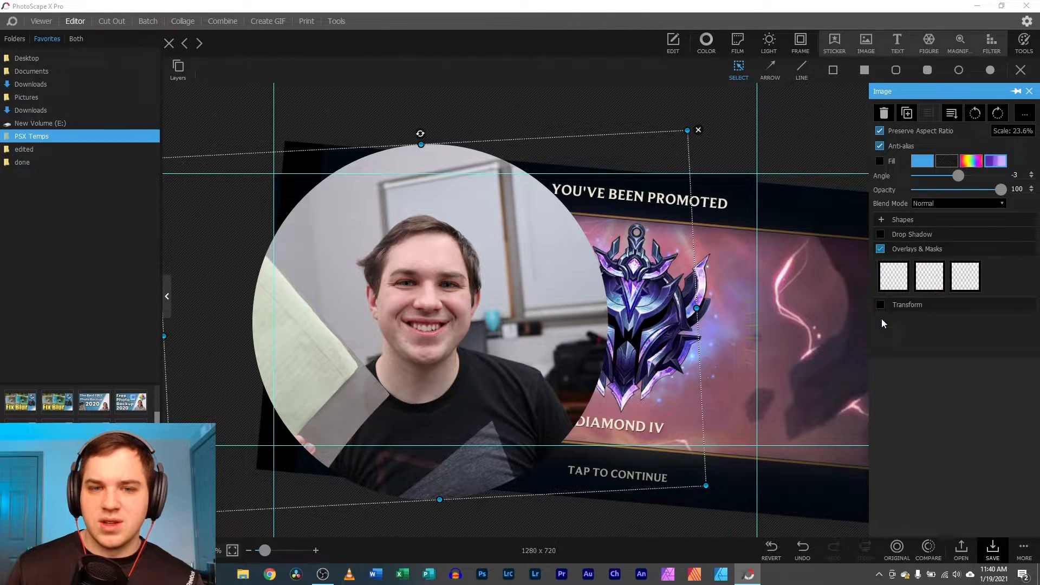
Toggle Overlays & Masks off and cancel the Transform settings without applying
left_click(880, 249)
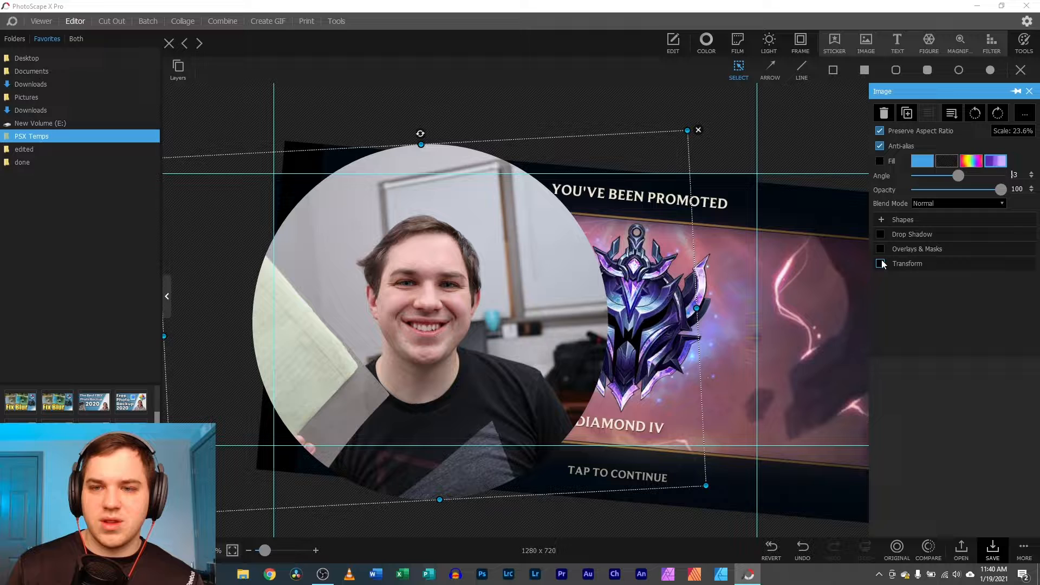
left_click(907, 263)
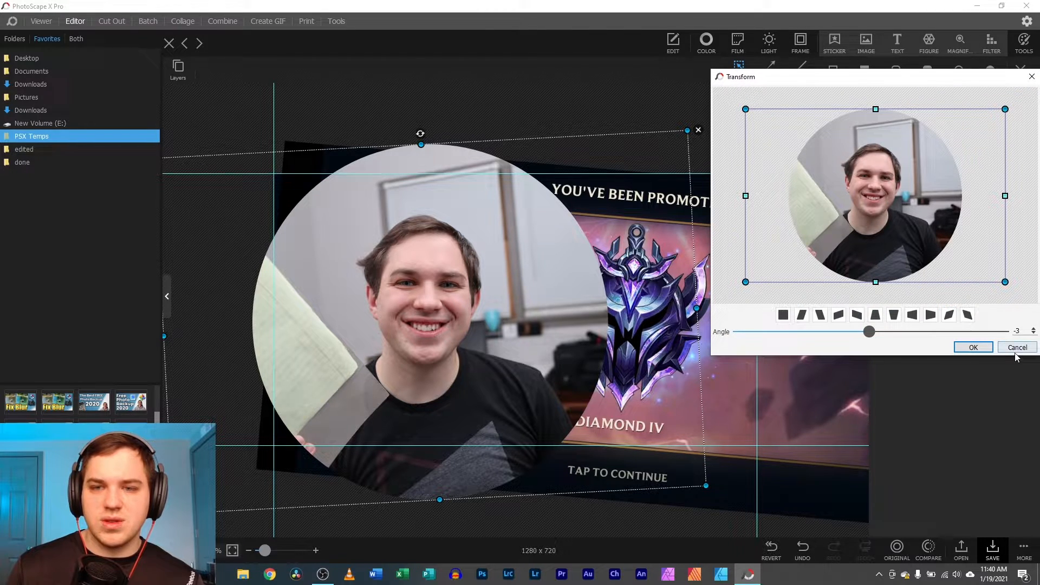
left_click(972, 347)
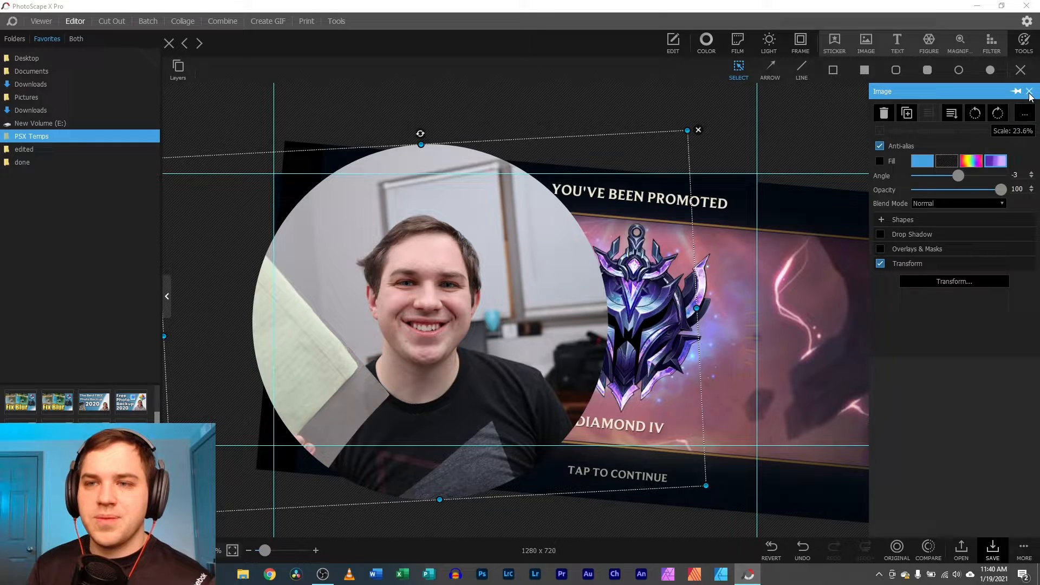
left_click(1029, 91)
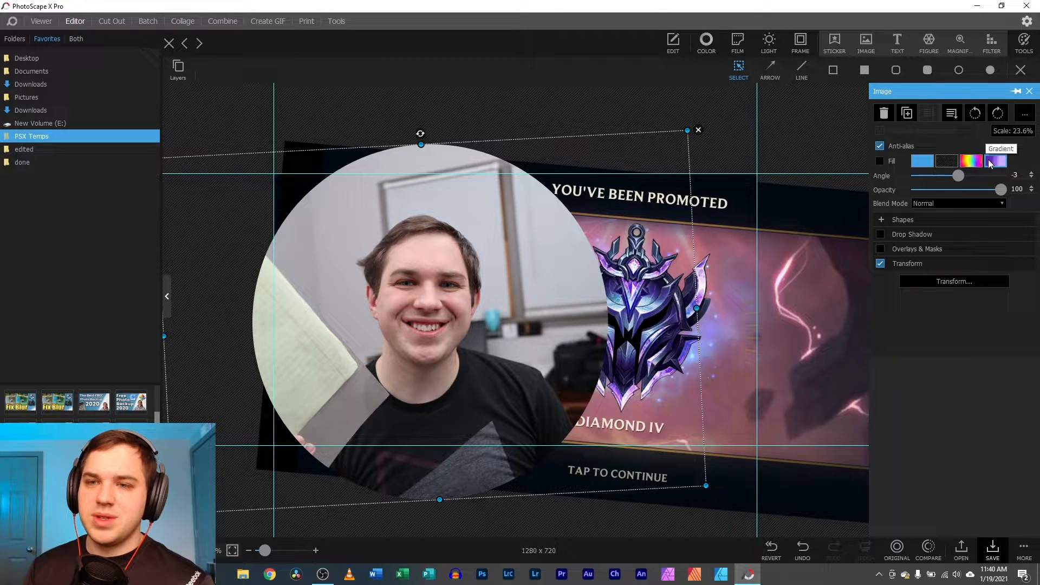
left_click(993, 160)
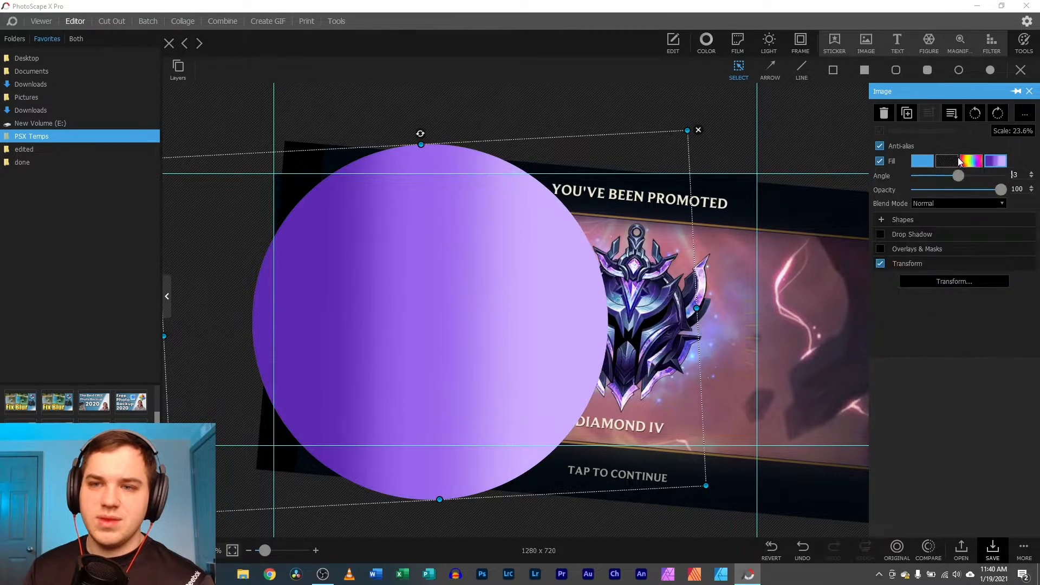
left_click(921, 160)
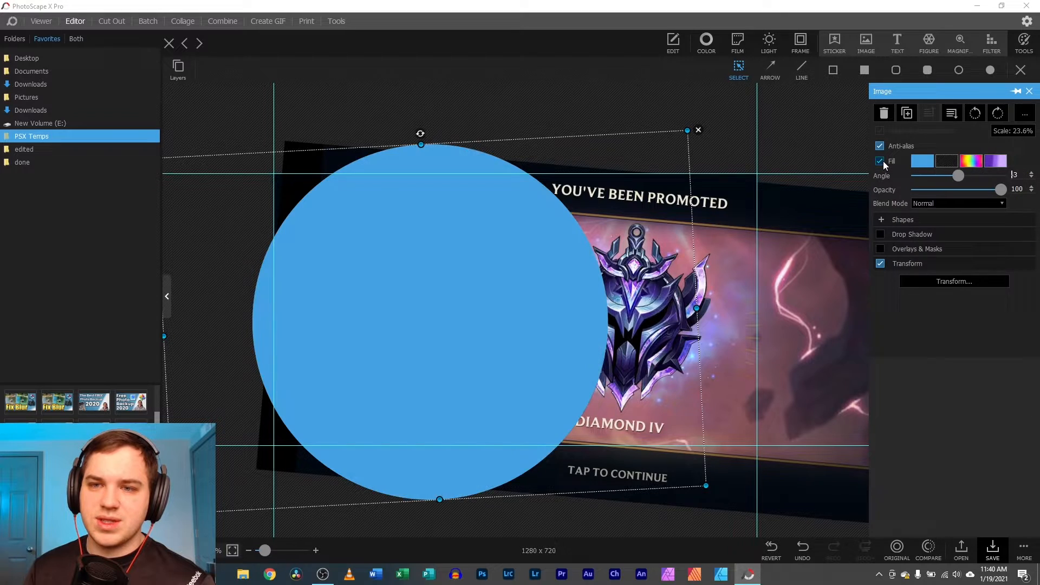
left_click(878, 160)
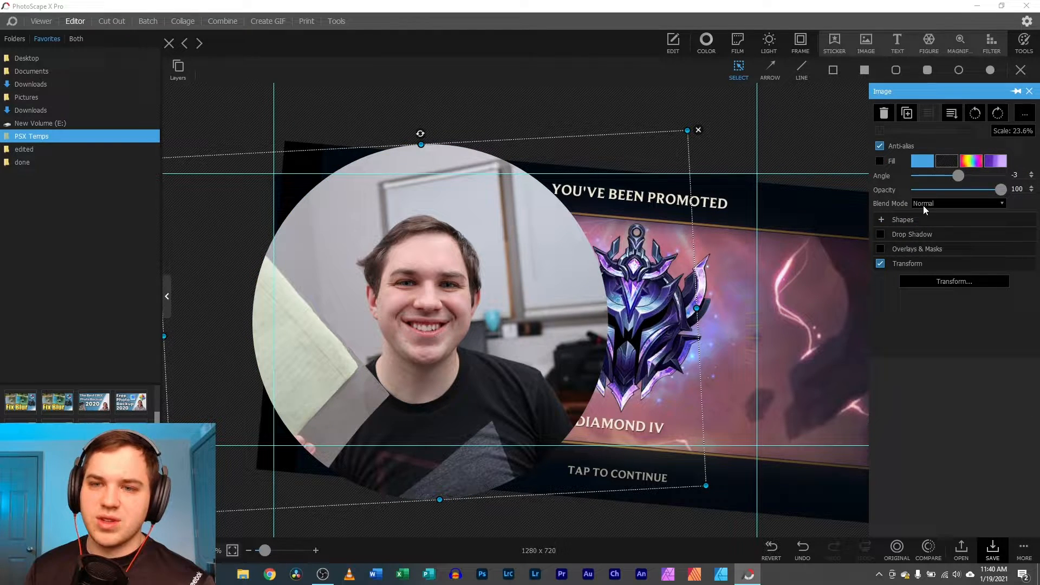
left_click(957, 203)
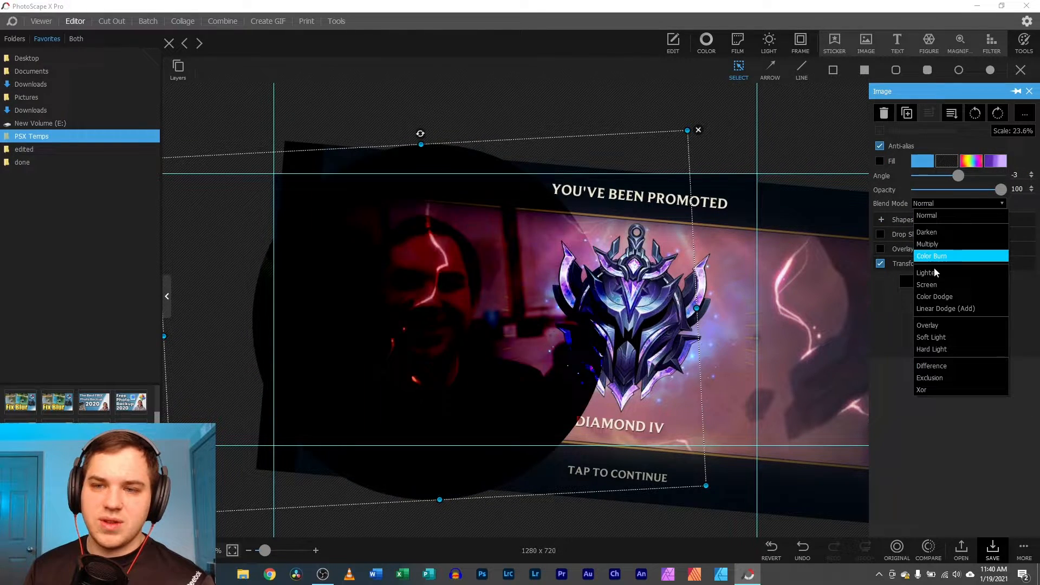
left_click(921, 389)
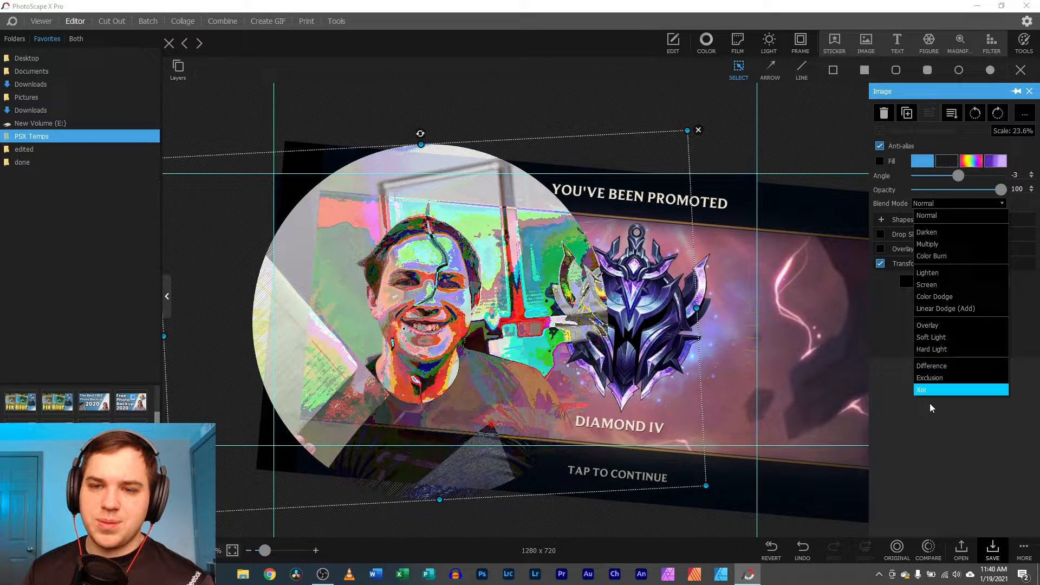
left_click(928, 216)
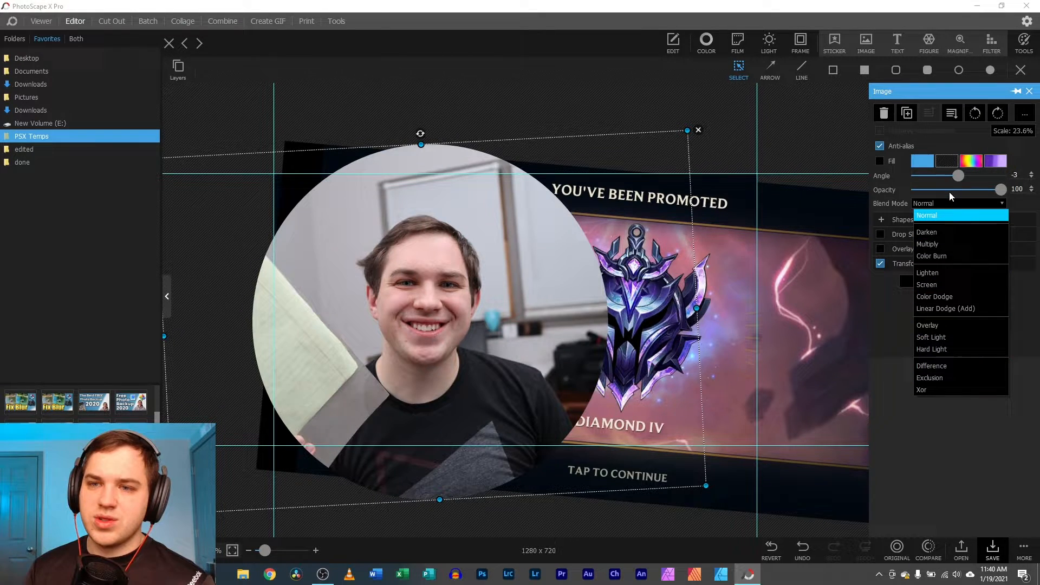
left_click(926, 214)
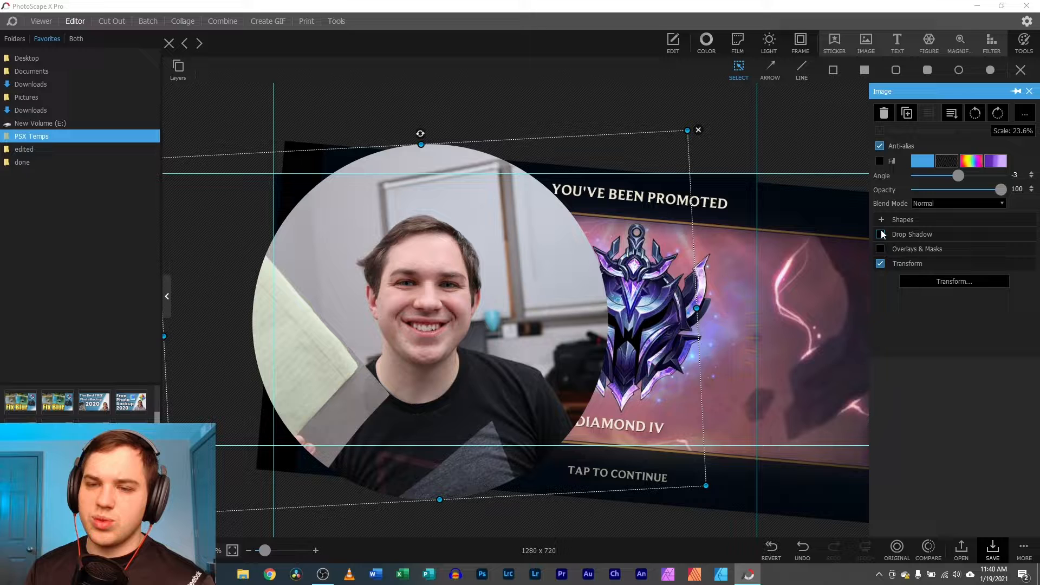
Try full corner Roundness, then switch the face photo back to a perfect Circle shape
left_click(902, 220)
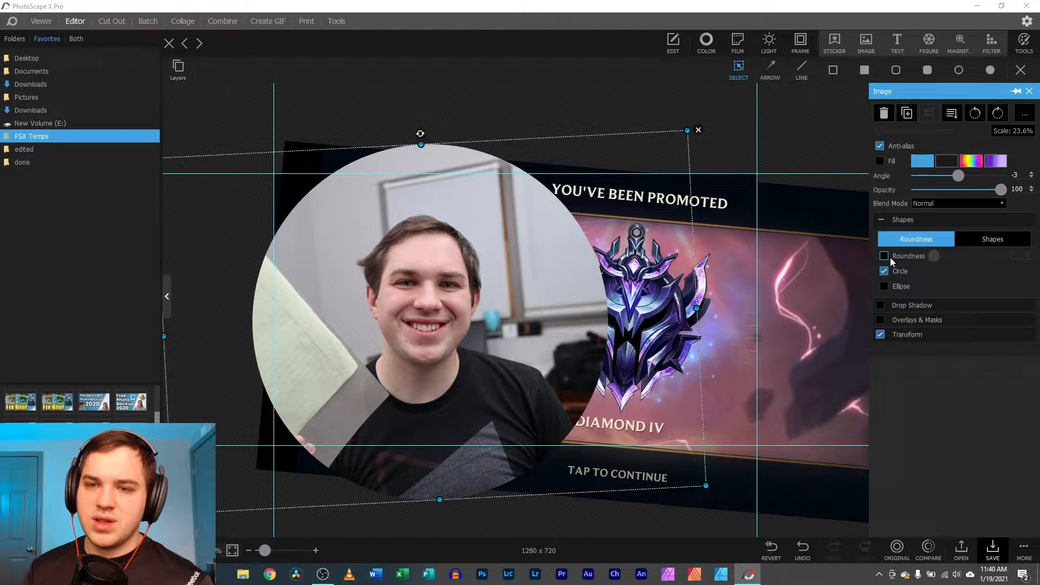
left_click(884, 271)
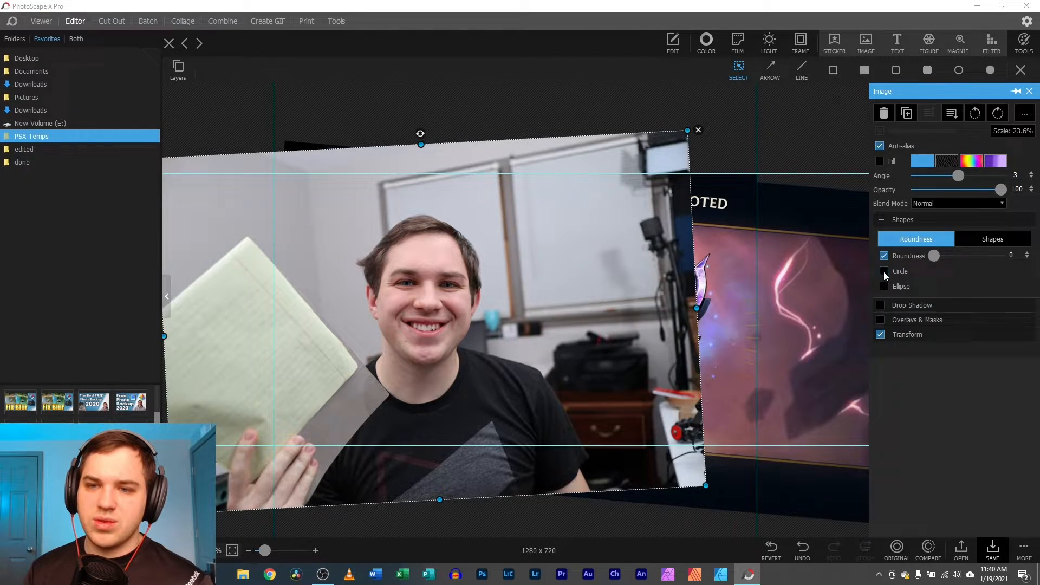
left_click_drag(933, 255, 999, 256)
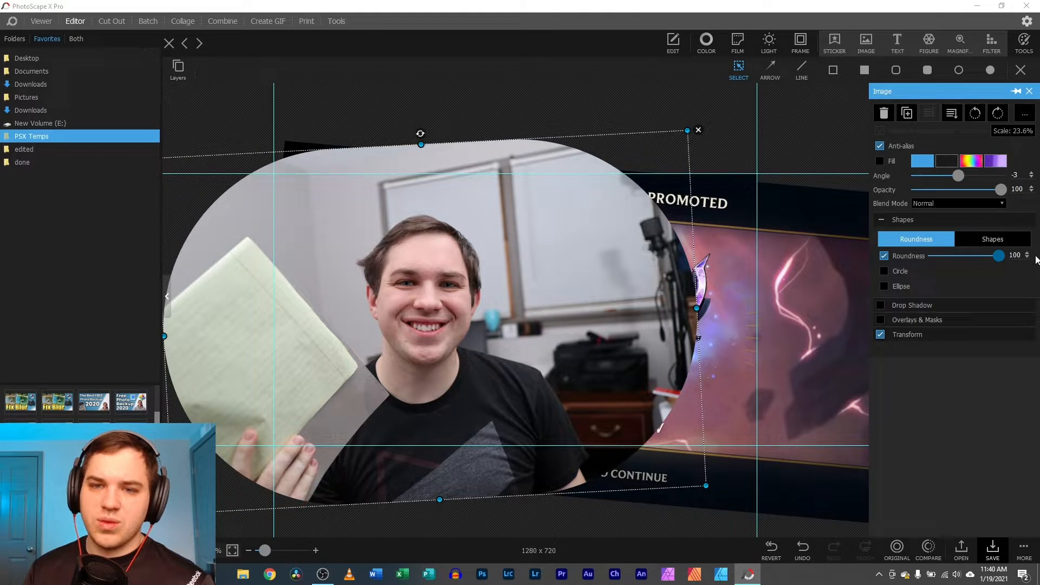
left_click(884, 271)
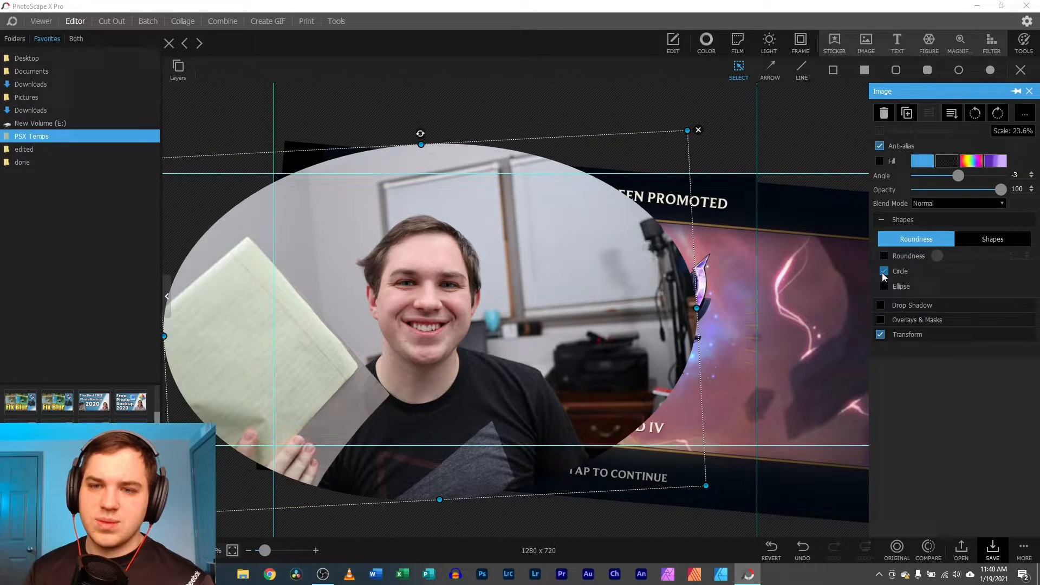
left_click(884, 271)
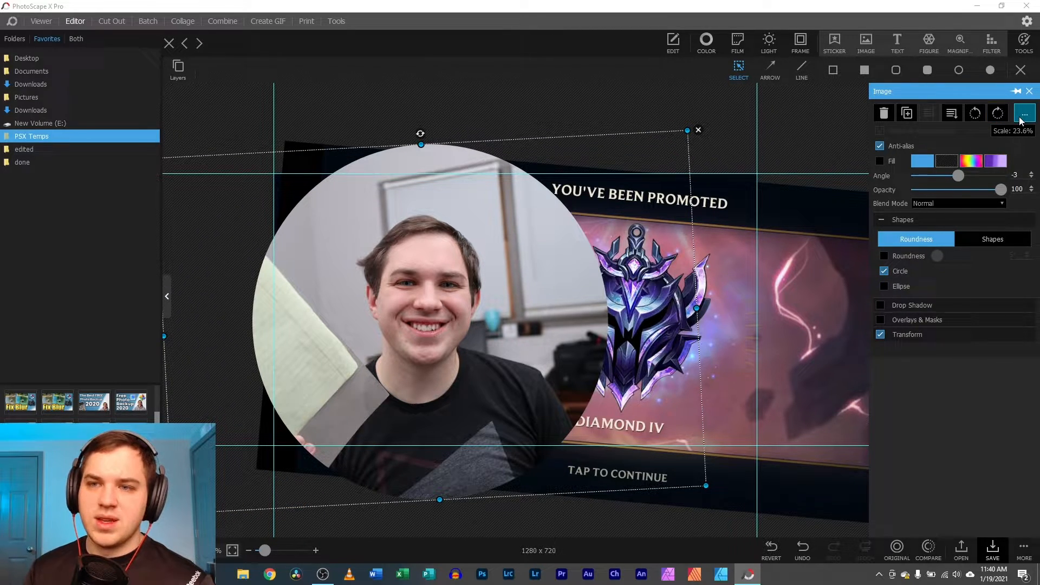
Reposition the circular face photo on the canvas
left_click(1024, 113)
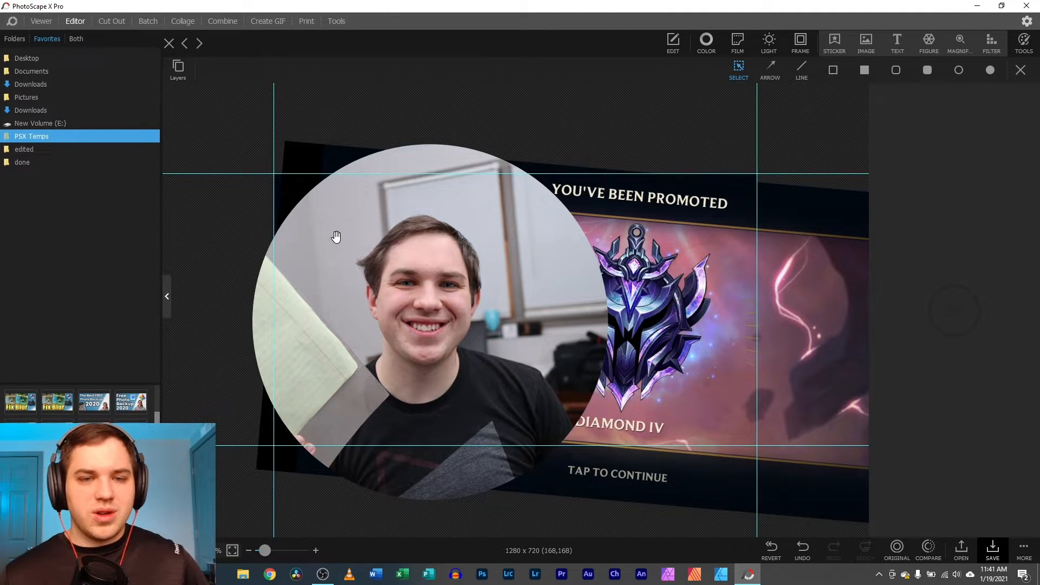
left_click_drag(336, 236, 397, 277)
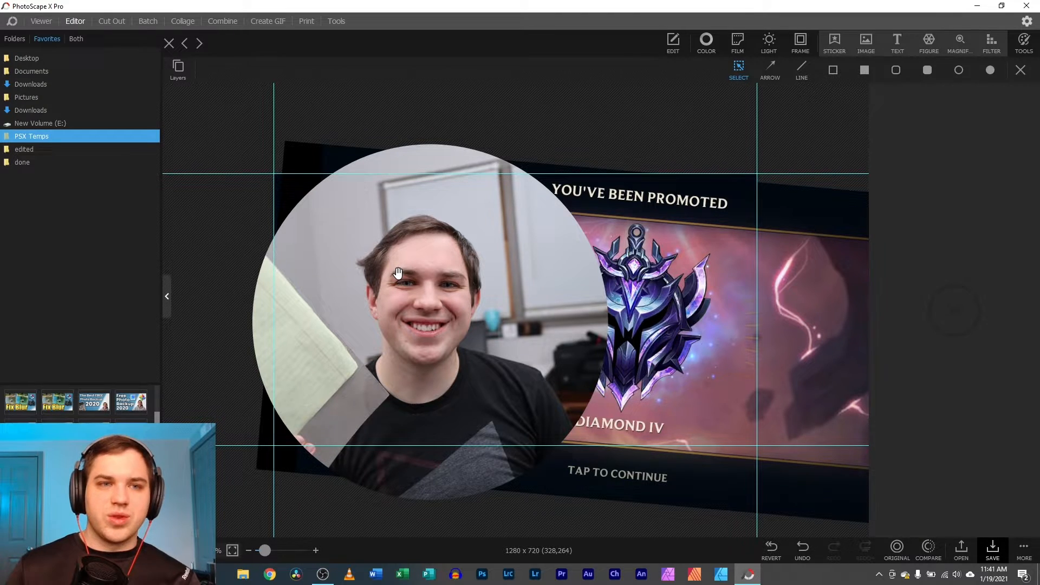
left_click(398, 273)
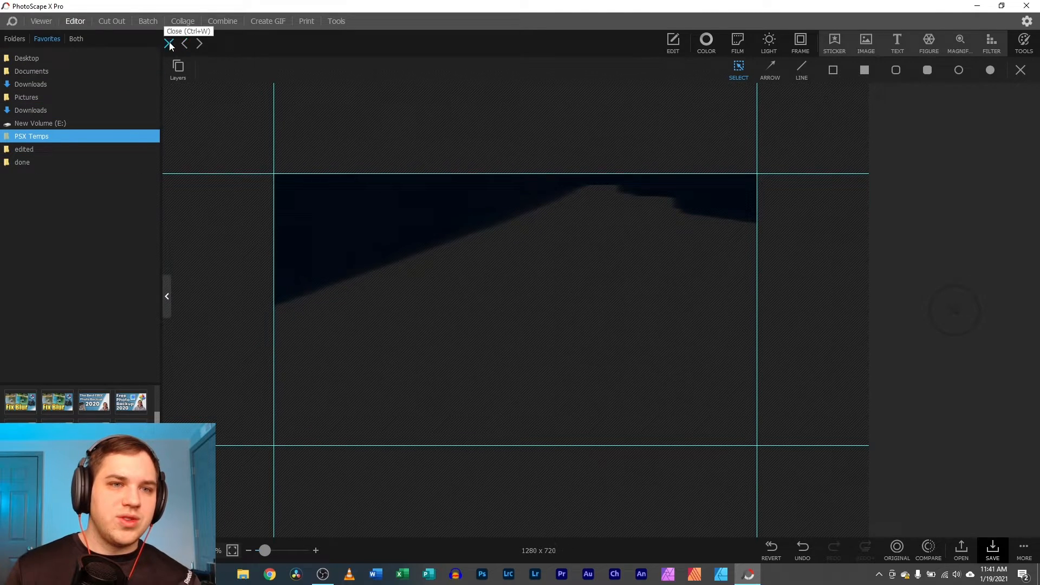
Close the thumbnail, open IMG_1716.CR3, cancel Resize and begin a crop
left_click(169, 44)
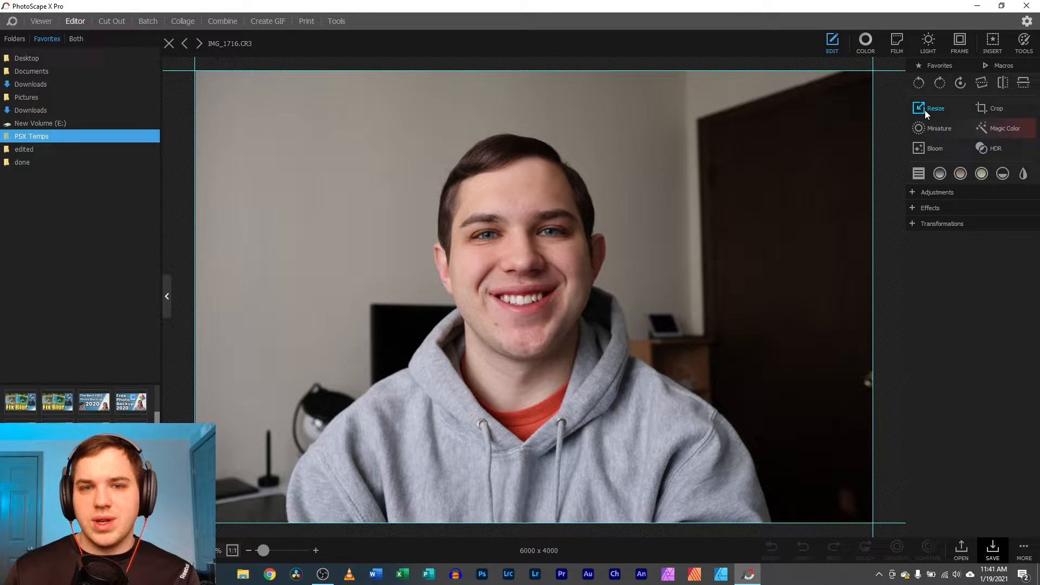
left_click(935, 108)
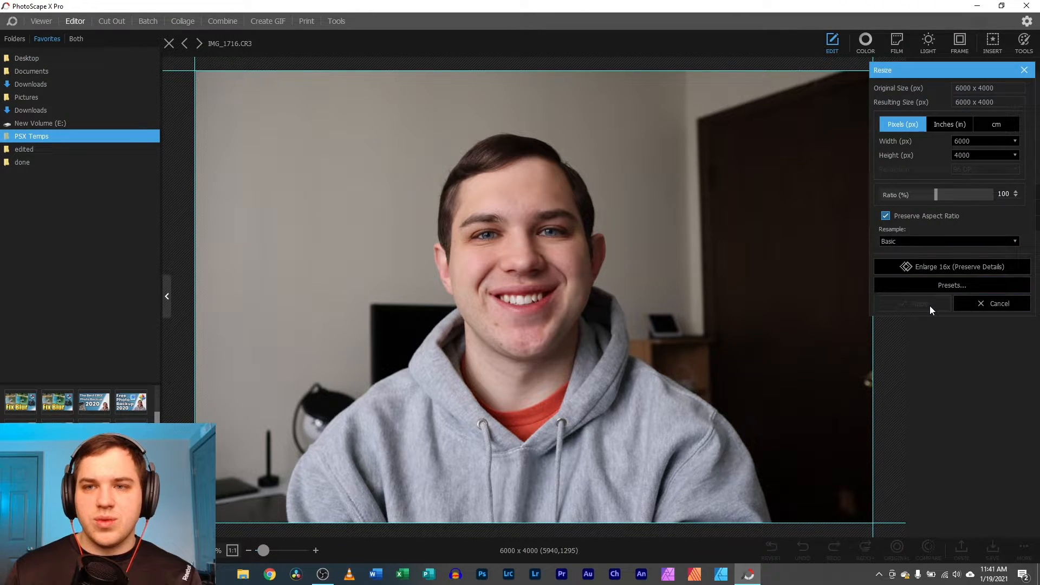
left_click(997, 303)
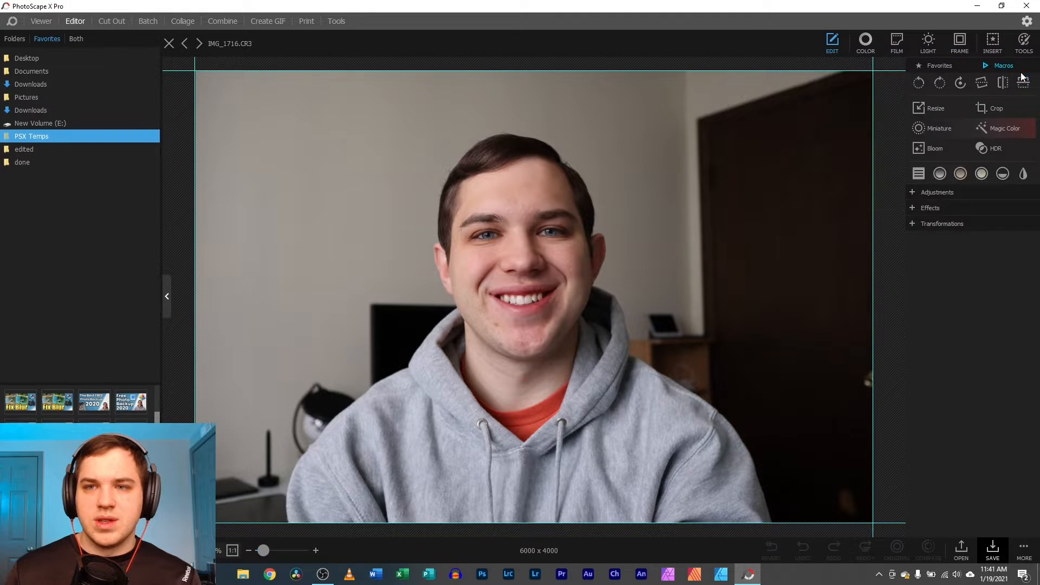
left_click(994, 108)
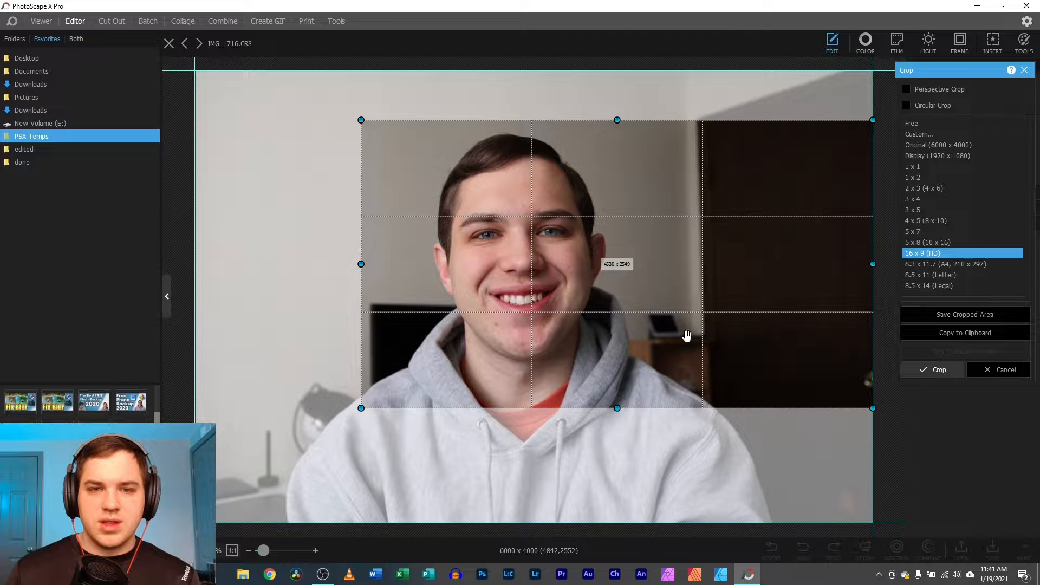
Crop the portrait to a 16:9 frame around the face, giving 4717 × 2654
left_click_drag(687, 335, 643, 312)
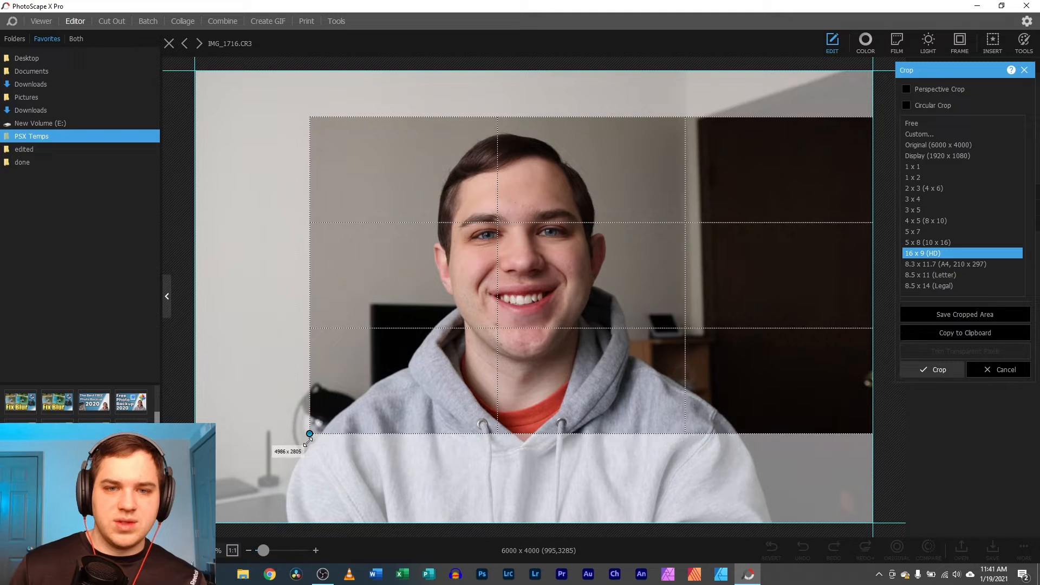
left_click_drag(308, 436, 339, 418)
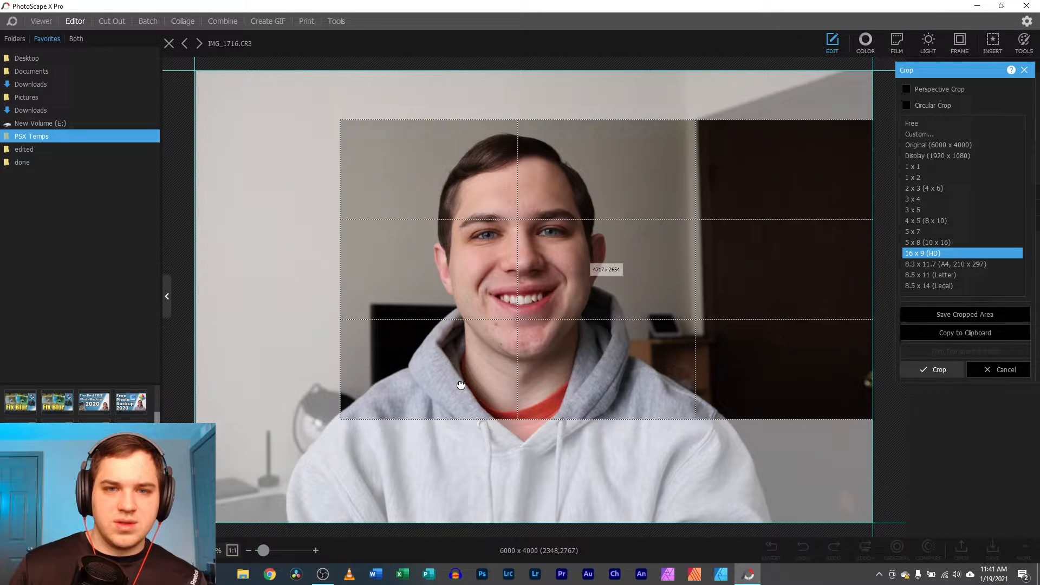
left_click(938, 370)
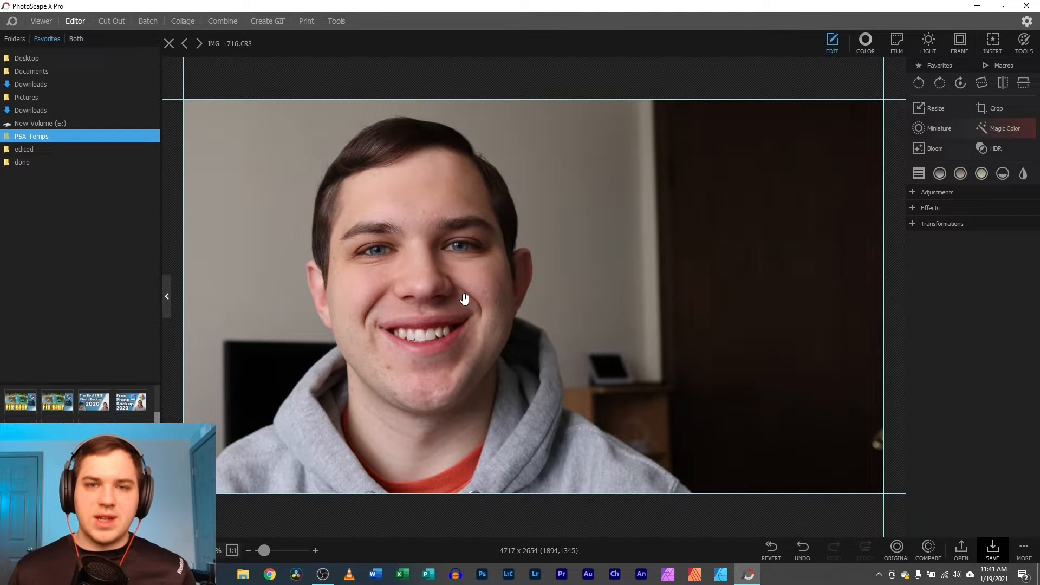
mouse_move(610, 302)
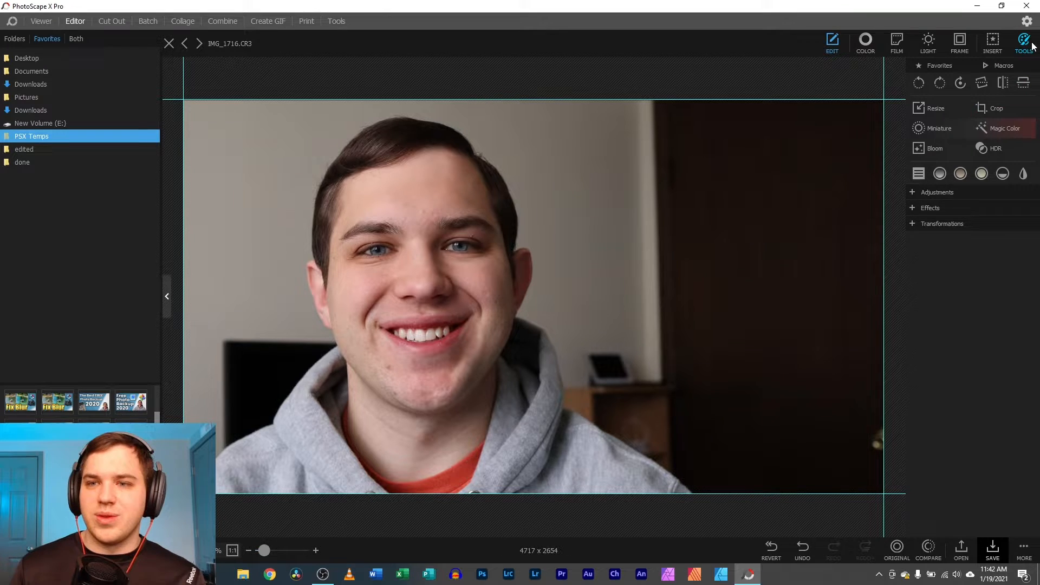
left_click(1023, 42)
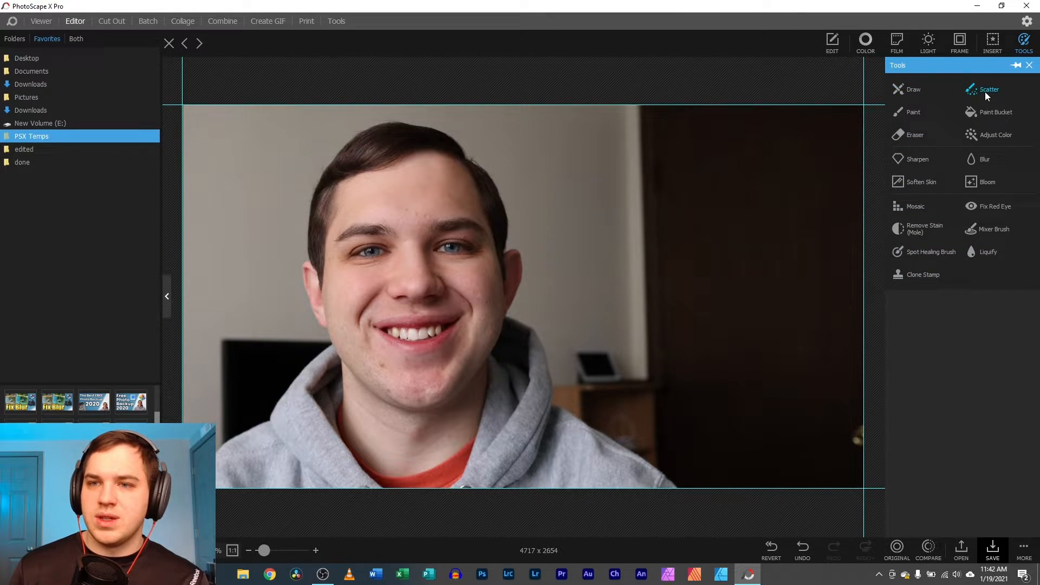
left_click(914, 88)
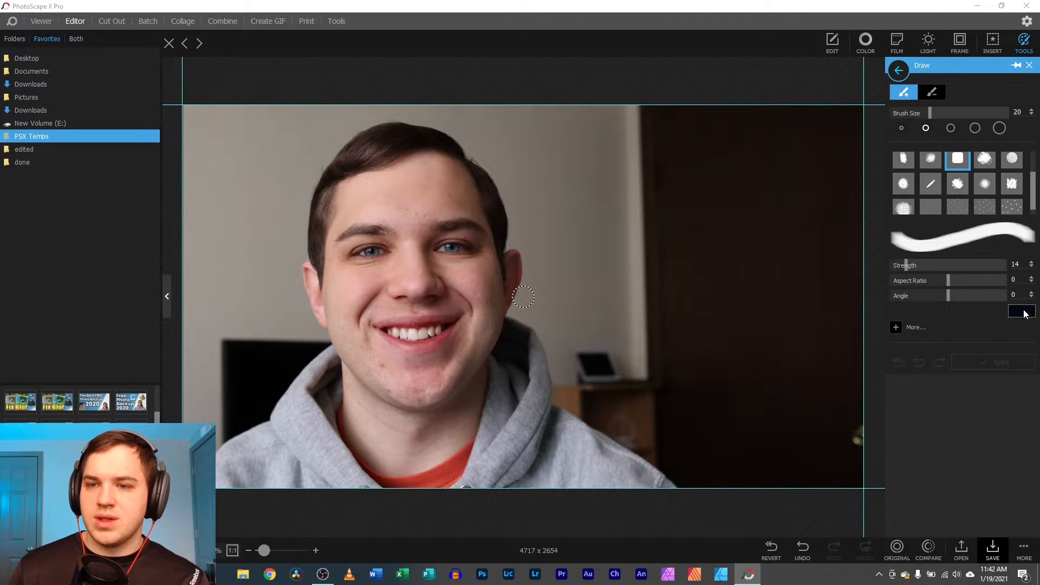
left_click(1022, 311)
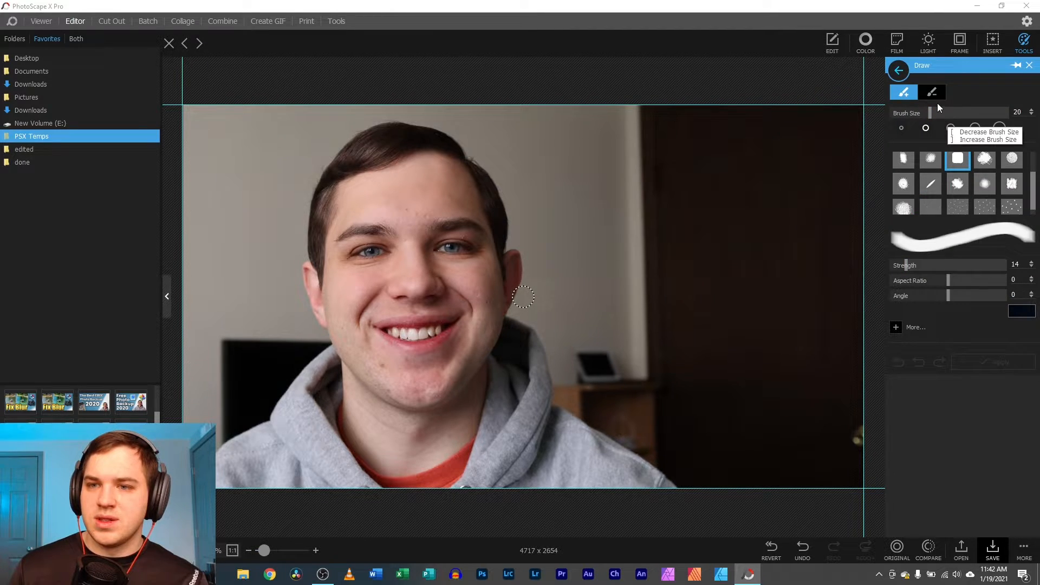
left_click(932, 92)
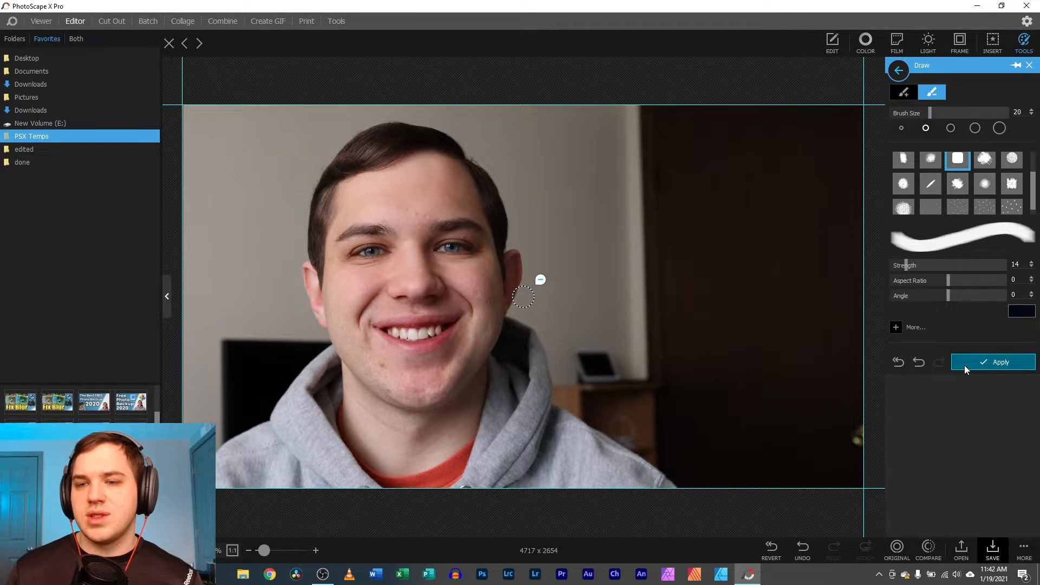
left_click(1000, 362)
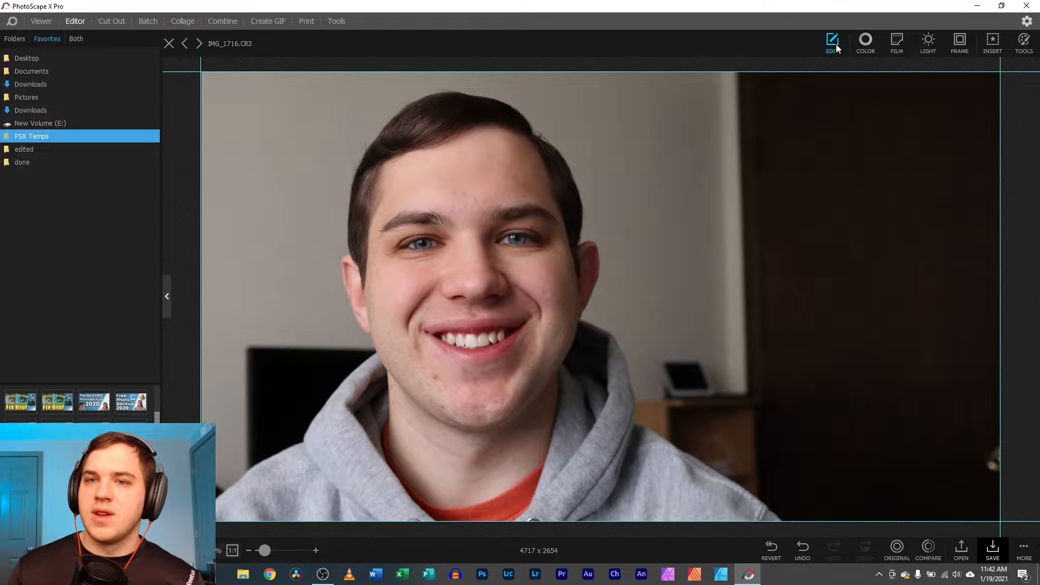
Preview a pink Gradient Fill from the Adjustments list on the portrait, then discard it
left_click(831, 41)
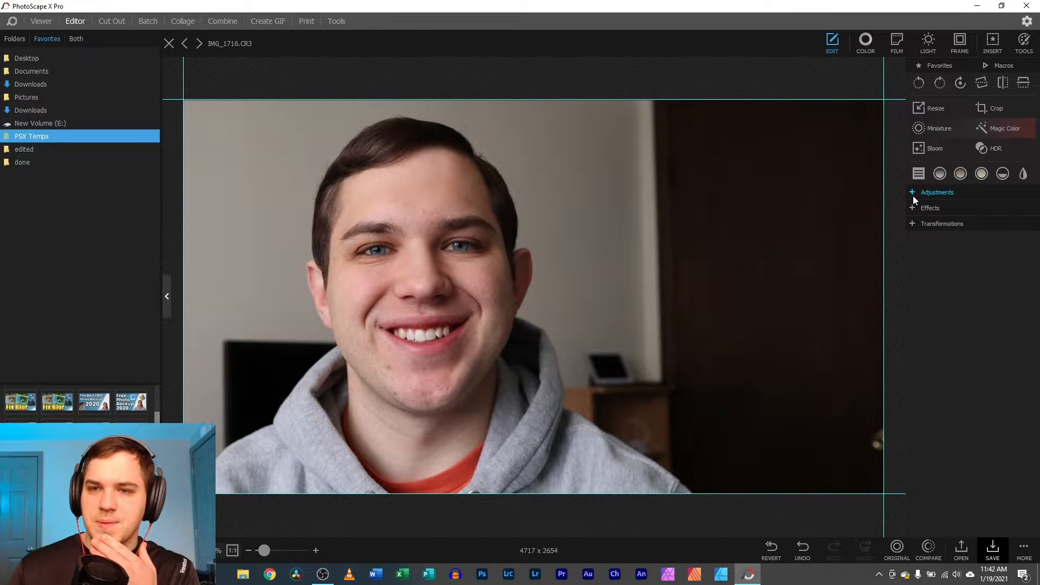
left_click(935, 192)
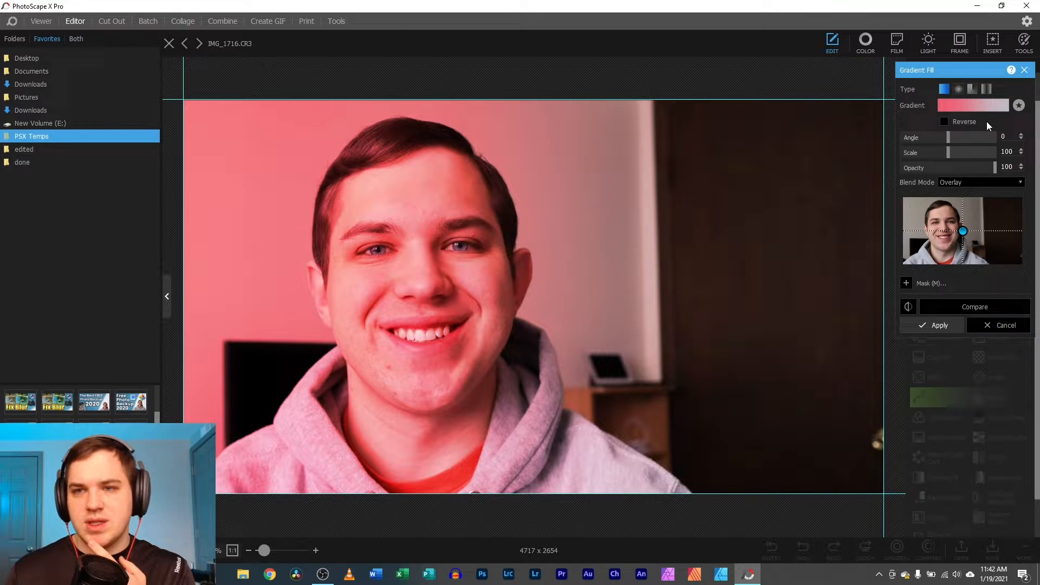
left_click(972, 105)
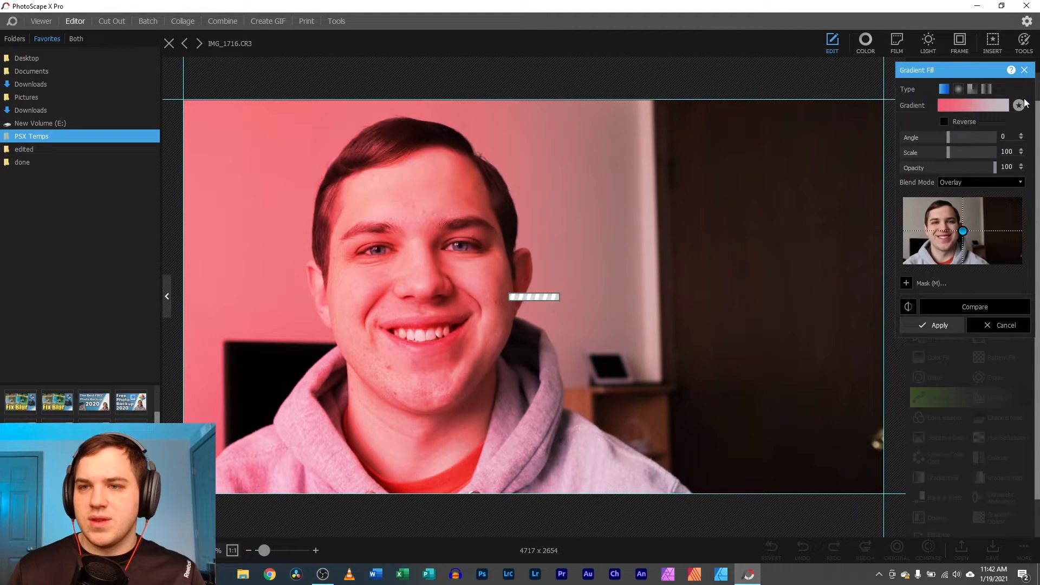
left_click(980, 182)
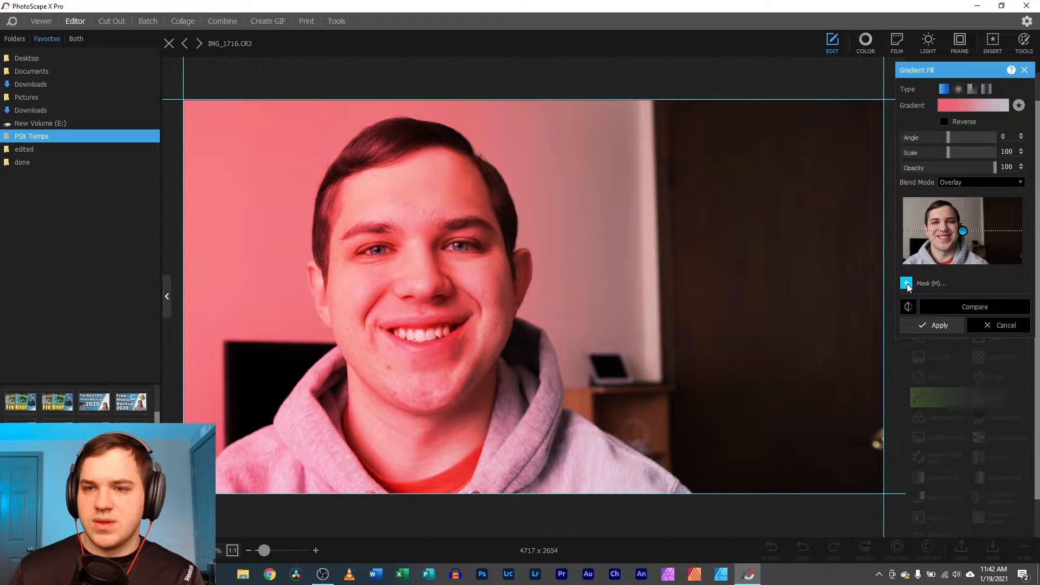
left_click(1003, 325)
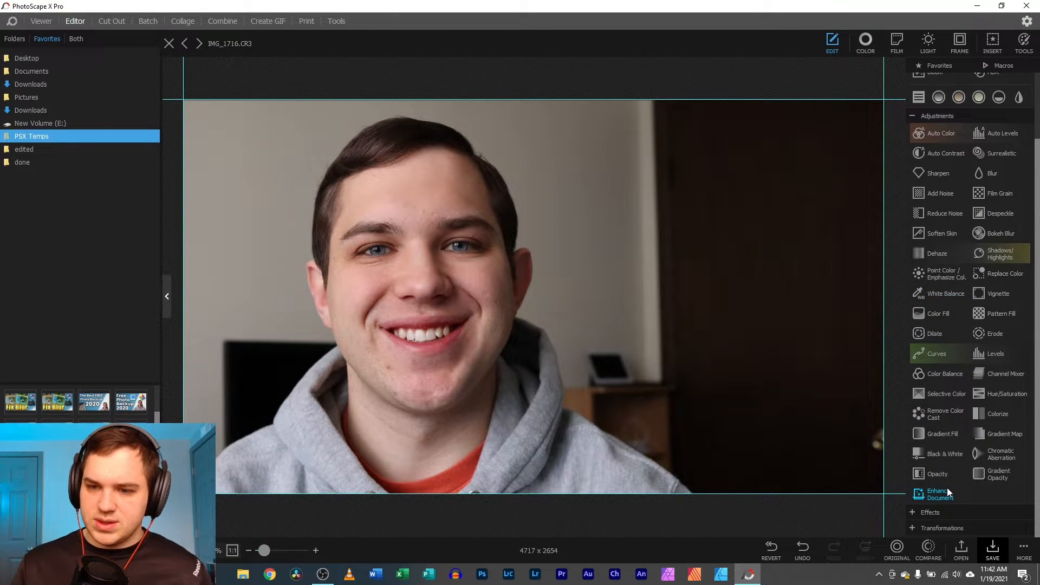
Start an Opacity adjustment with a mask, setting the strength around 50
left_click(936, 474)
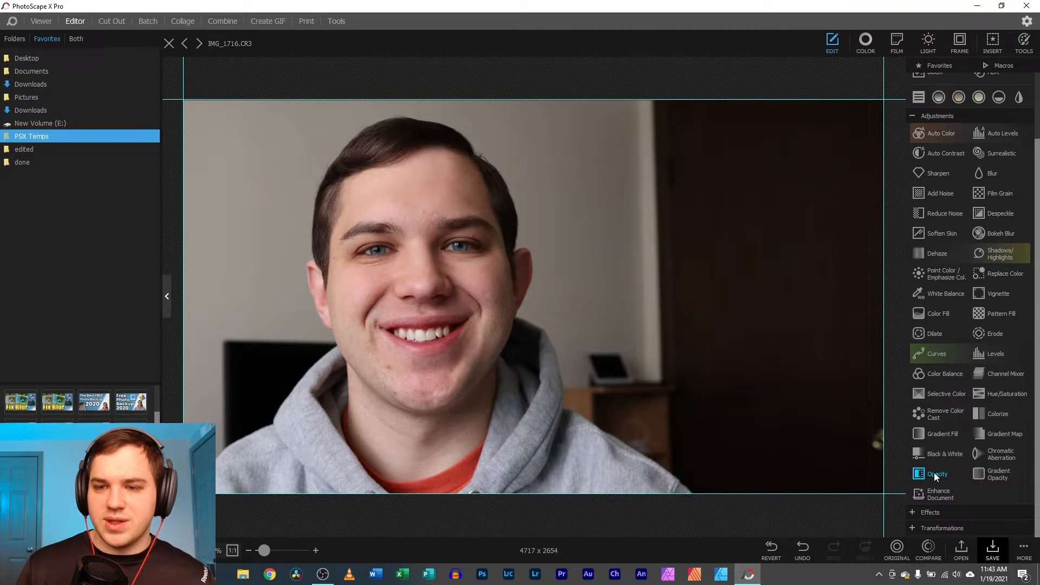
left_click(937, 474)
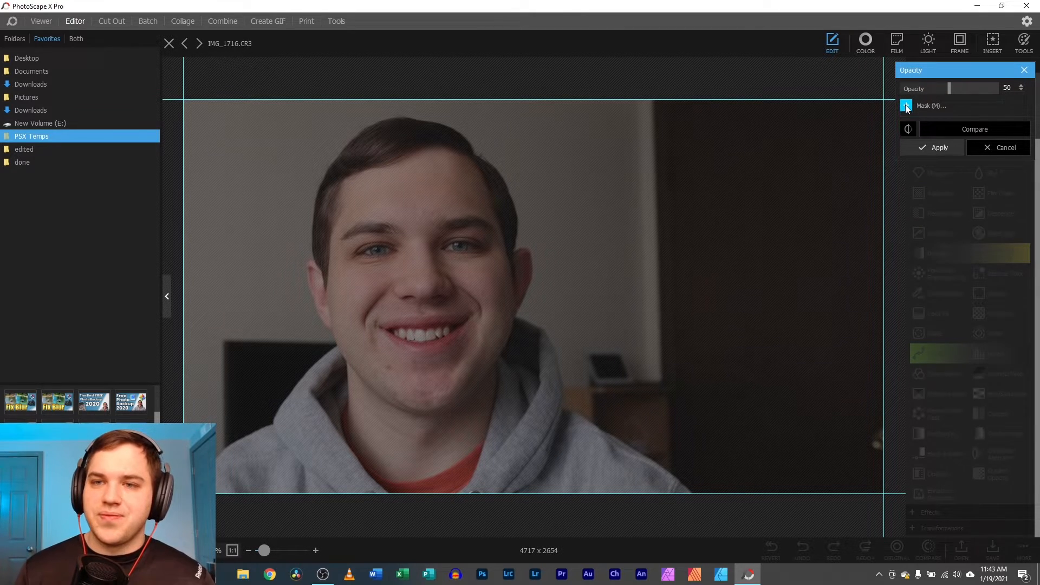
left_click(906, 106)
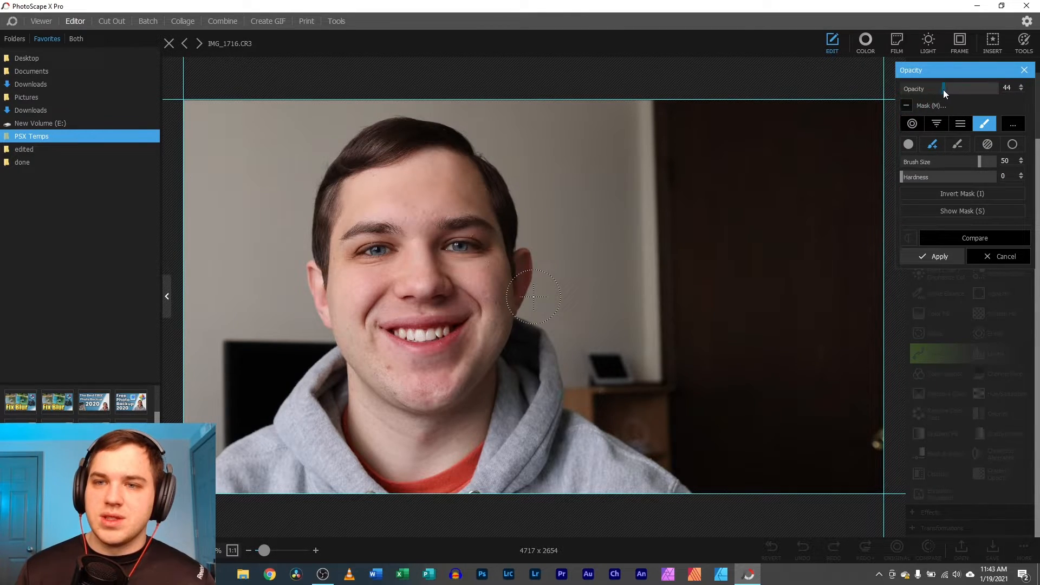
left_click_drag(943, 87, 922, 87)
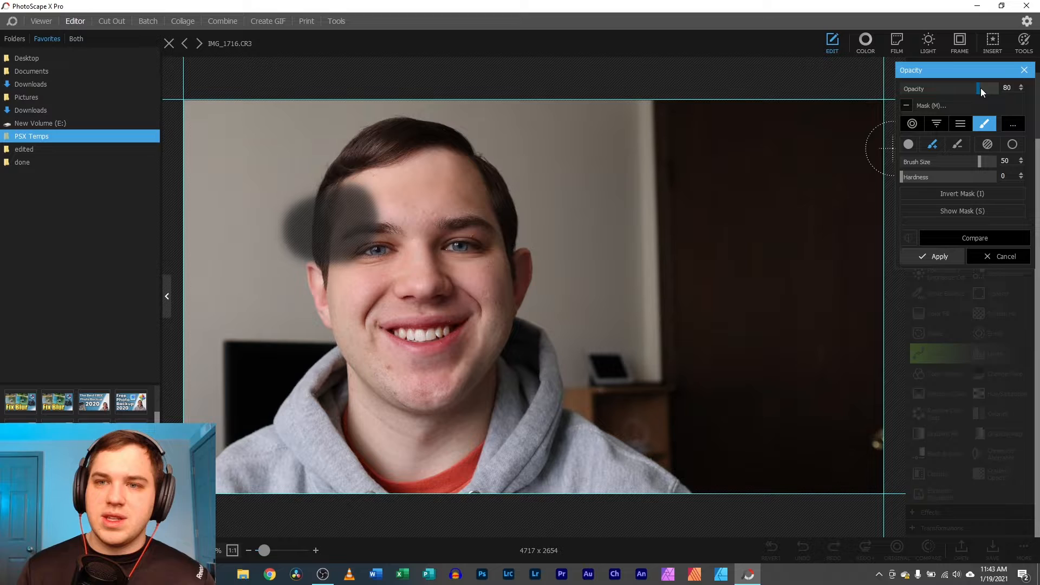
left_click_drag(988, 88, 997, 88)
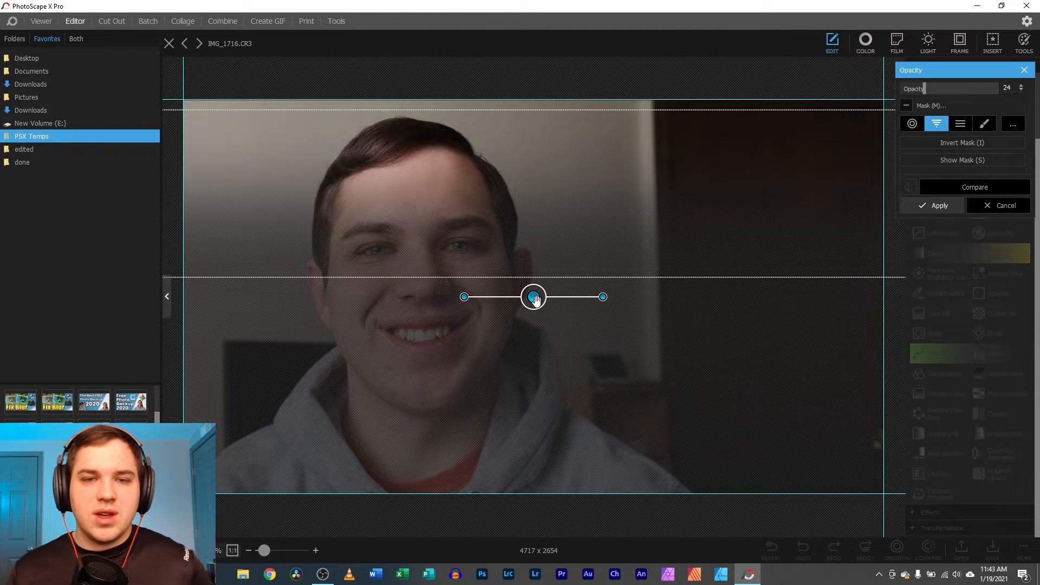
Shift the gradient fade down toward the chest, then return to the Opacity adjustment
left_click_drag(534, 297, 529, 396)
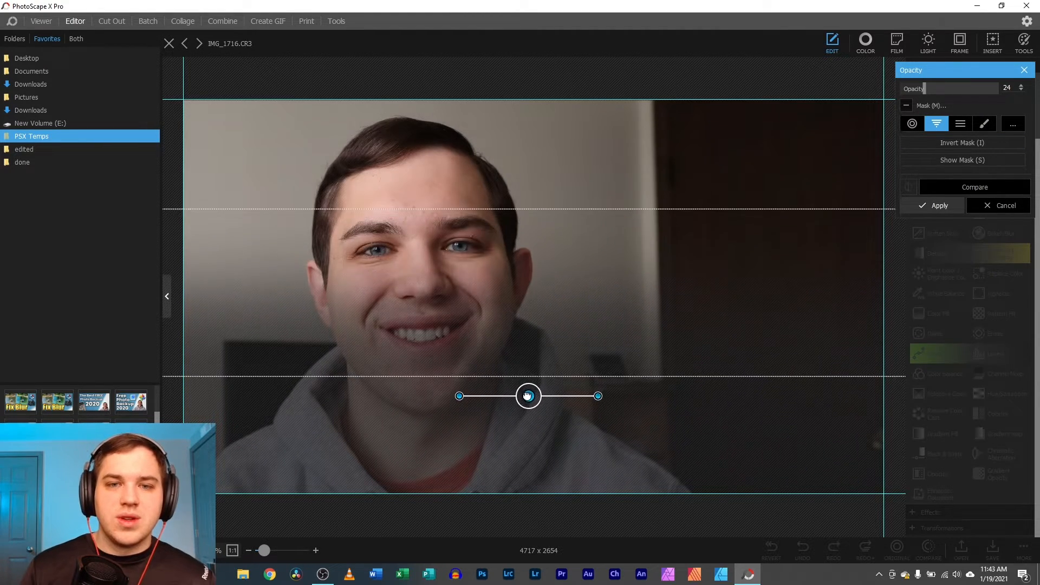
left_click(940, 204)
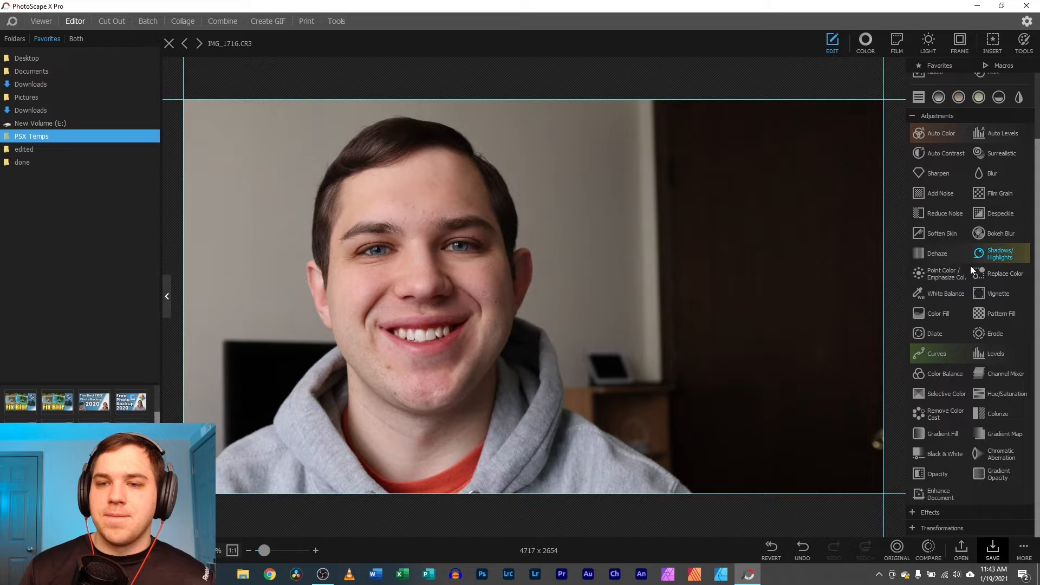
left_click(938, 474)
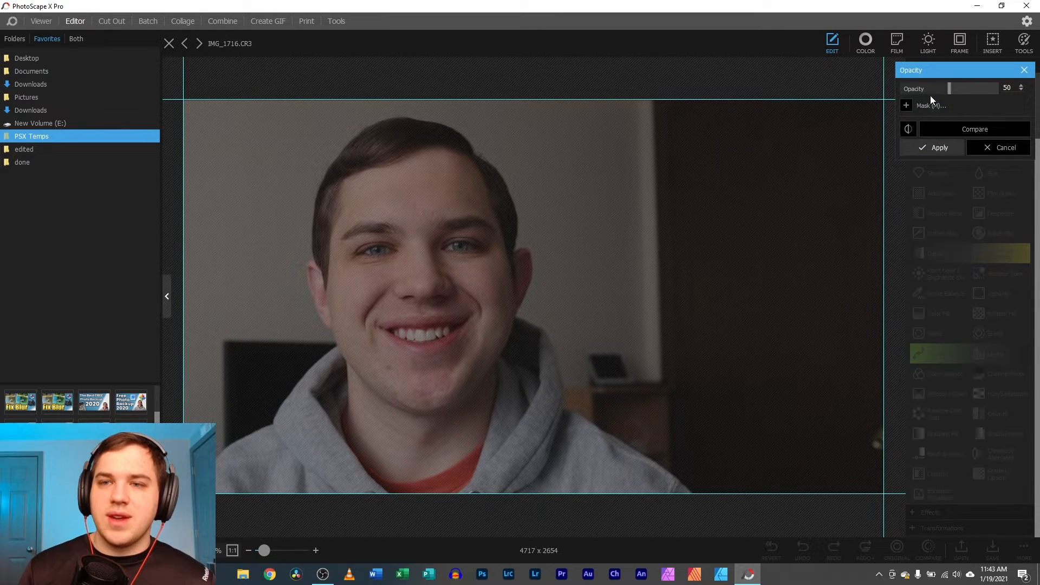
Add a gradient mask and rotate its line to a steep diagonal placed right of the face
left_click(905, 106)
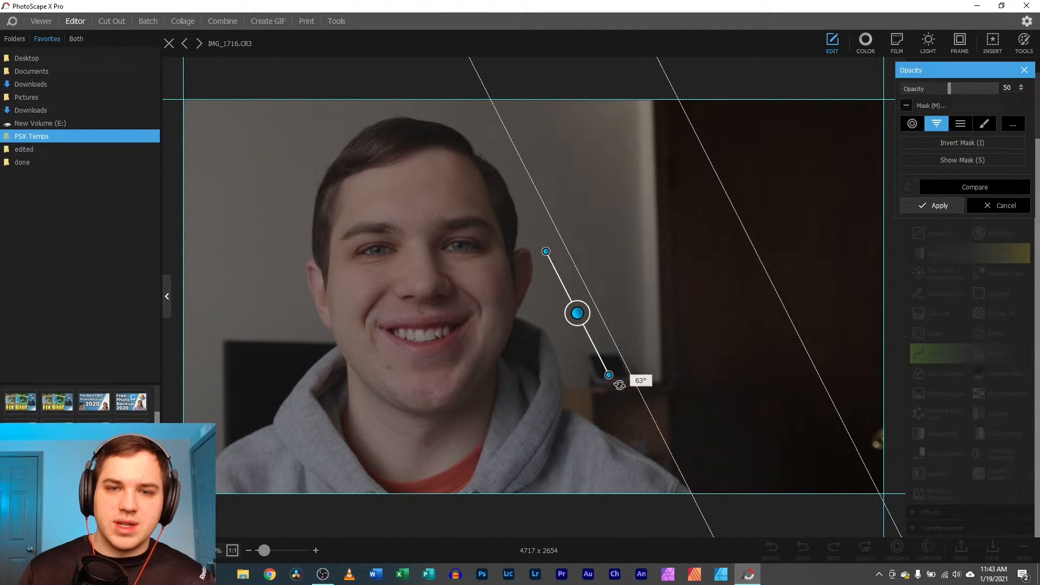
left_click_drag(577, 313, 577, 313)
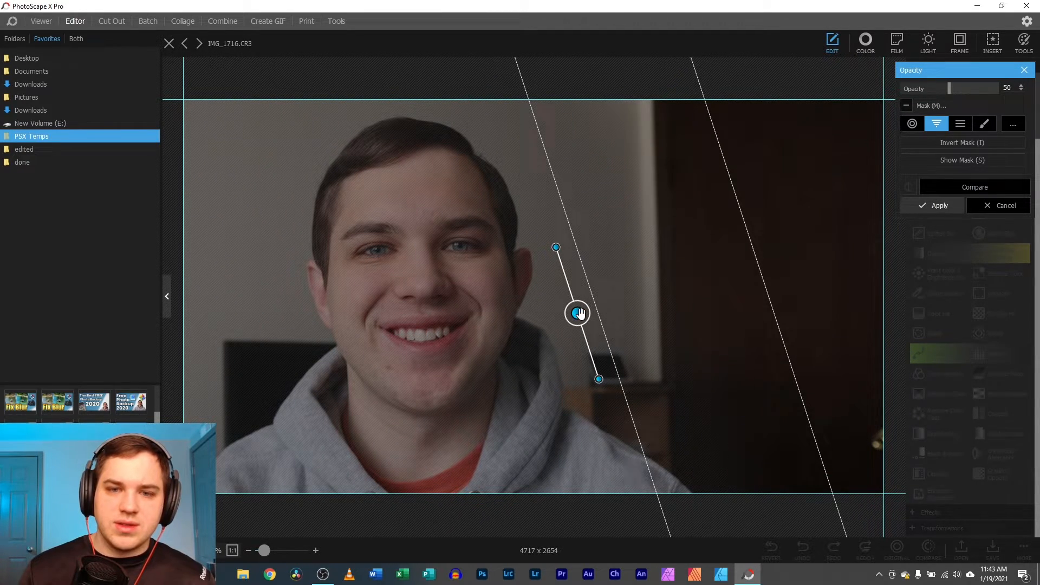
left_click_drag(578, 313, 328, 346)
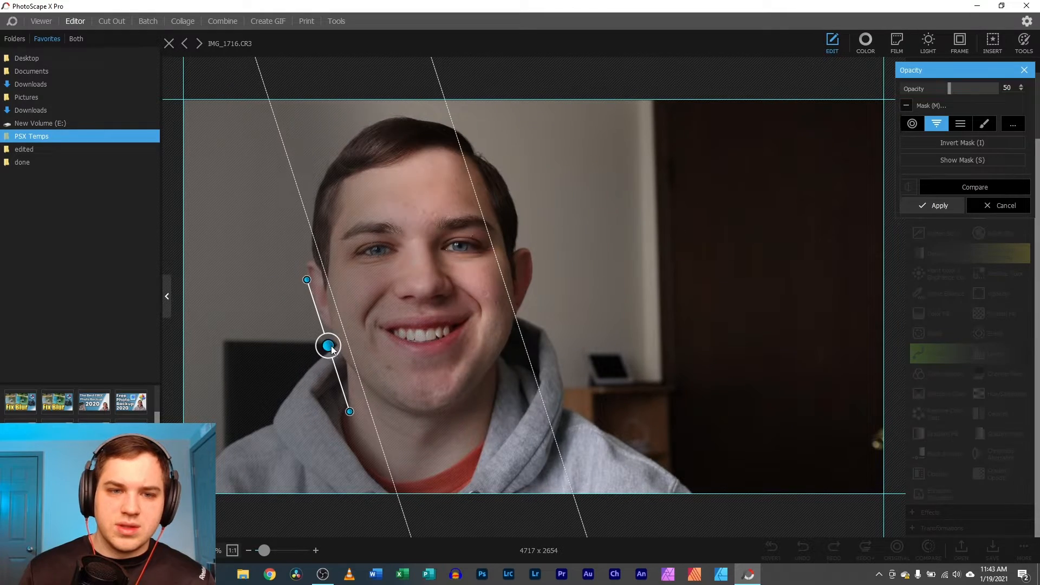
left_click_drag(350, 411, 338, 413)
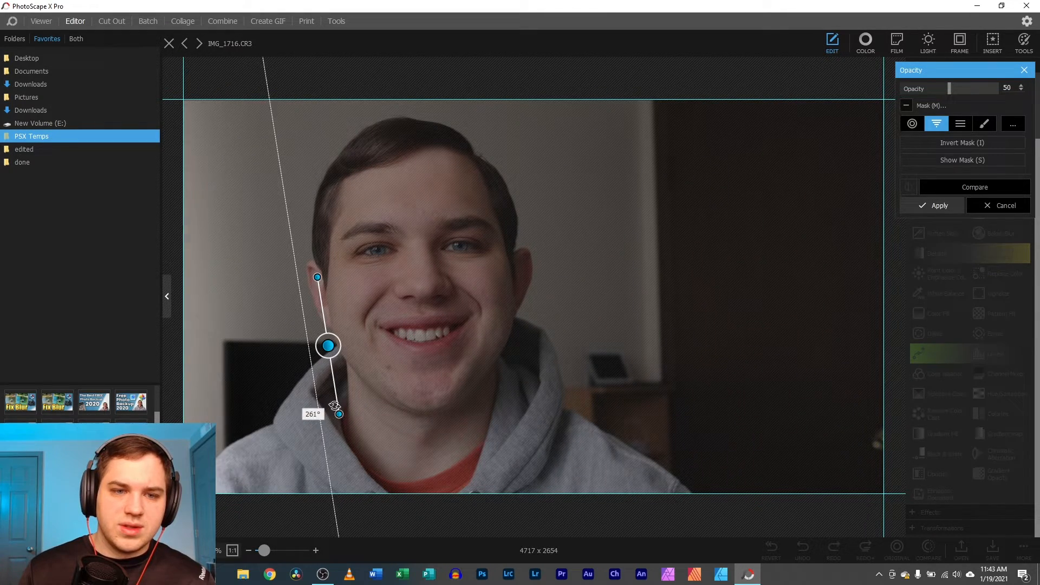
left_click_drag(327, 346, 660, 311)
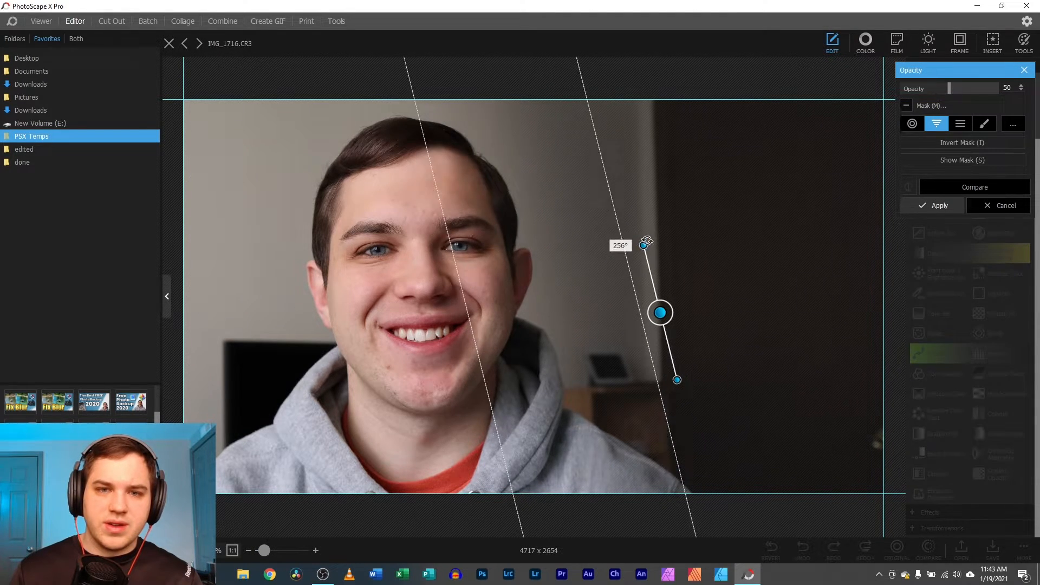
left_click_drag(660, 312, 669, 303)
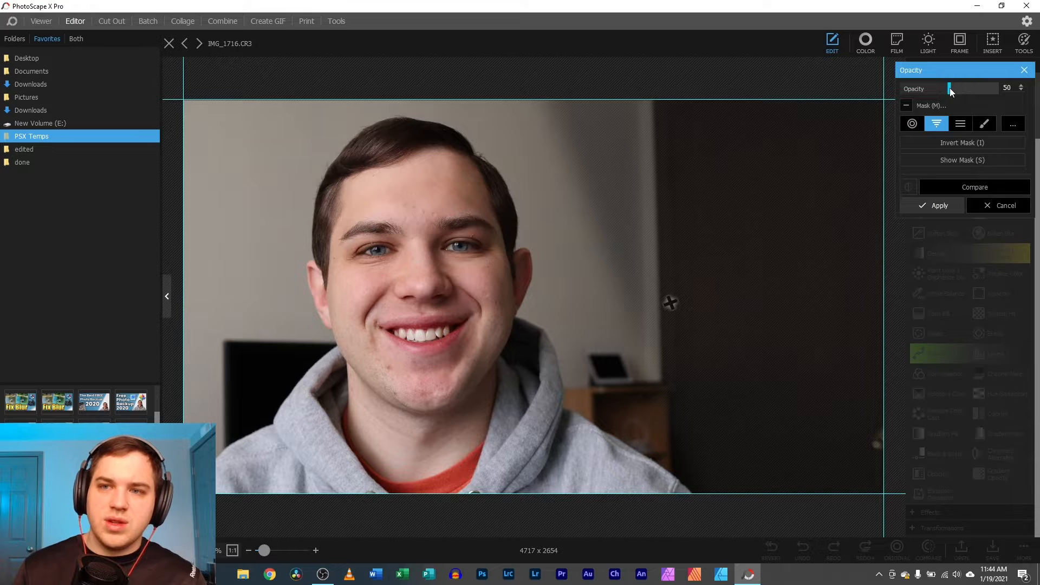
Drop Opacity to 0 and nudge the diagonal fade so the right side disappears beside the face
left_click_drag(950, 88, 998, 88)
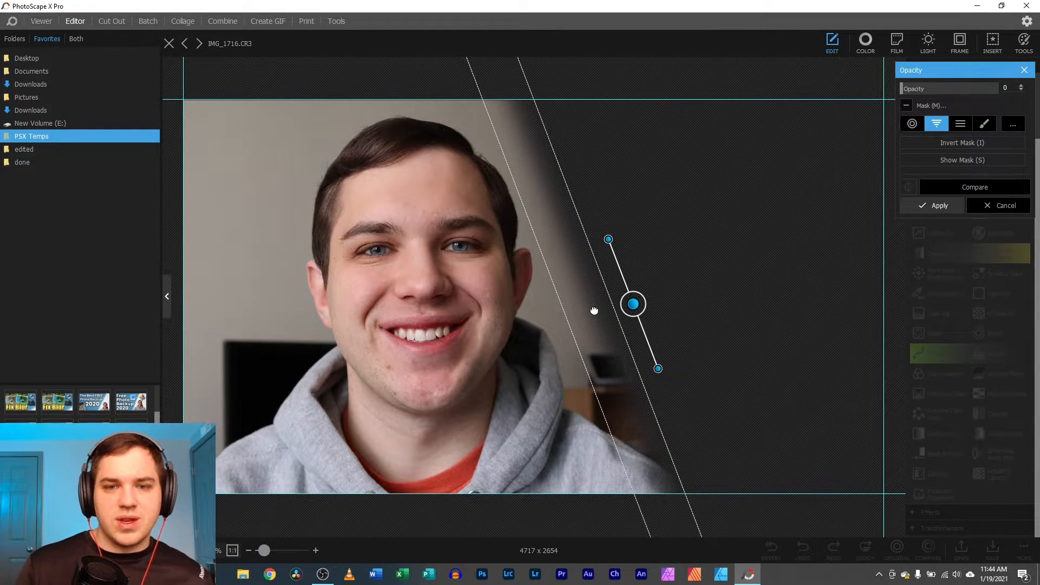
left_click_drag(607, 238, 596, 243)
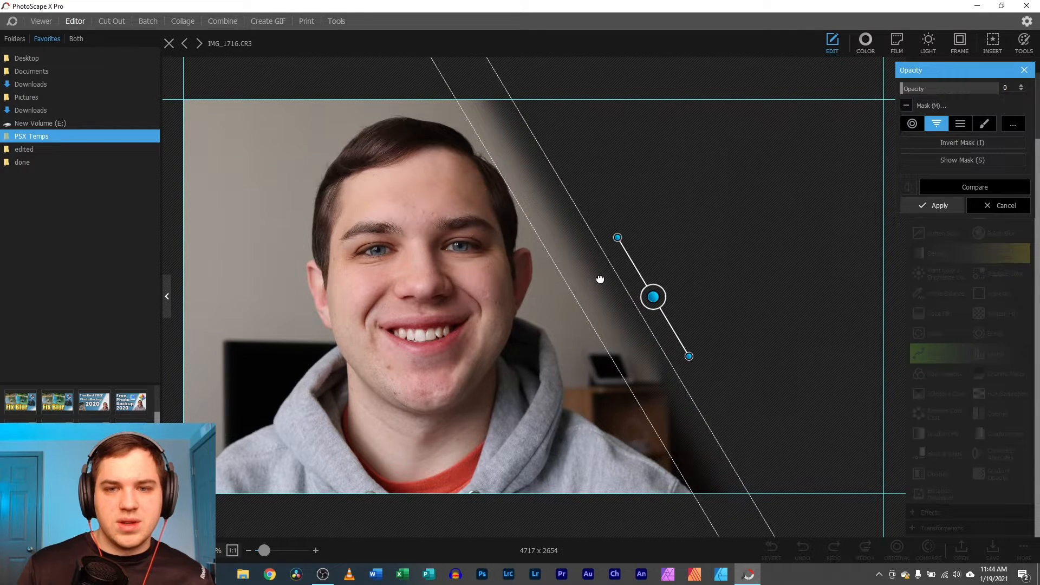
left_click_drag(652, 297, 649, 306)
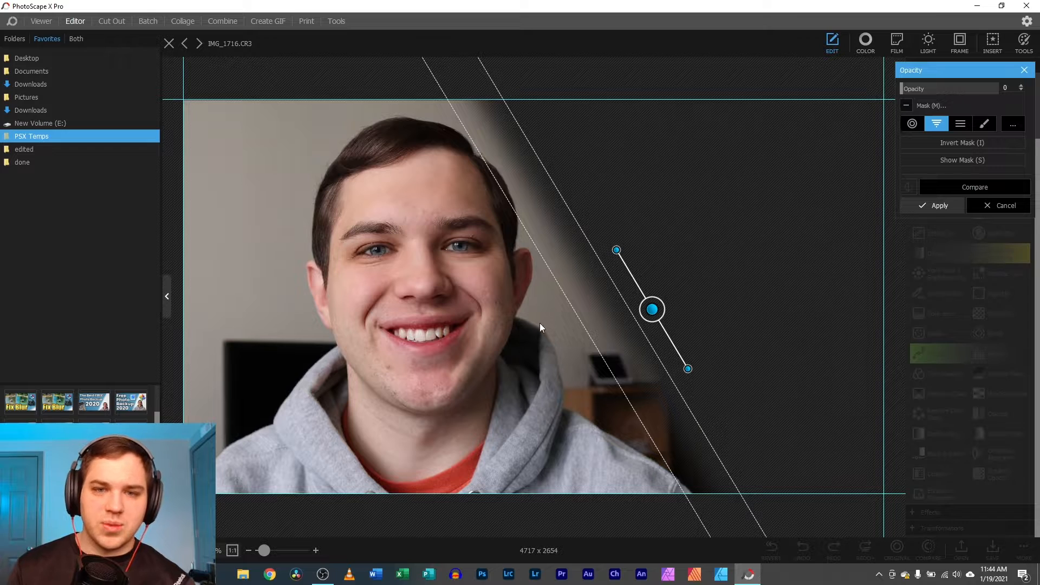
left_click_drag(652, 309, 659, 305)
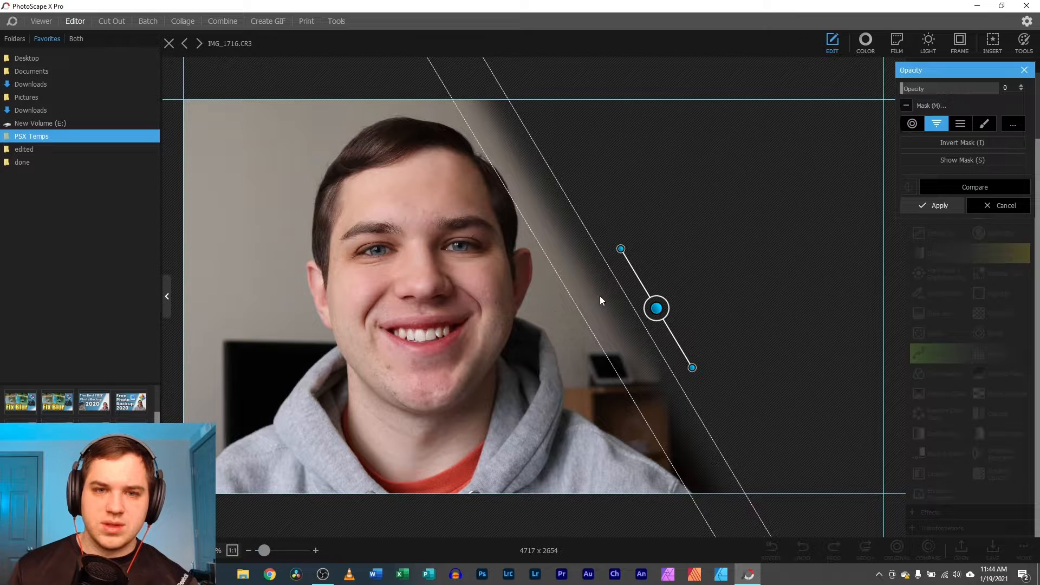
mouse_move(712, 279)
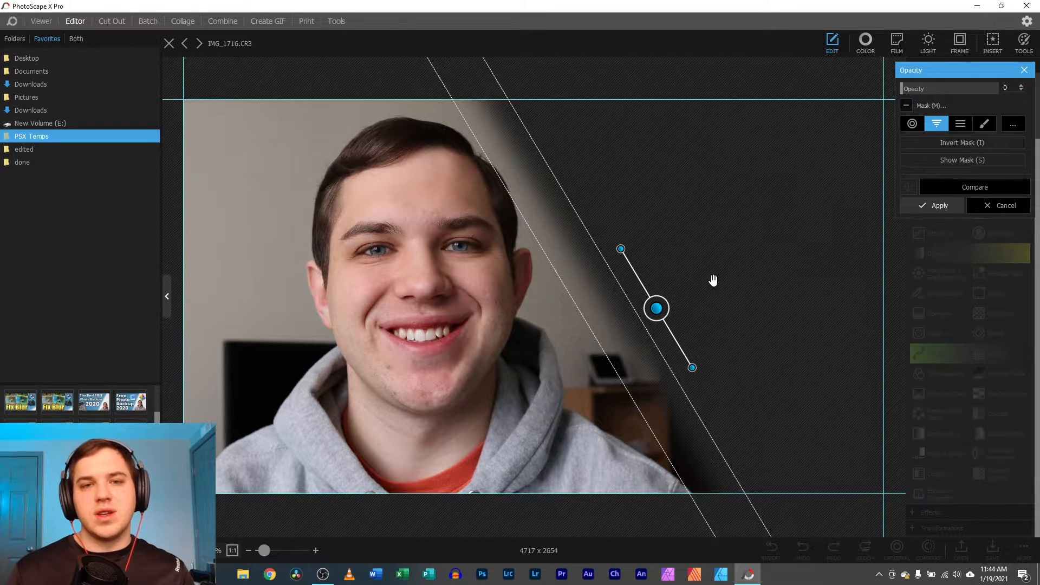
mouse_move(799, 146)
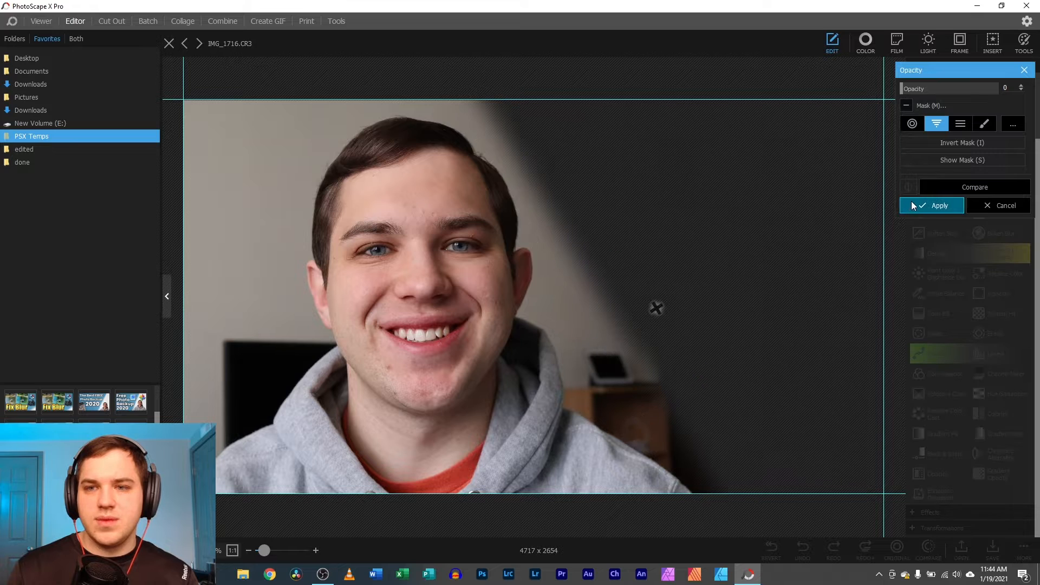
Toggle Invert Mask on and off so the face shows, apply the fade and bring up Save
left_click(962, 143)
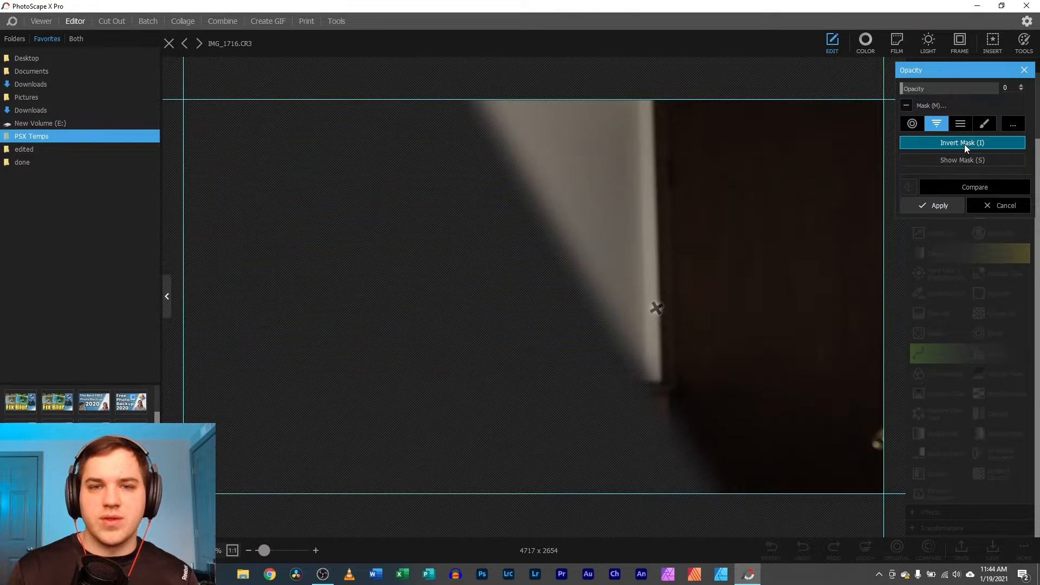
left_click(961, 142)
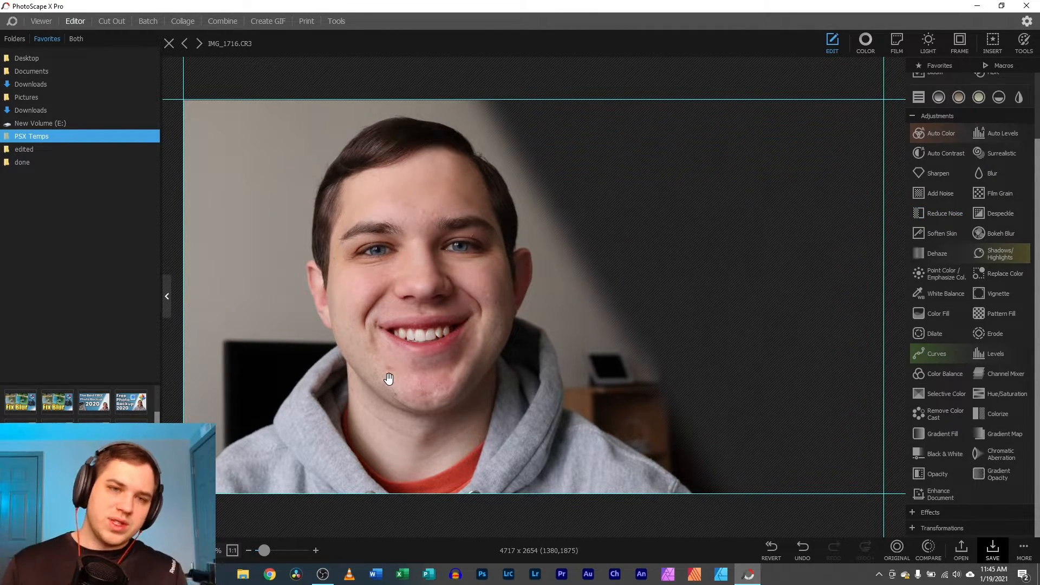
left_click(993, 551)
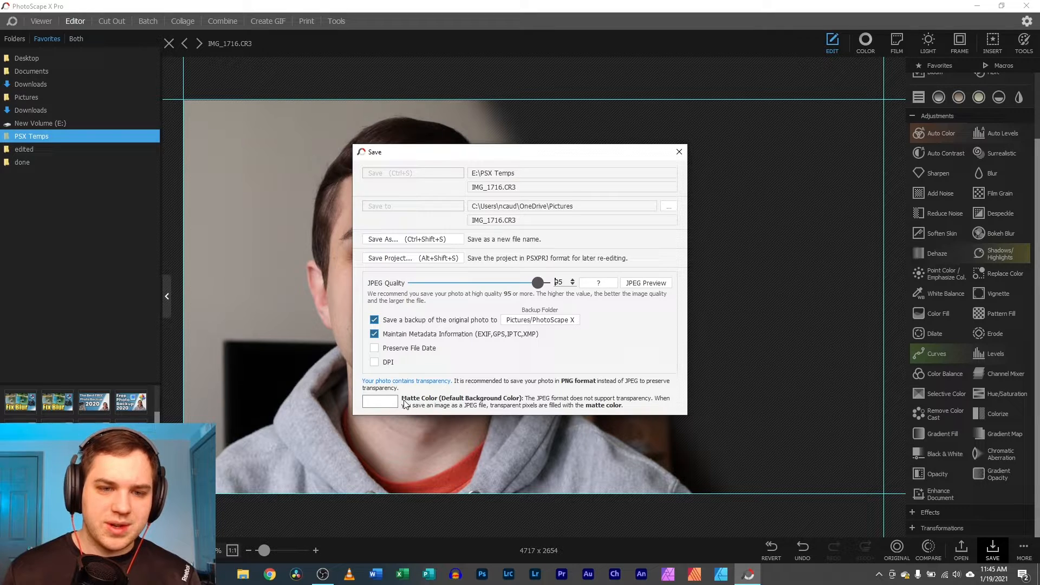
Review save options: check matte colour, enable 96 DPI, leave preserve-file-date off
left_click(381, 402)
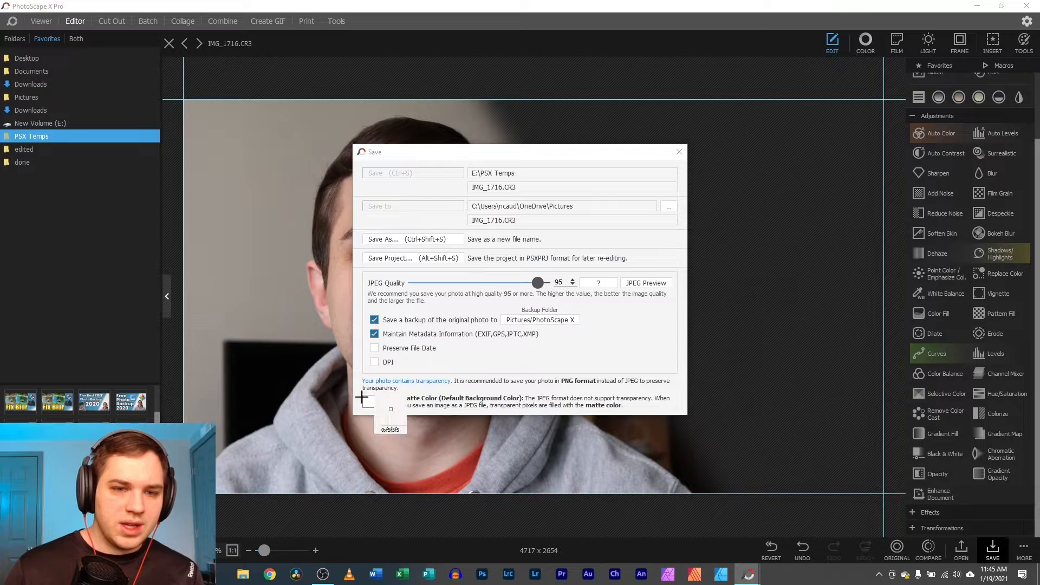
left_click(389, 411)
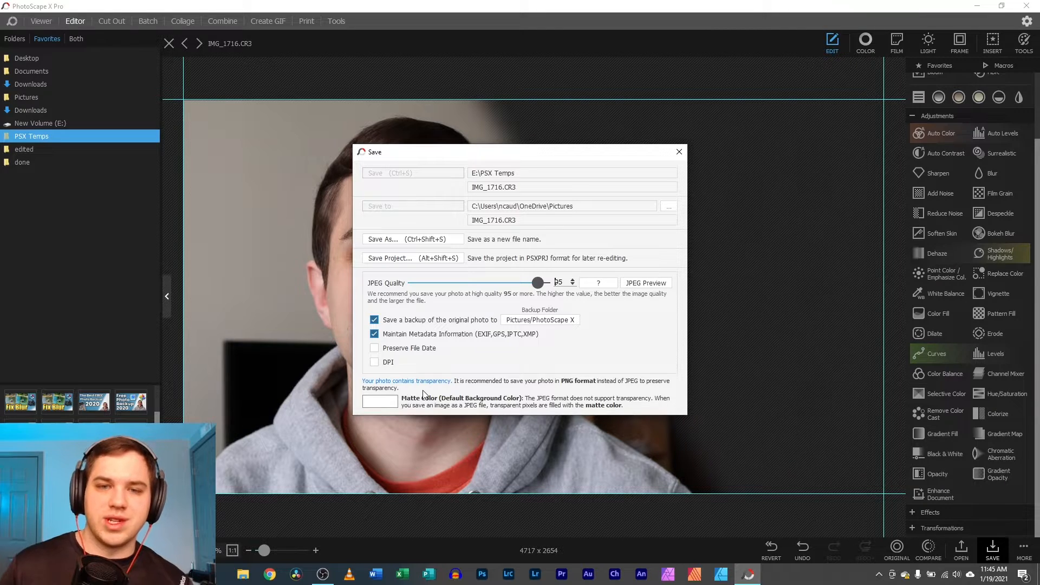
left_click(373, 362)
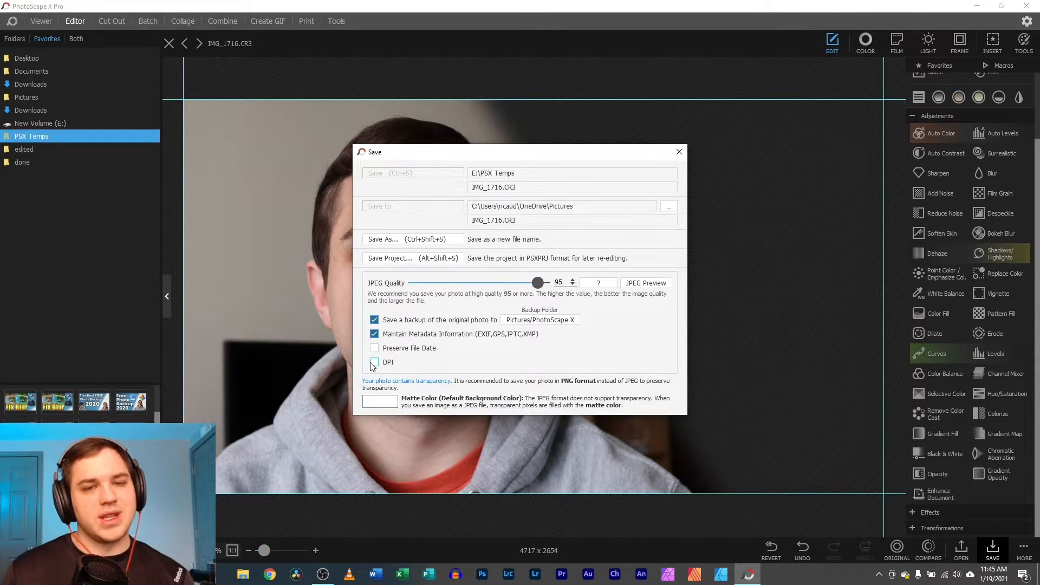
left_click(374, 362)
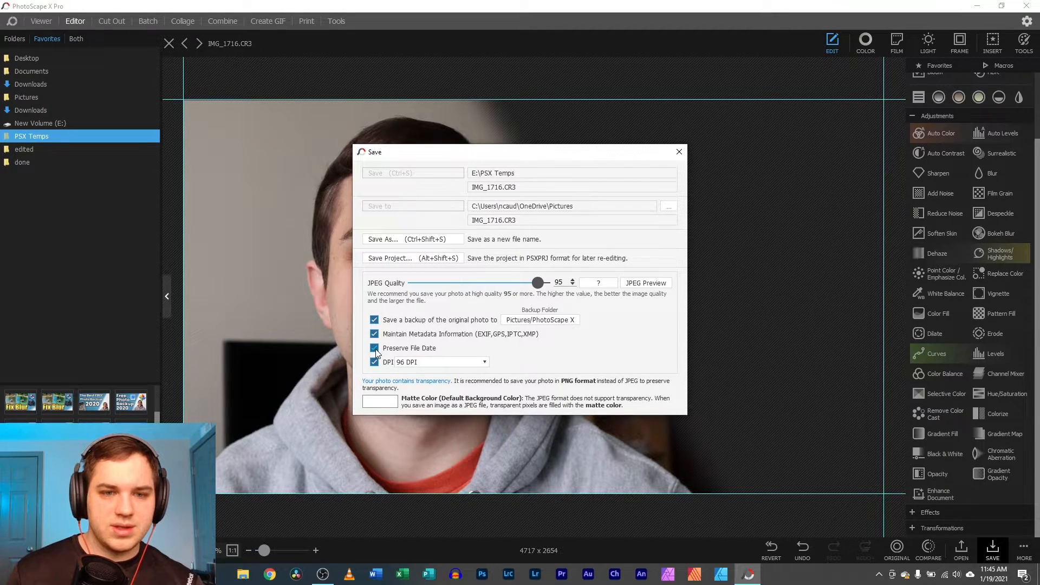
left_click(374, 348)
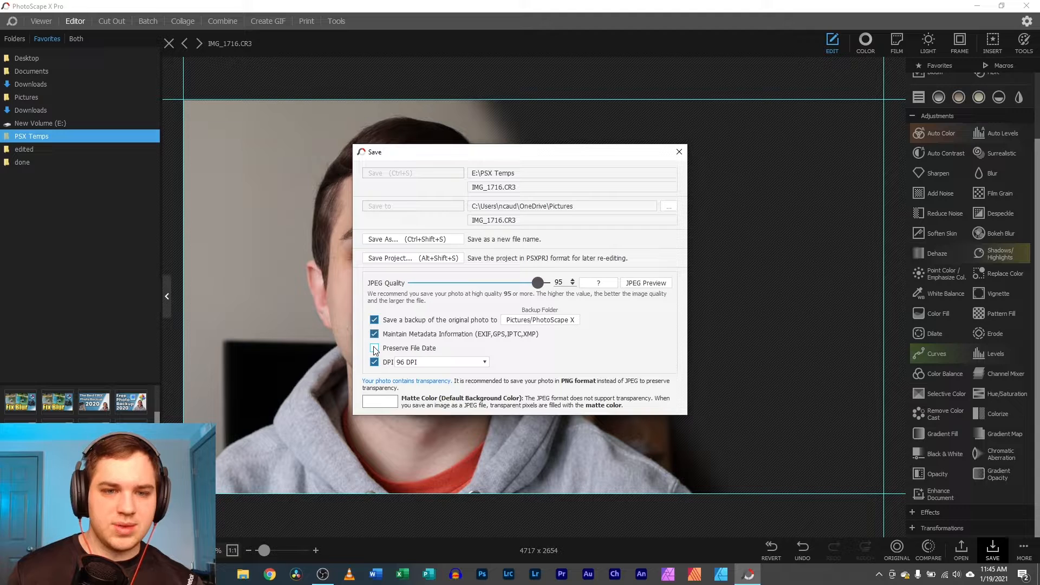
left_click(374, 348)
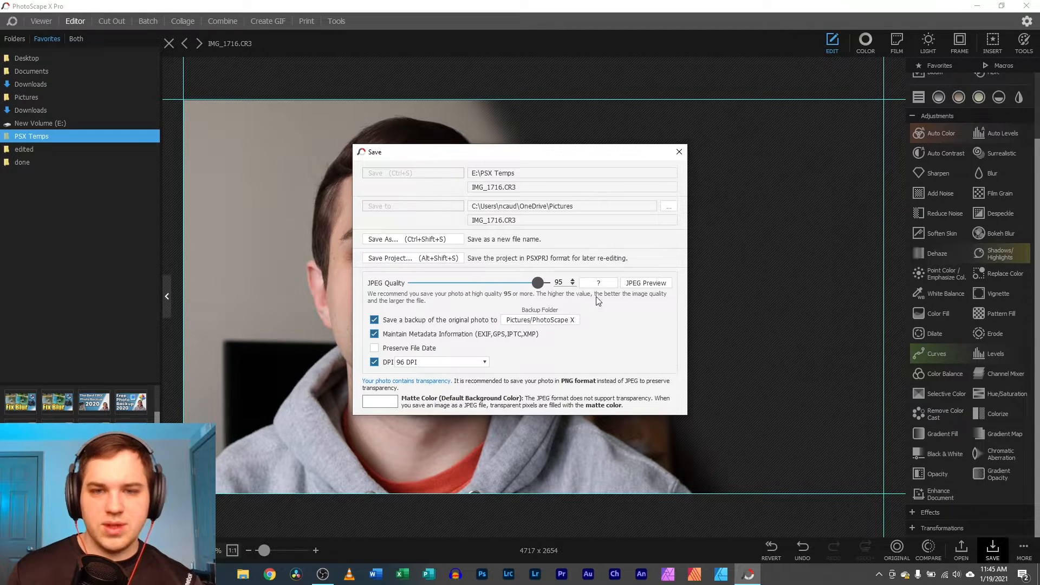
Save As the faded portrait to the Desktop as PNG file IMG_1716.png
left_click(382, 238)
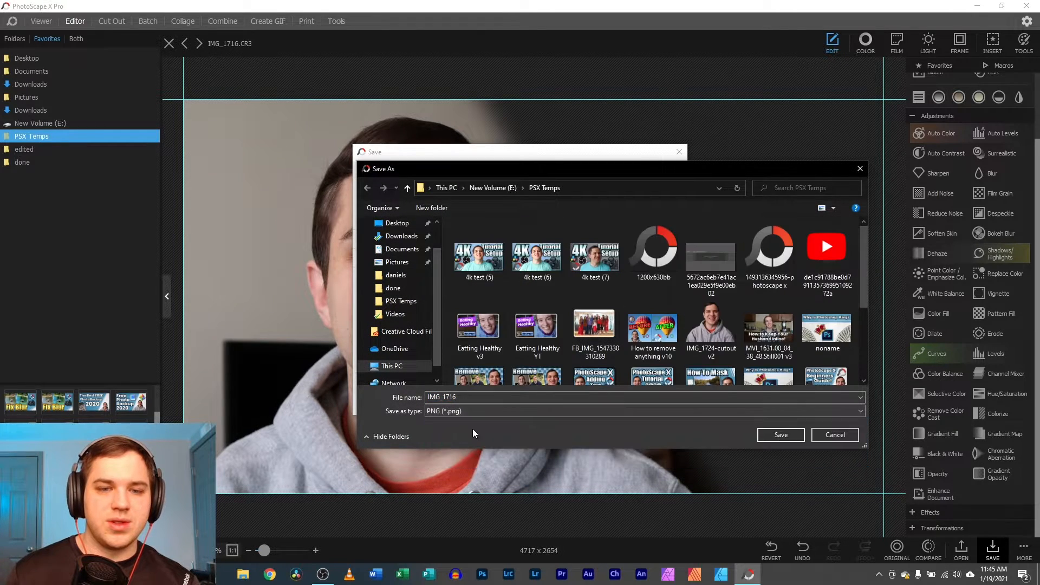
left_click(396, 223)
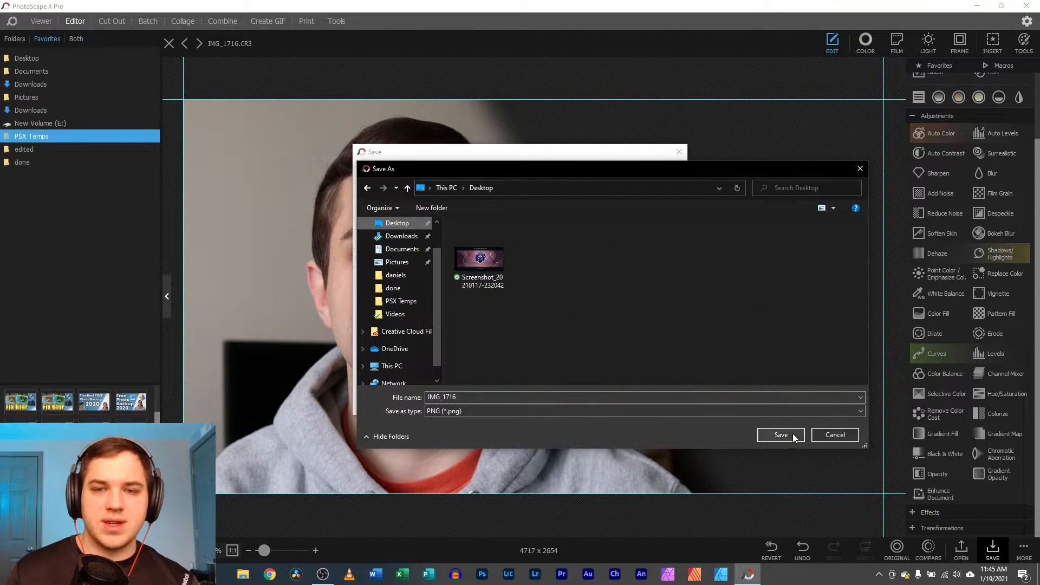
left_click(835, 434)
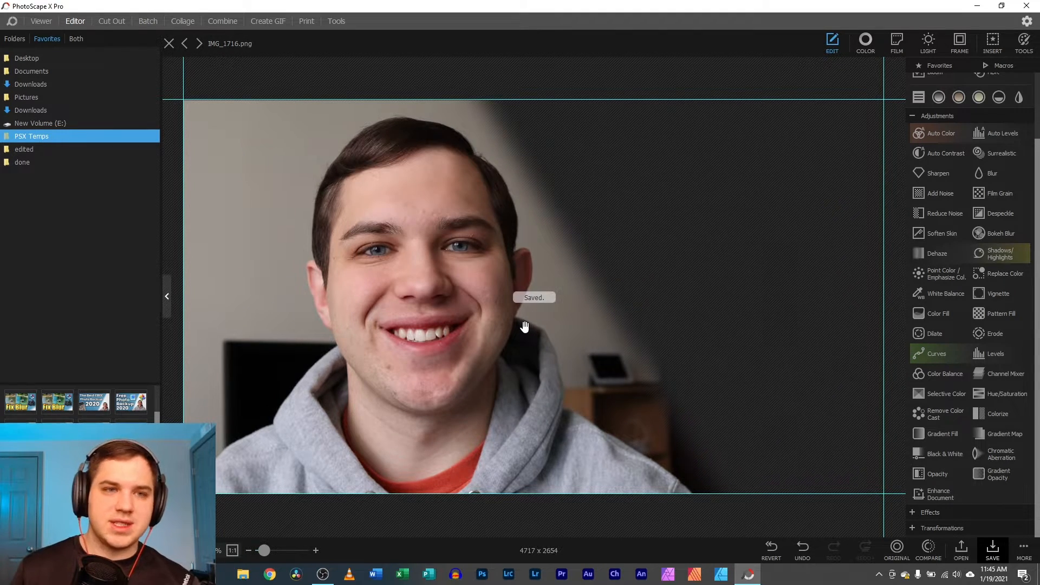
Close the photo, browse to Desktop and create a new 1280x720 canvas with the portrait PNG inserted
left_click(169, 44)
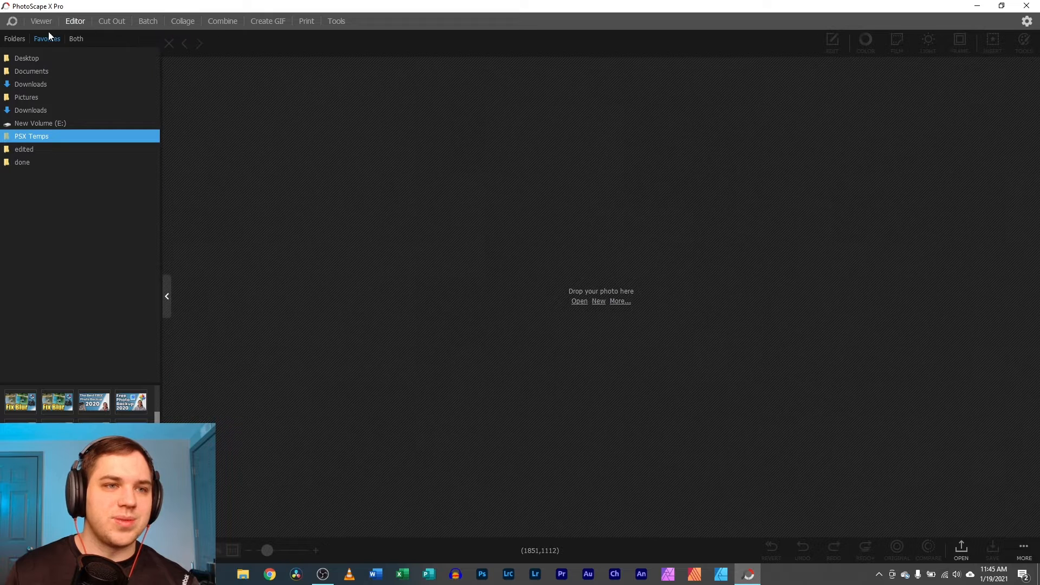
left_click(26, 58)
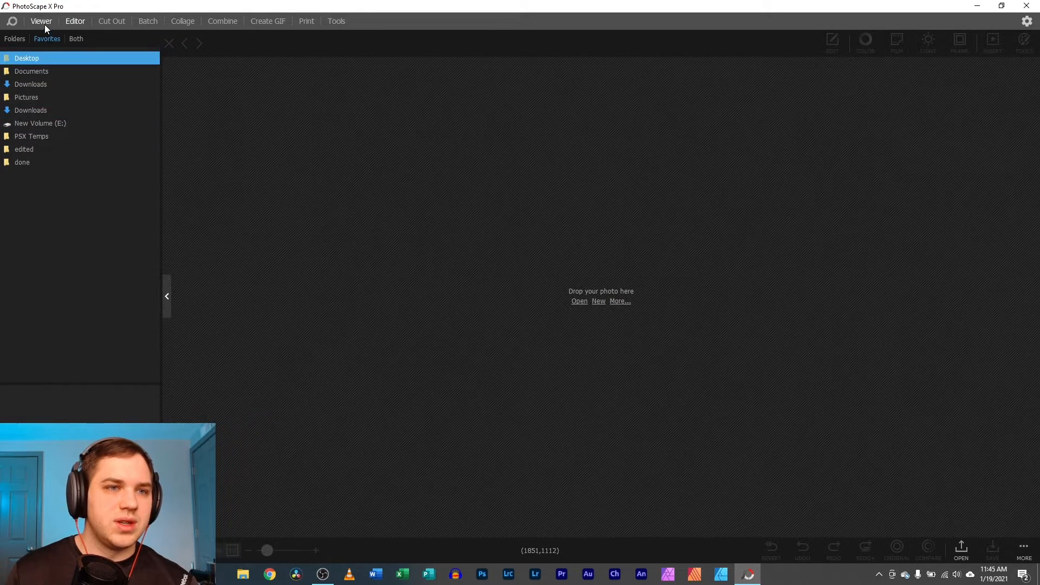
left_click(14, 39)
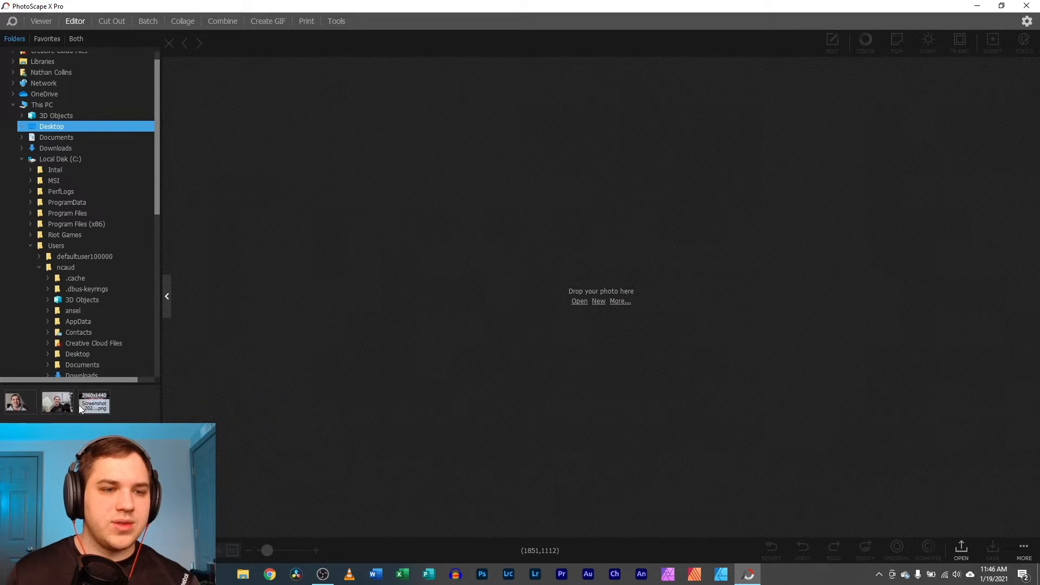
left_click(598, 300)
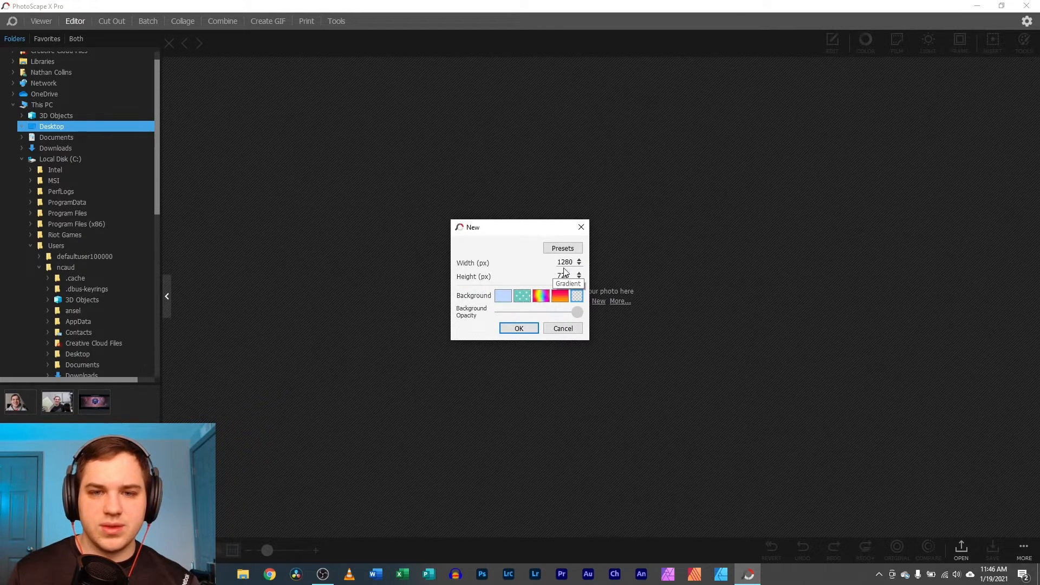
left_click(519, 327)
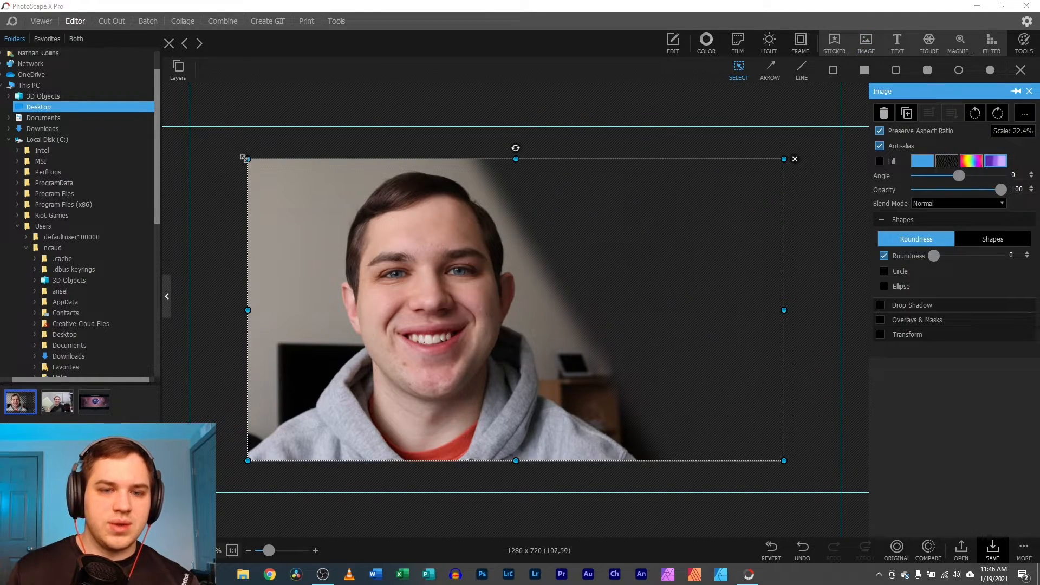
Scale the portrait object so it covers the whole 1280x720 canvas
right_click(516, 310)
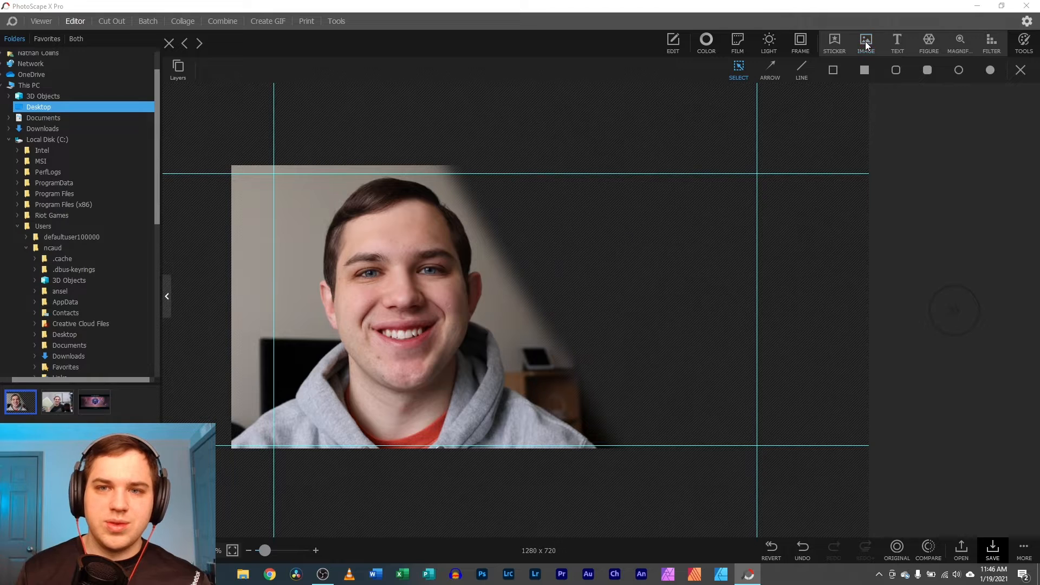
Insert the Diamond IV banner, straighten it to 0° and enlarge it across the canvas
left_click(866, 41)
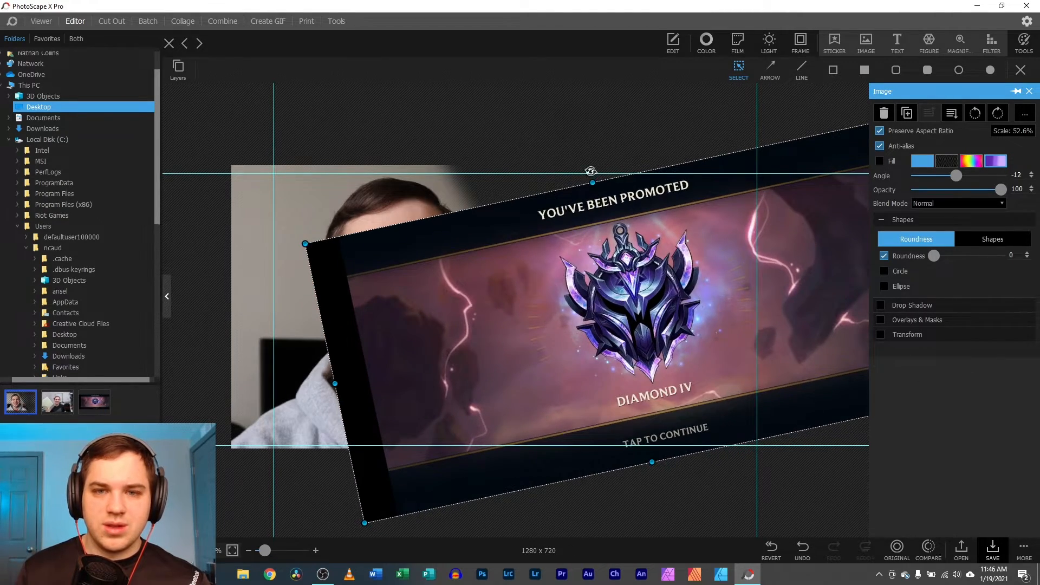
left_click_drag(591, 171, 594, 149)
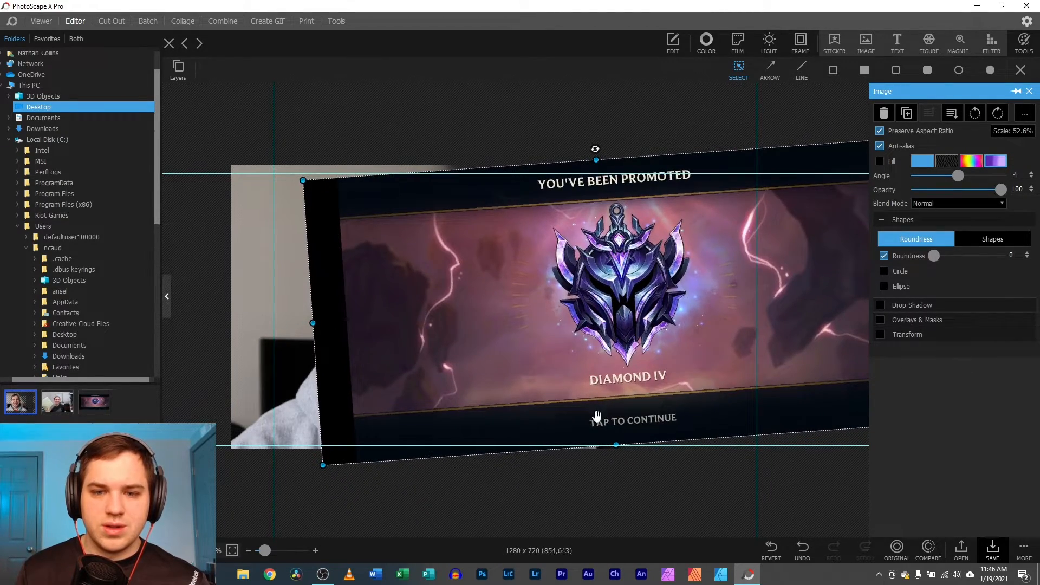
left_click_drag(615, 444, 626, 481)
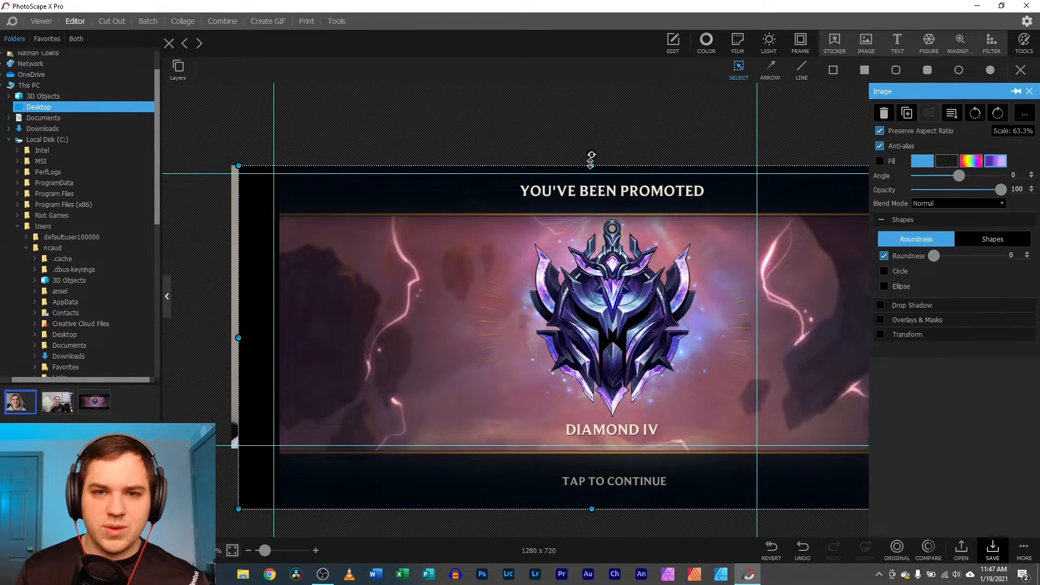
left_click_drag(592, 165, 591, 129)
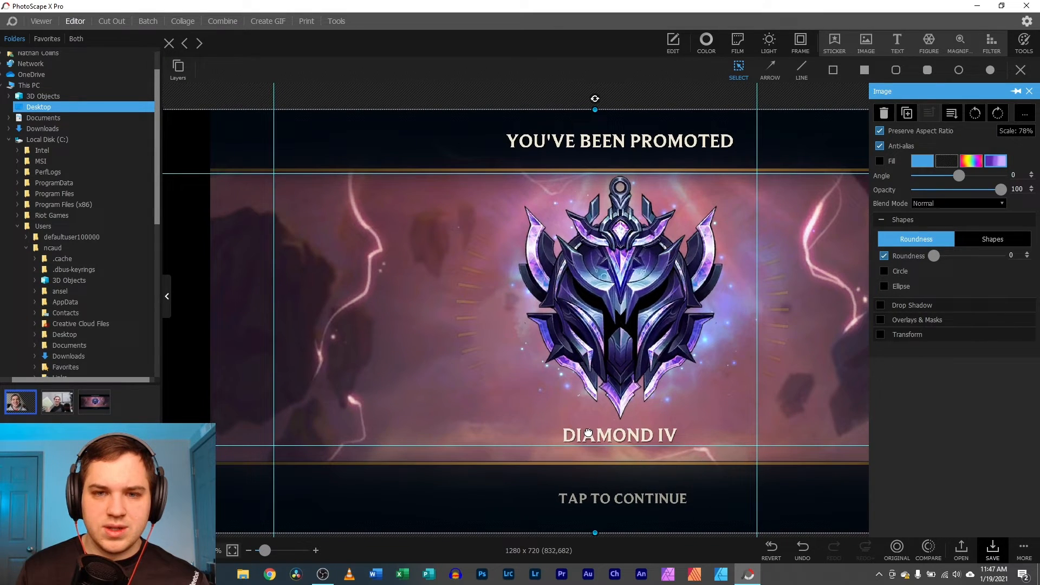
left_click_drag(594, 532, 595, 524)
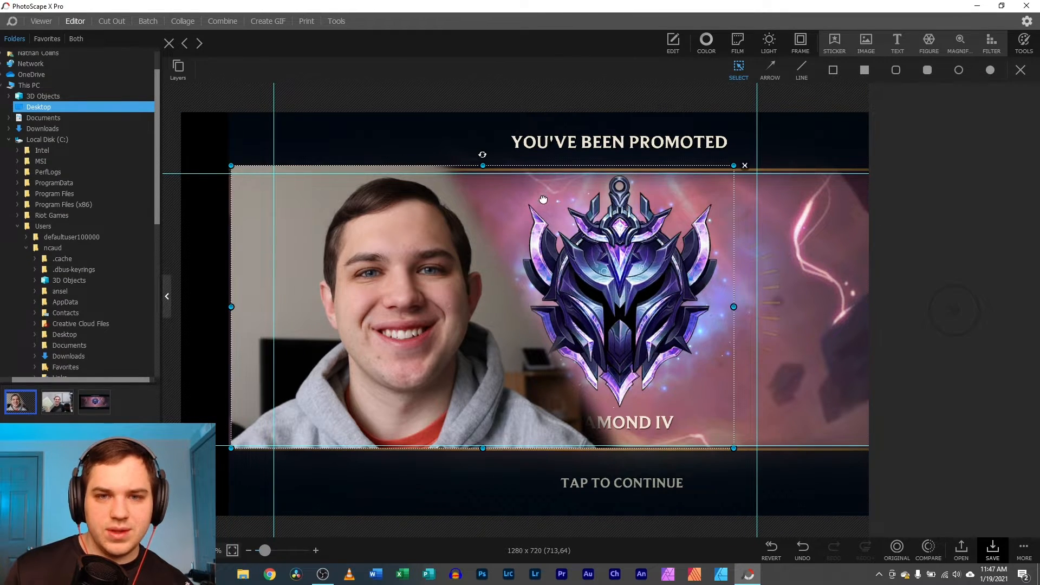
Tilt the Diamond IV banner slightly behind the faded portrait
left_click(865, 43)
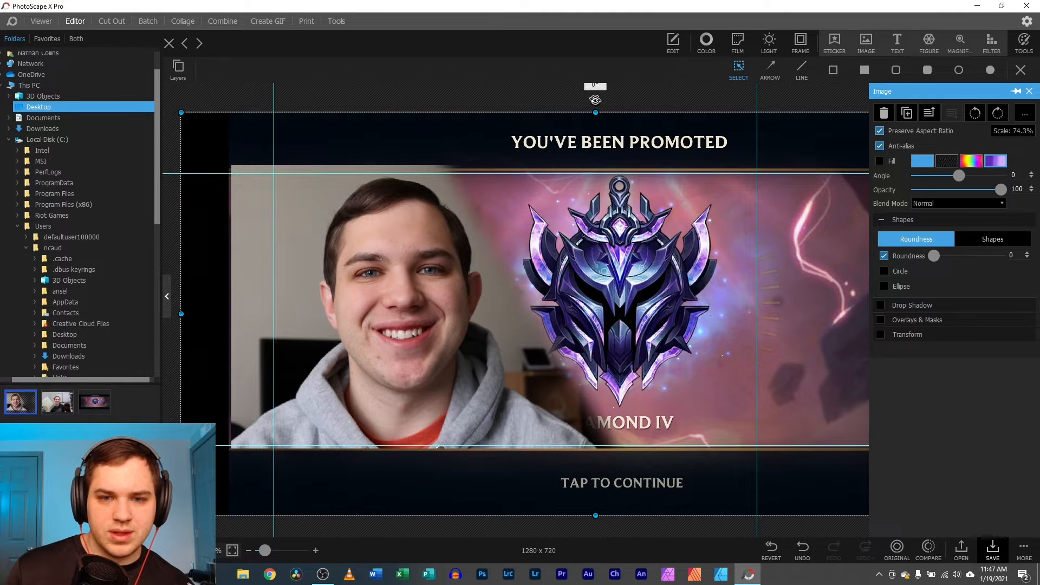
left_click_drag(594, 85, 581, 102)
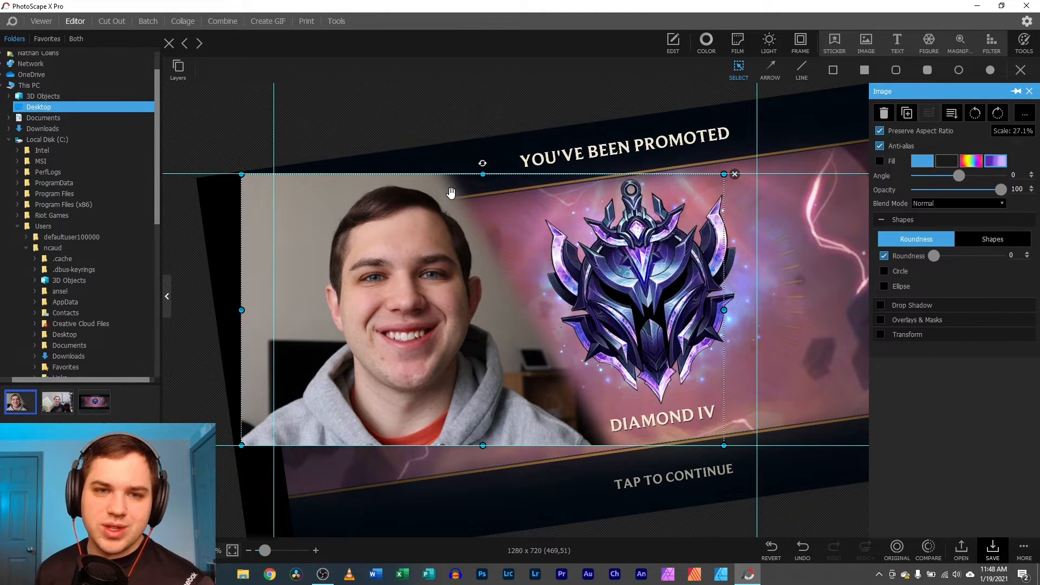
mouse_move(474, 217)
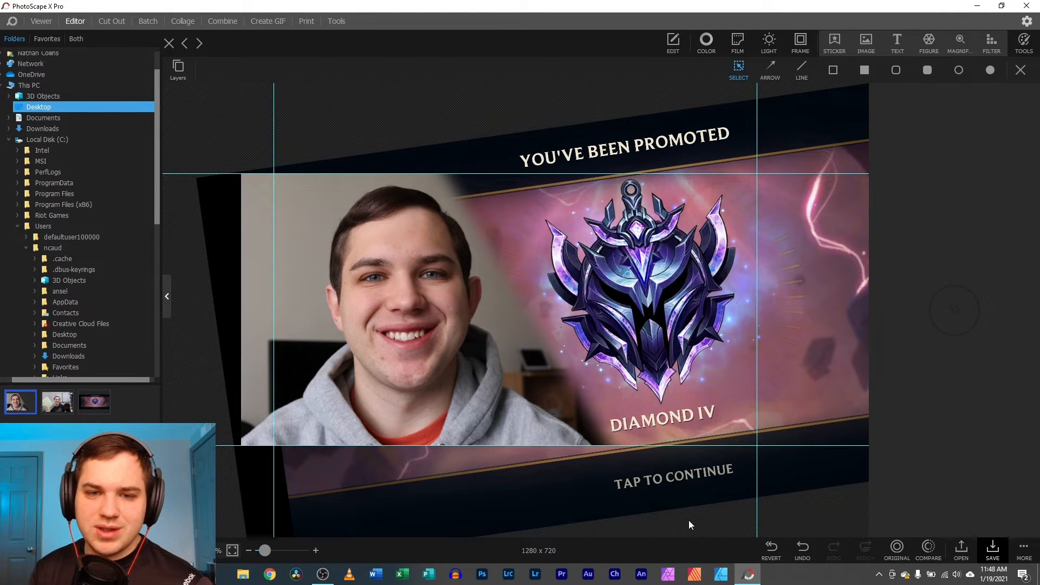
mouse_move(523, 326)
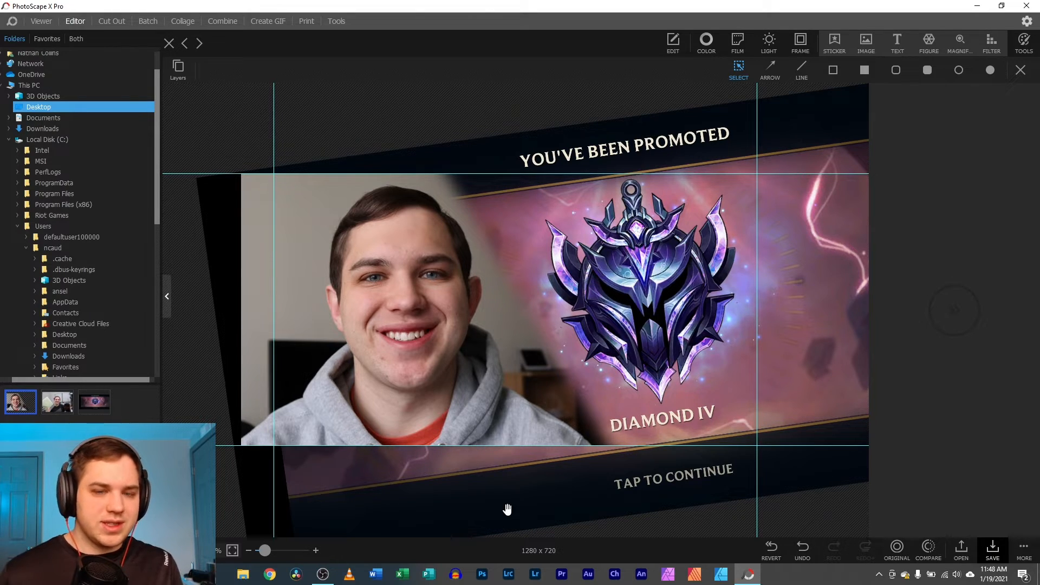
mouse_move(500, 257)
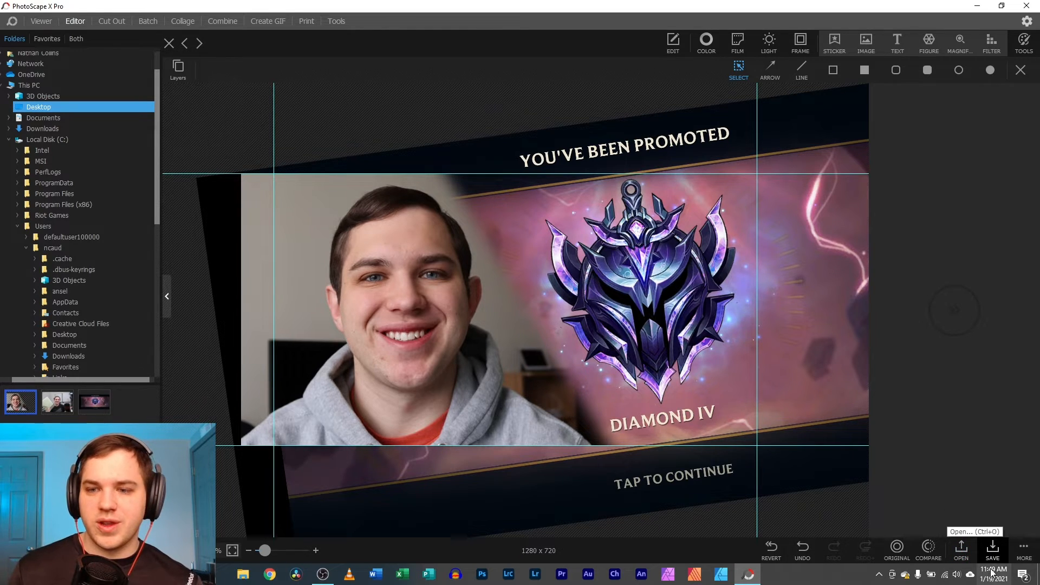
Save the composite as noname.png without enlarging, cropping the banner to the 1280x720 canvas
left_click(992, 549)
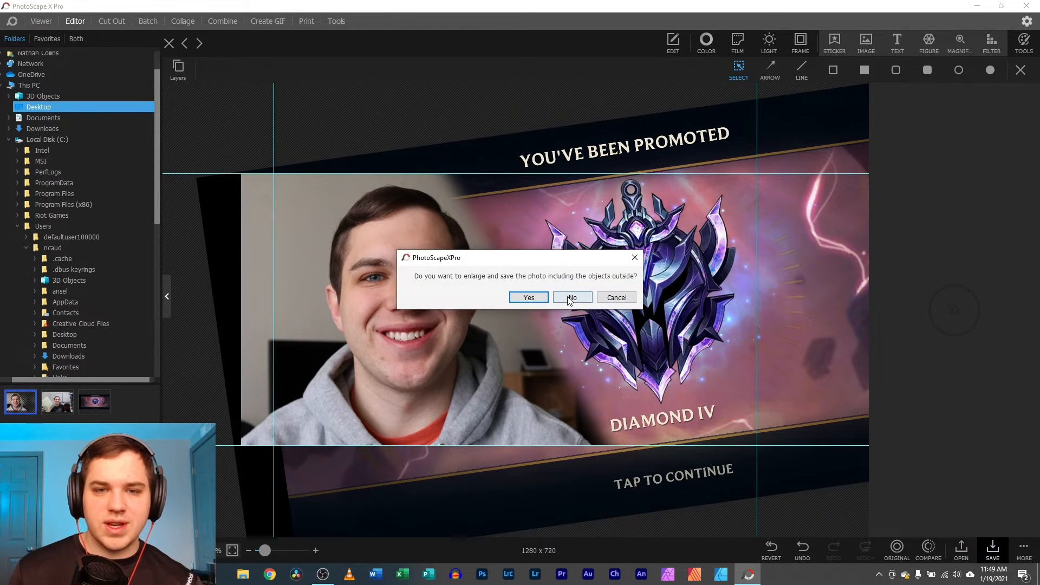
left_click(571, 297)
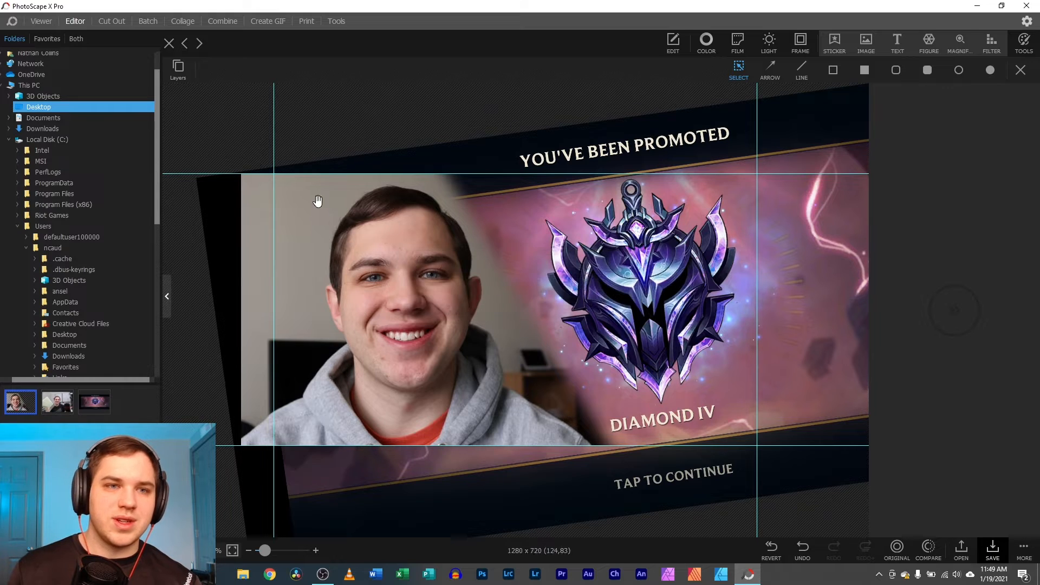
left_click(178, 68)
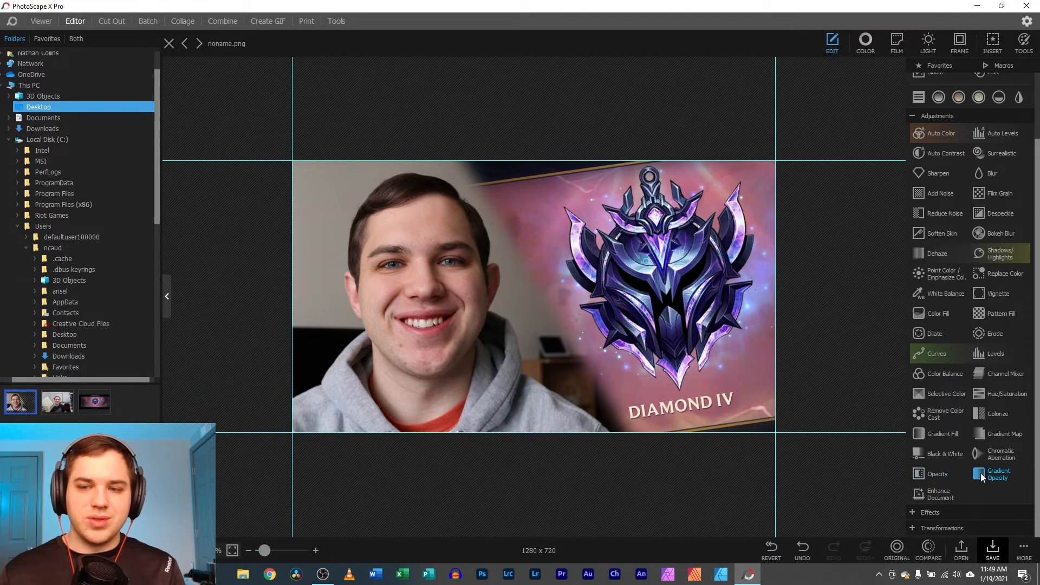
left_click(997, 474)
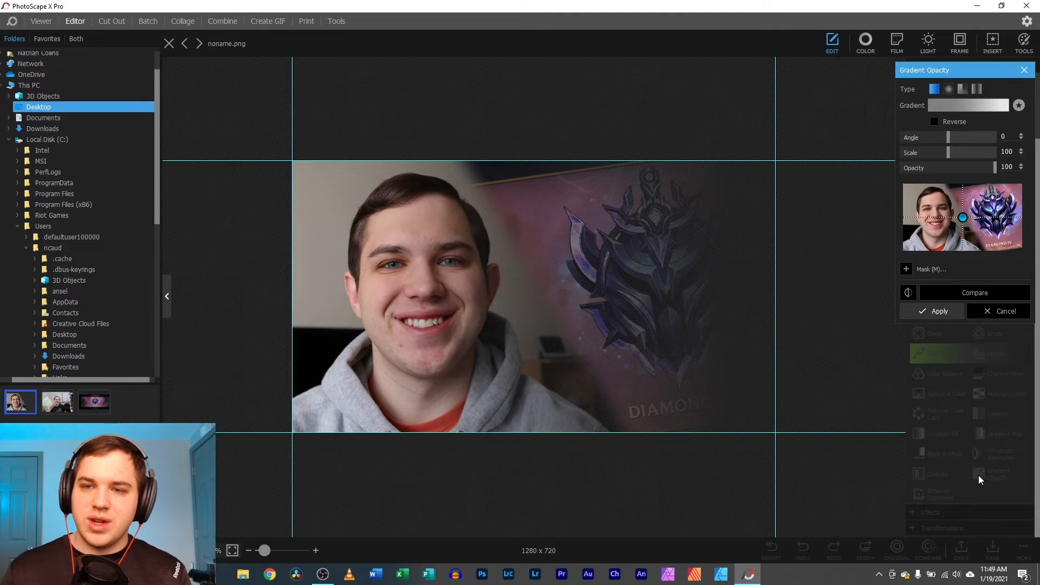
left_click_drag(962, 217, 987, 217)
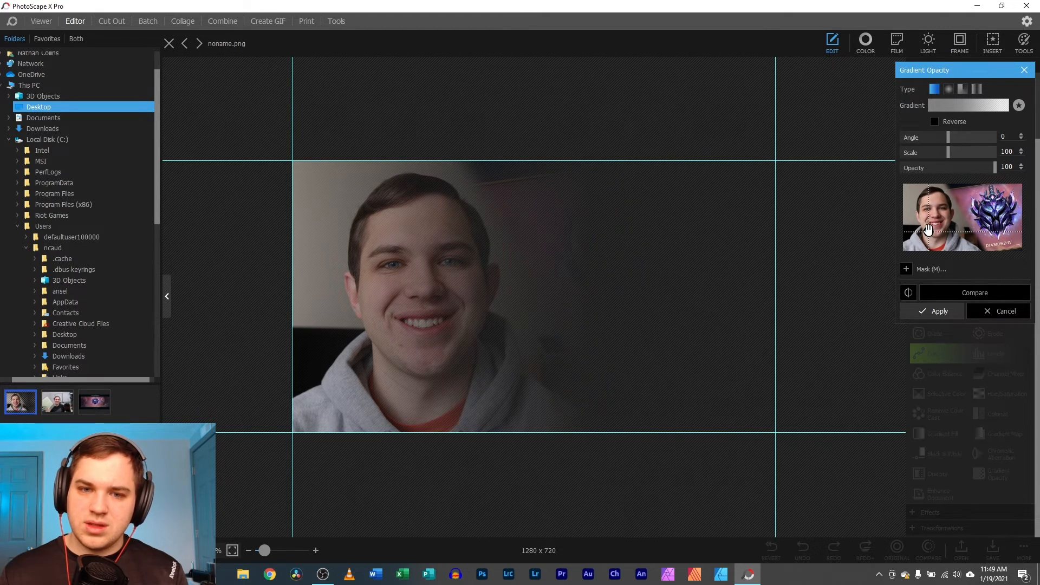
left_click_drag(928, 229, 956, 222)
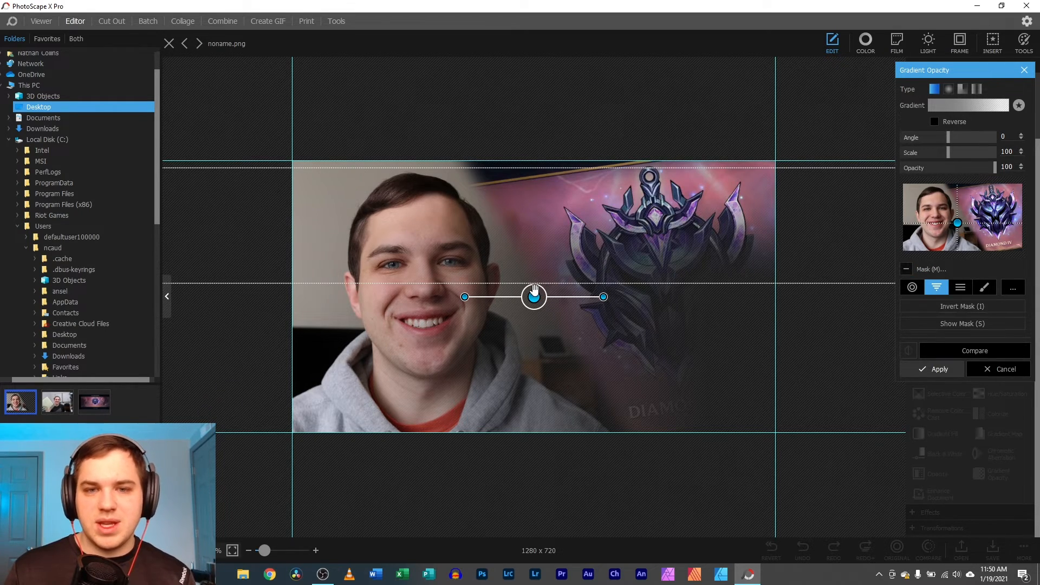
left_click_drag(603, 297, 595, 265)
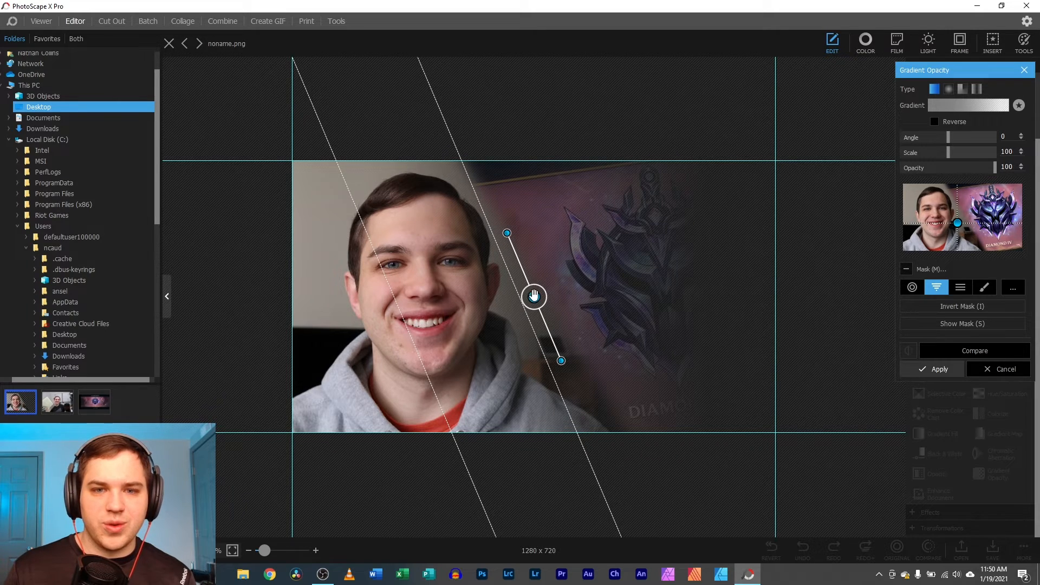
left_click_drag(534, 295, 643, 268)
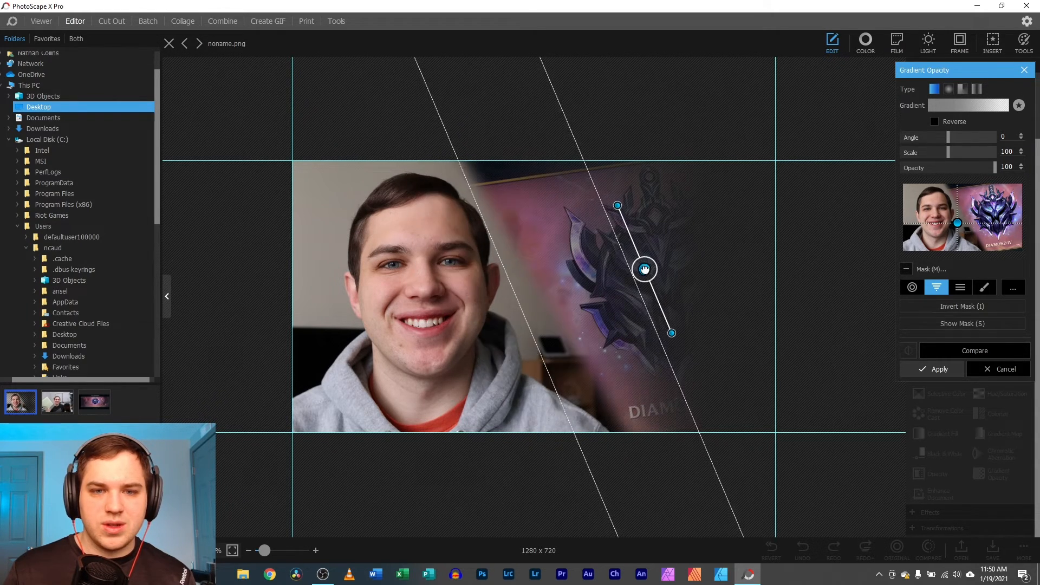
left_click_drag(643, 269, 597, 276)
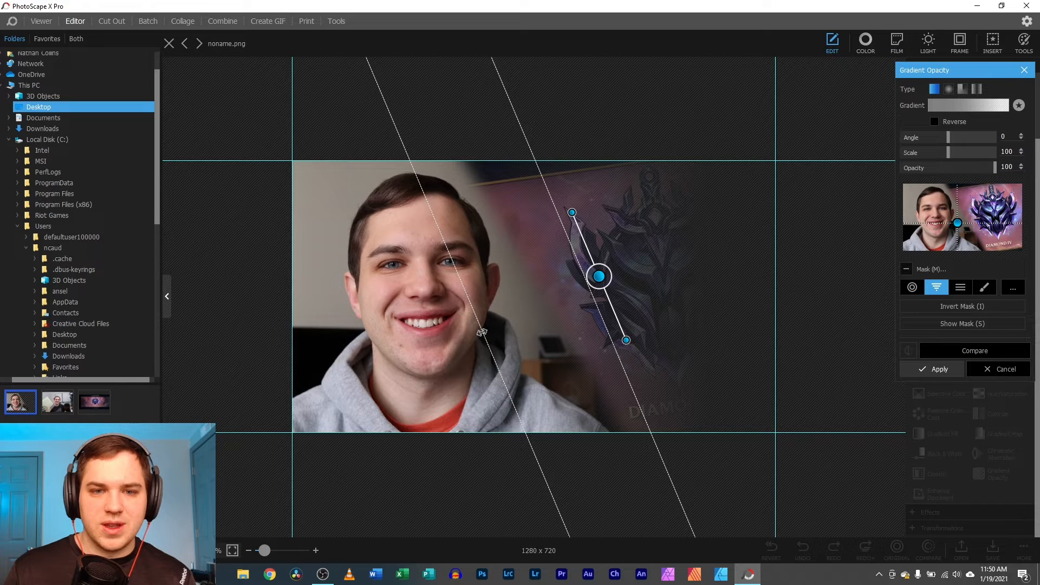
left_click_drag(598, 277, 569, 286)
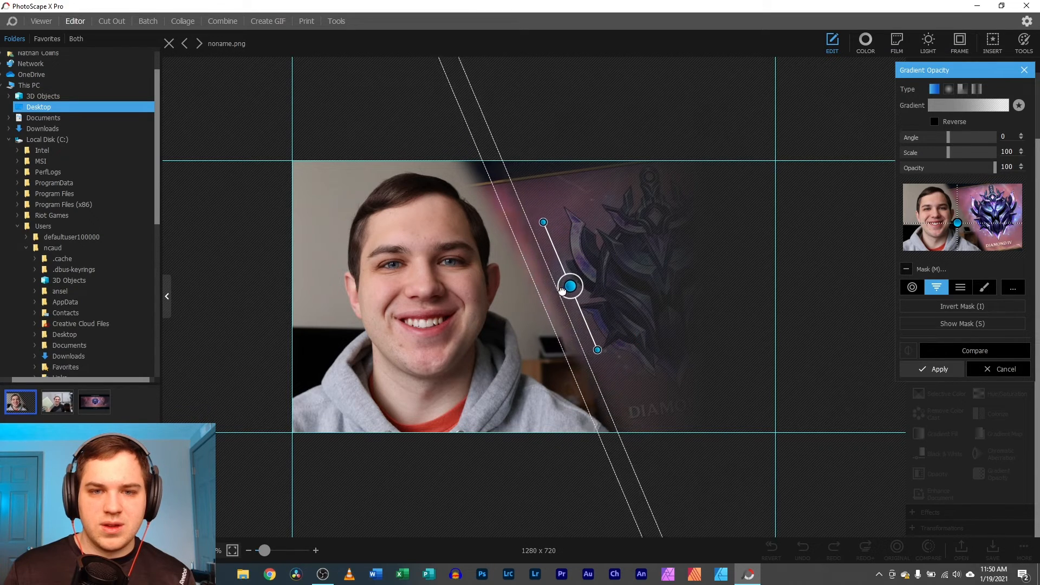
left_click_drag(568, 286, 560, 286)
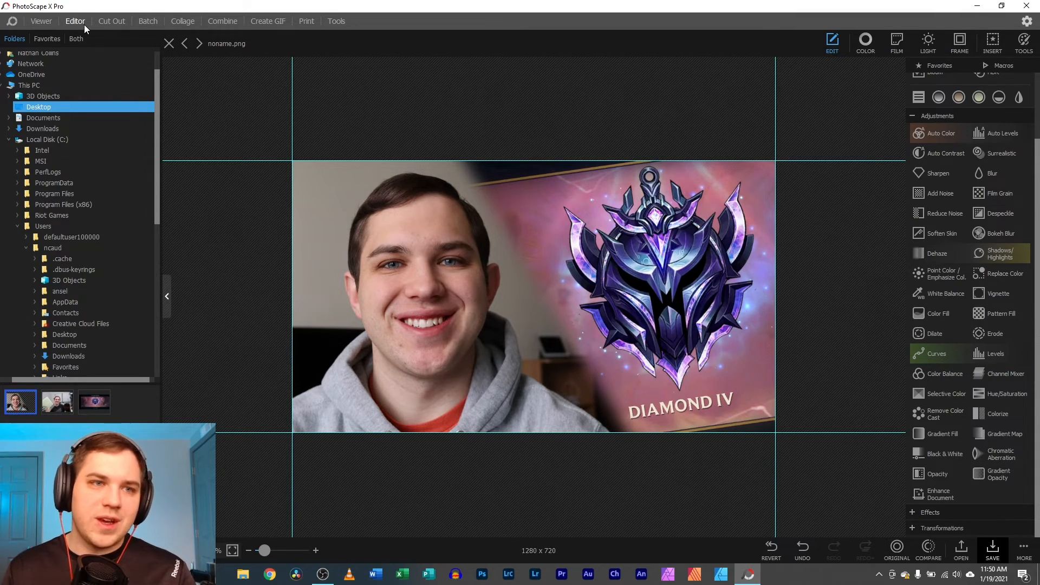
mouse_move(897, 549)
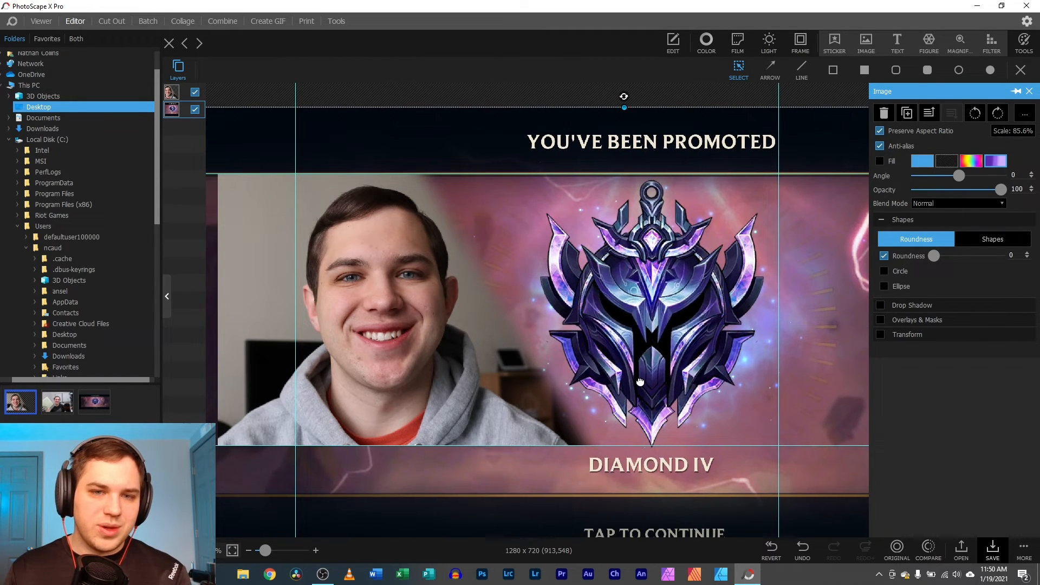
mouse_move(460, 474)
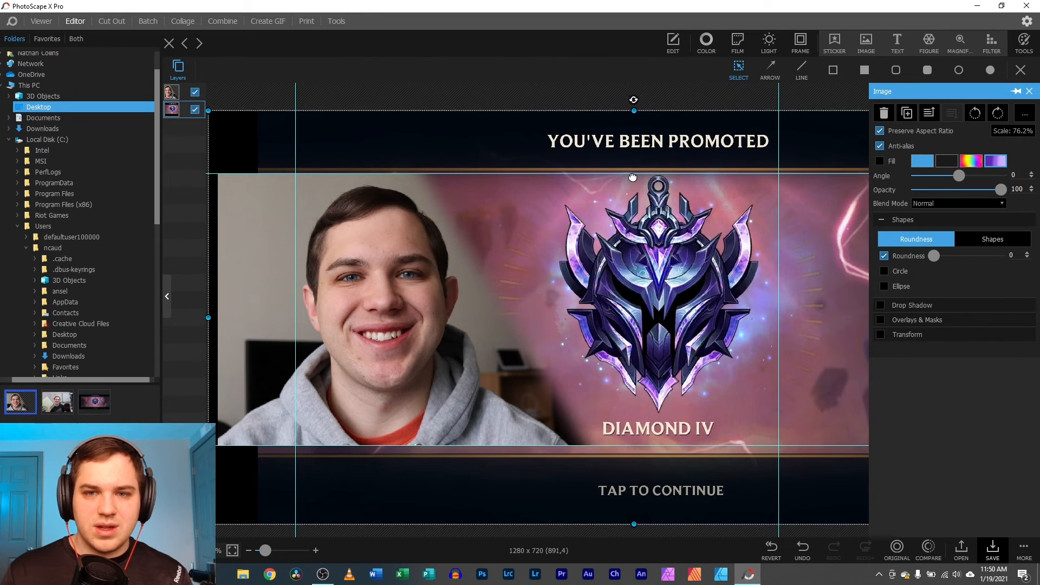
Nudge the straightened, ~76%-scaled Diamond IV banner slightly left behind the face photo
left_click_drag(634, 177, 617, 176)
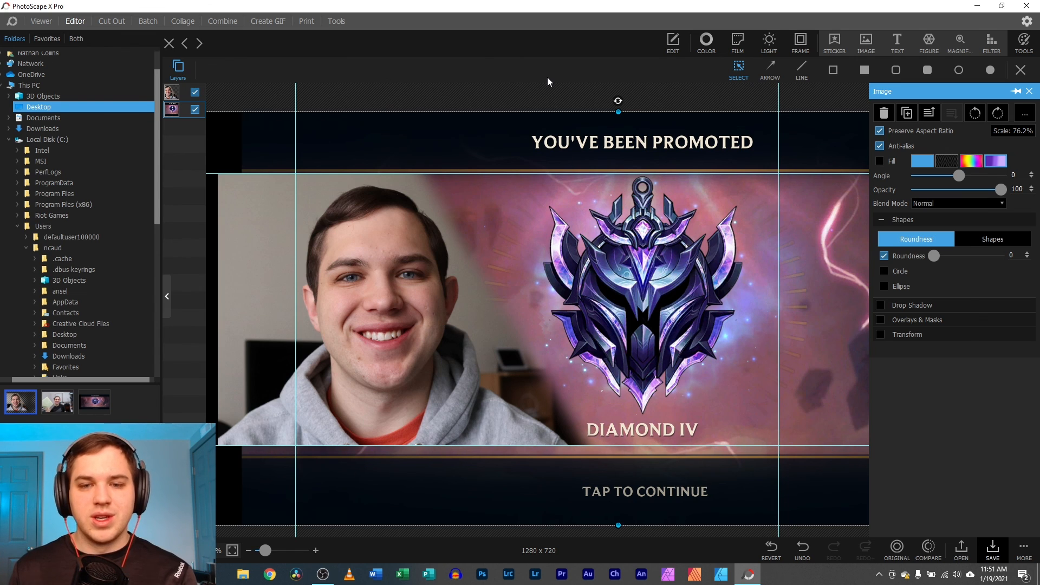
mouse_move(628, 131)
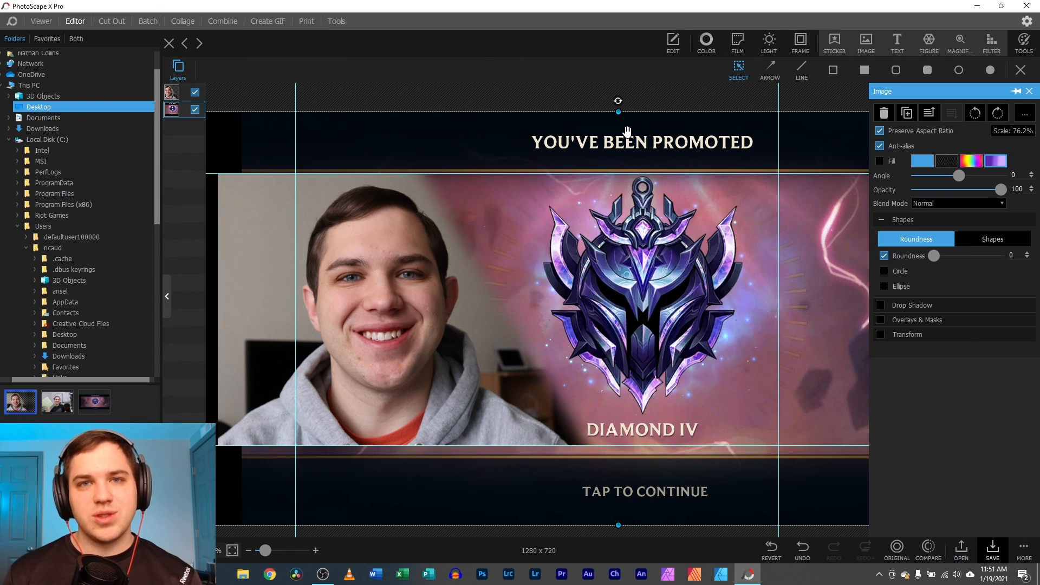